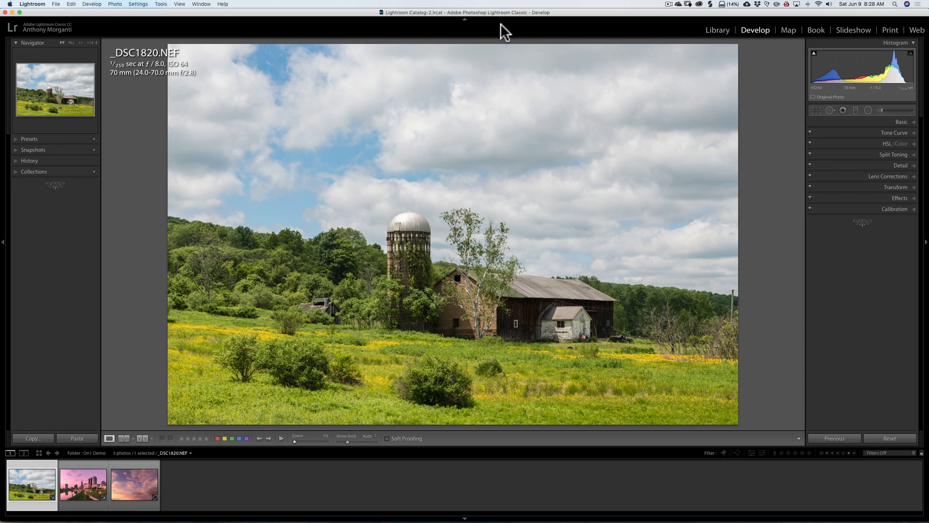
mouse_move(925, 113)
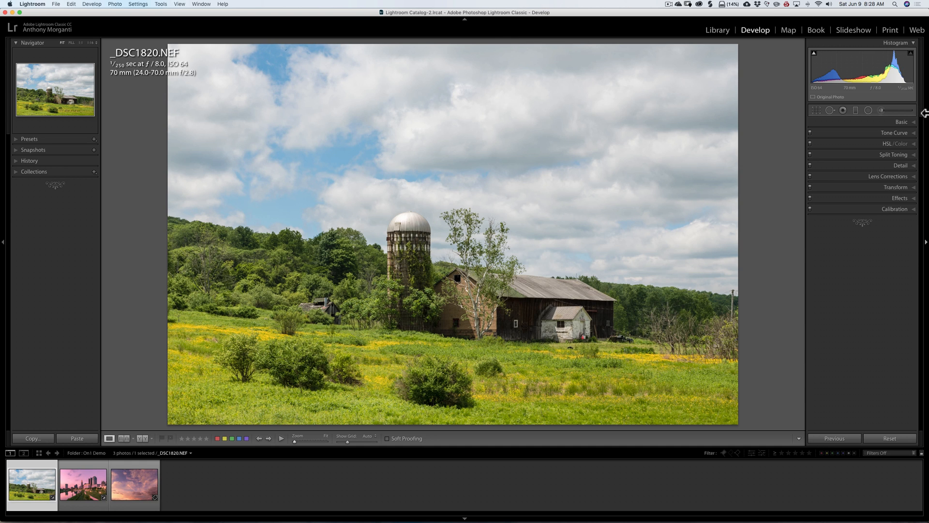
Expand the basic tone and lens correction panels for the barn photo, then collapse lens correction
left_click(901, 122)
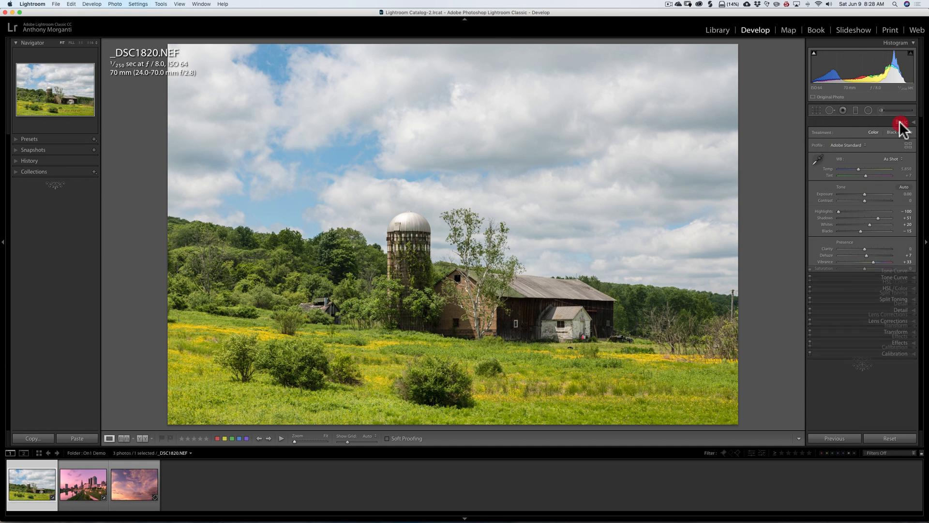
left_click(901, 123)
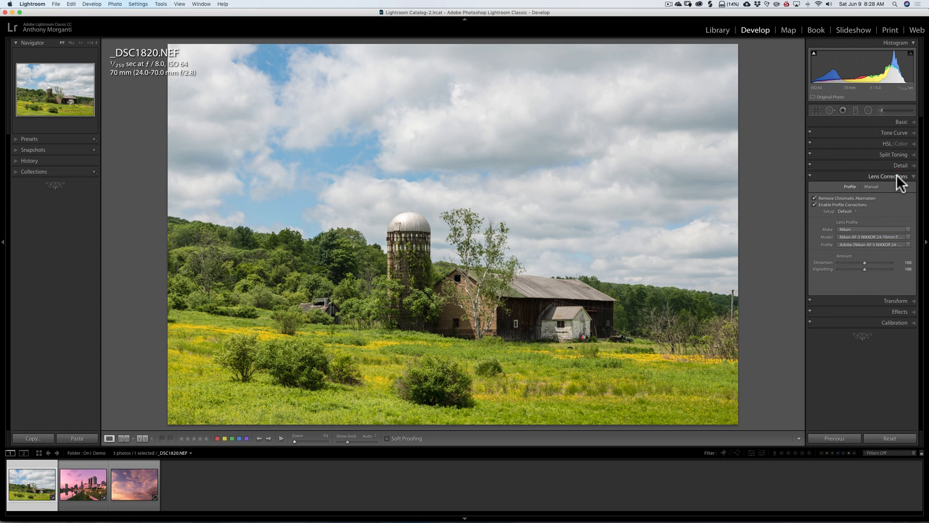
left_click(888, 176)
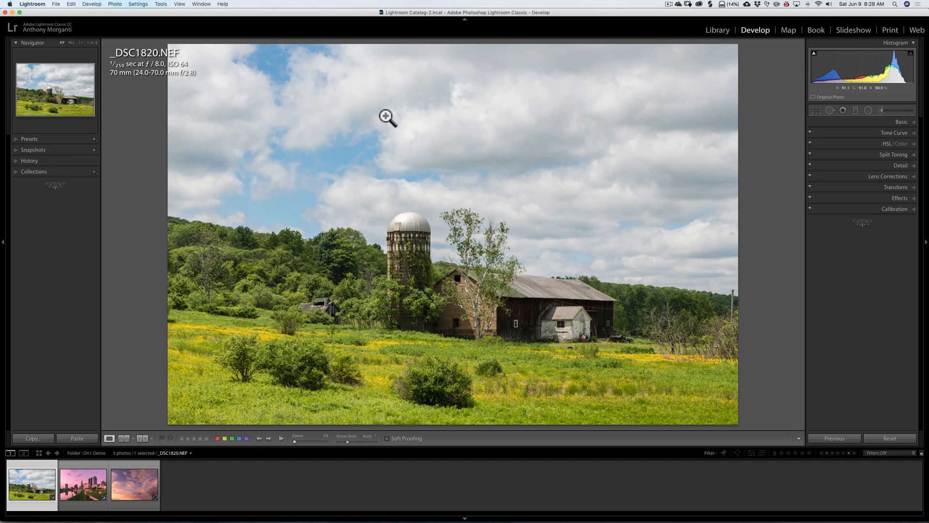
mouse_move(31, 495)
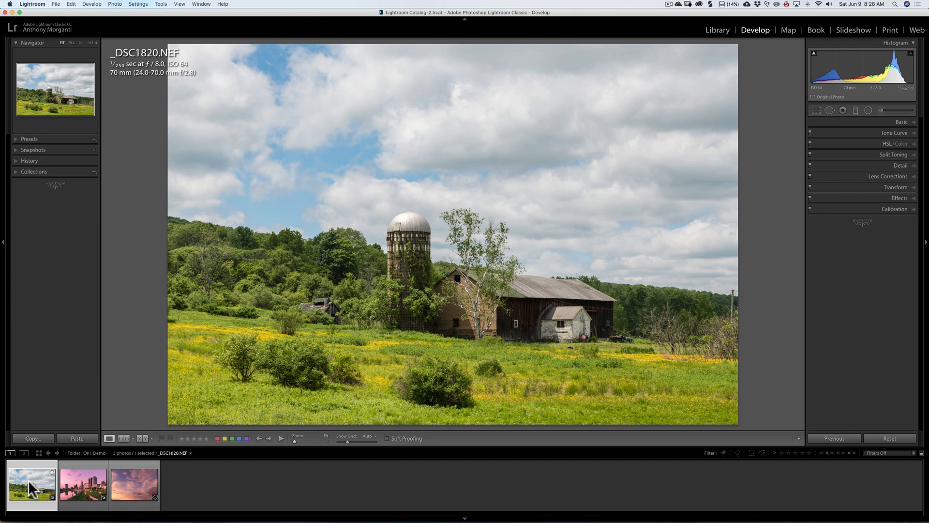
Choose Photo > Edit In > ON1 Effects 2018 for the barn photo
right_click(32, 483)
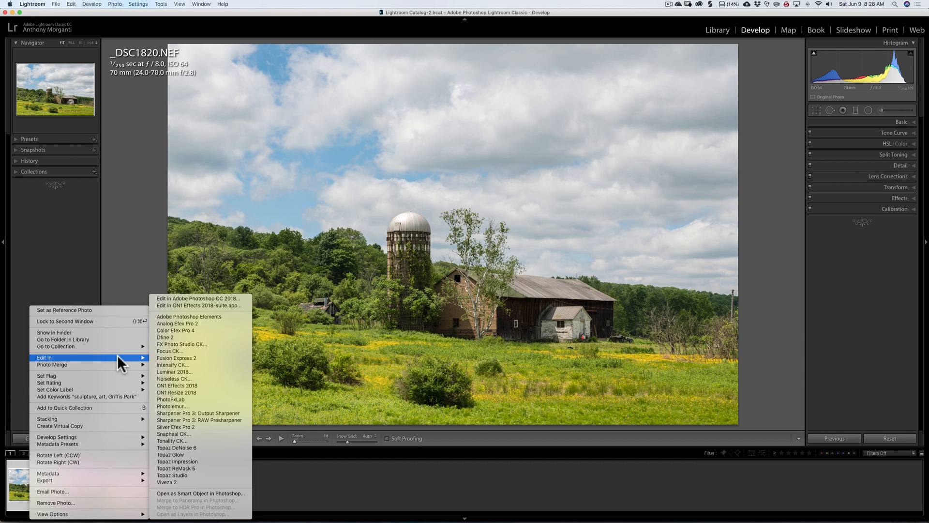
mouse_move(198, 365)
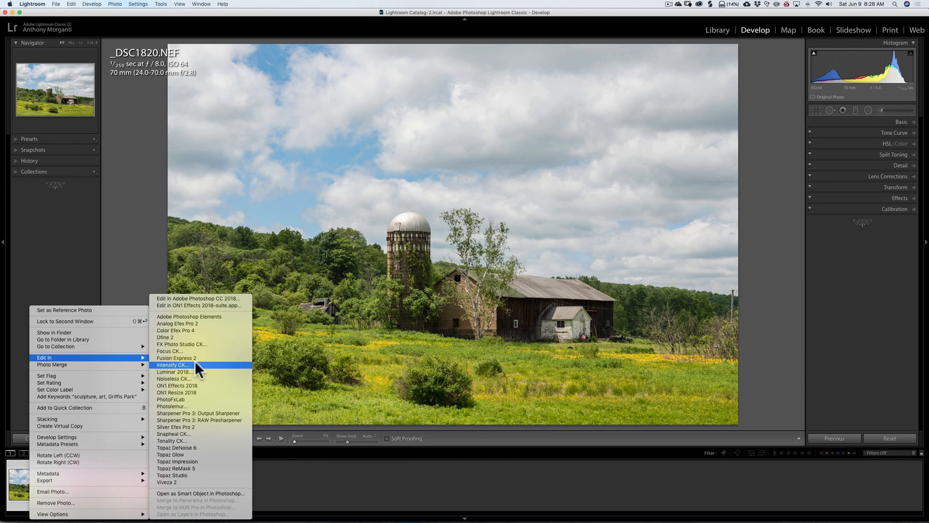
mouse_move(206, 386)
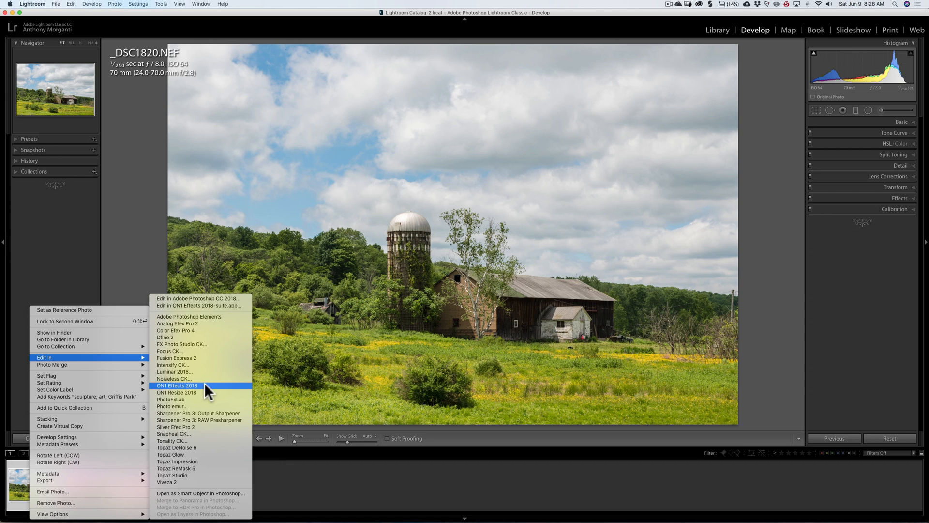
mouse_move(176, 392)
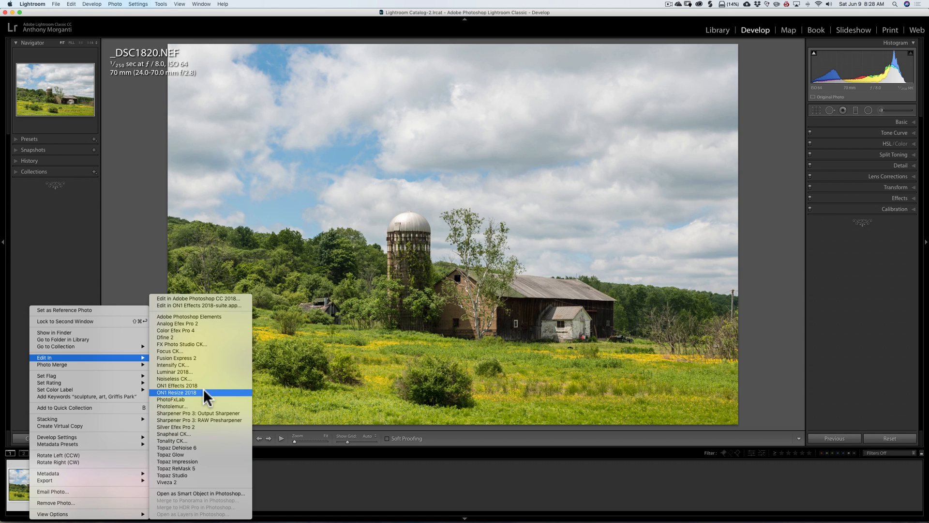
mouse_move(201, 386)
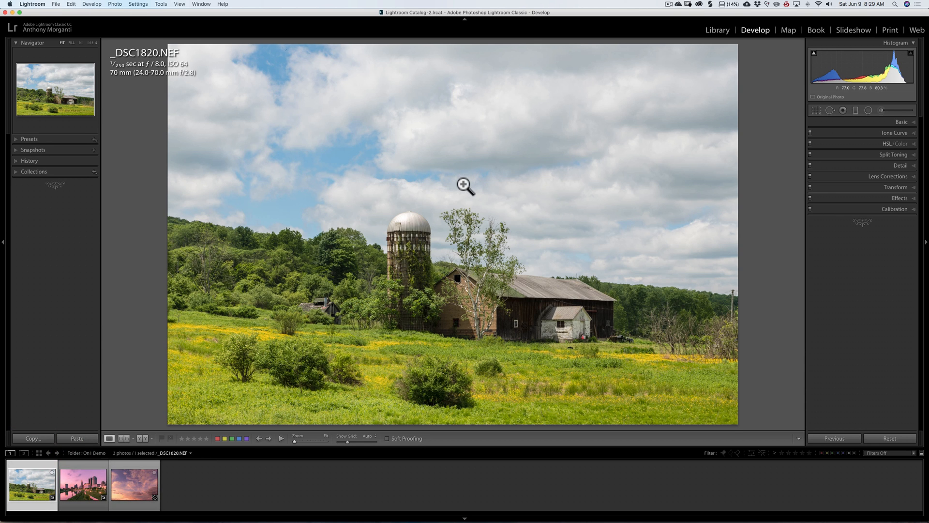
right_click(466, 186)
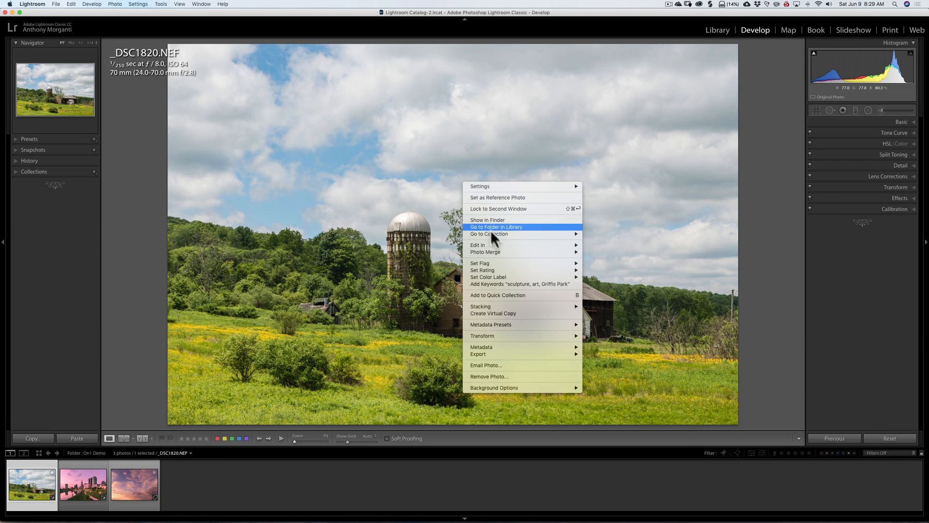
mouse_move(478, 245)
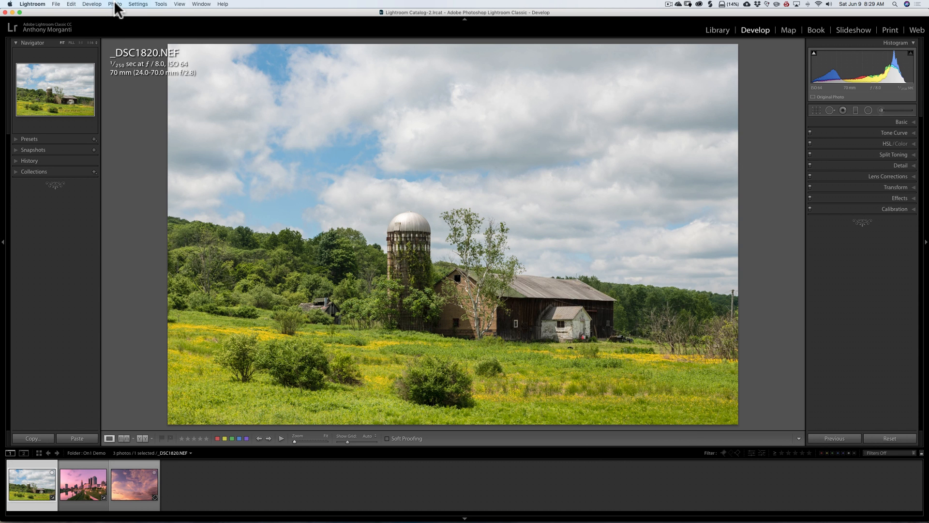
left_click(114, 4)
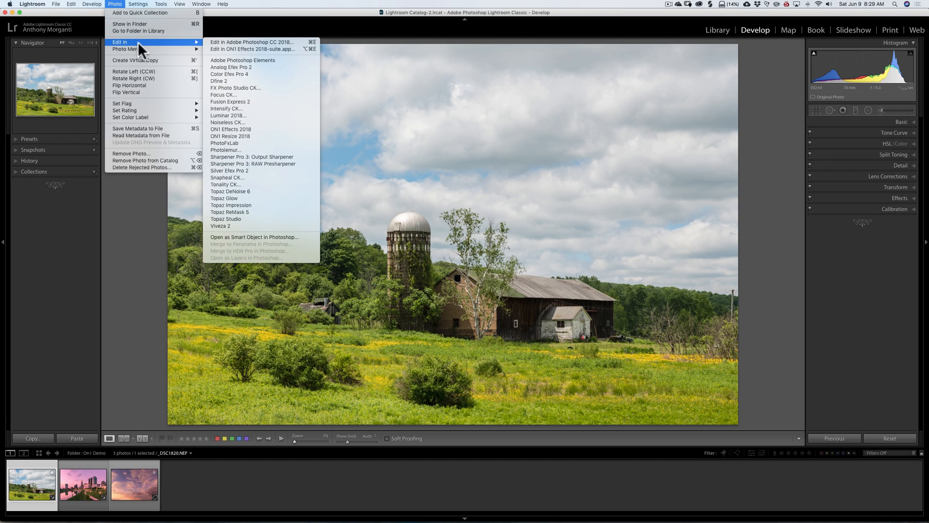
mouse_move(246, 132)
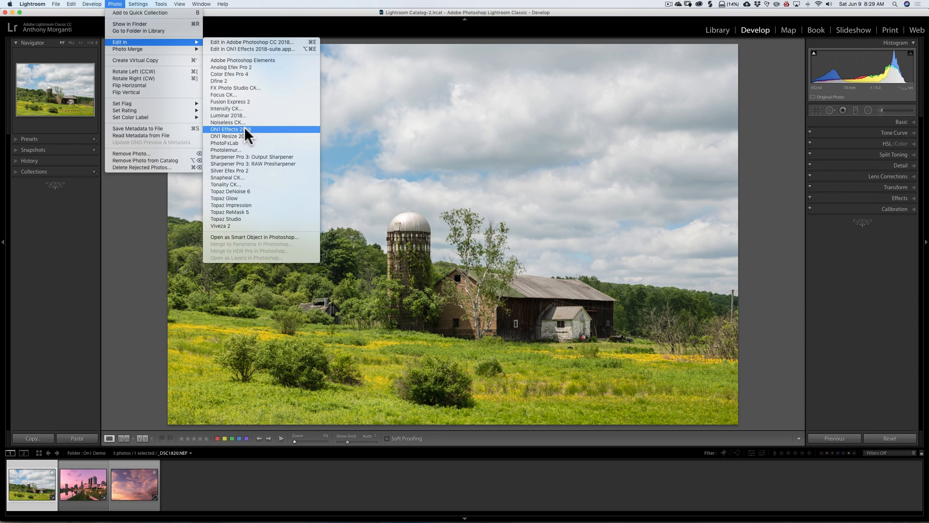
mouse_move(243, 137)
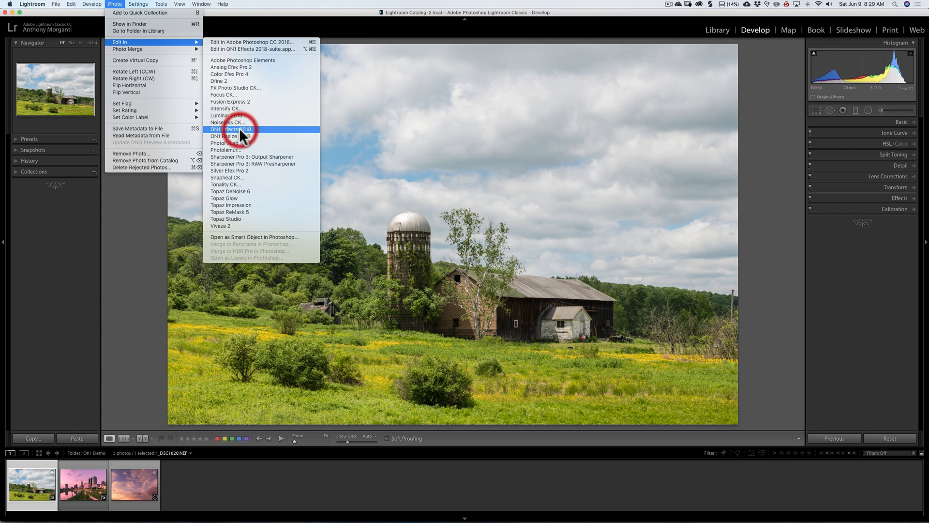
left_click(232, 130)
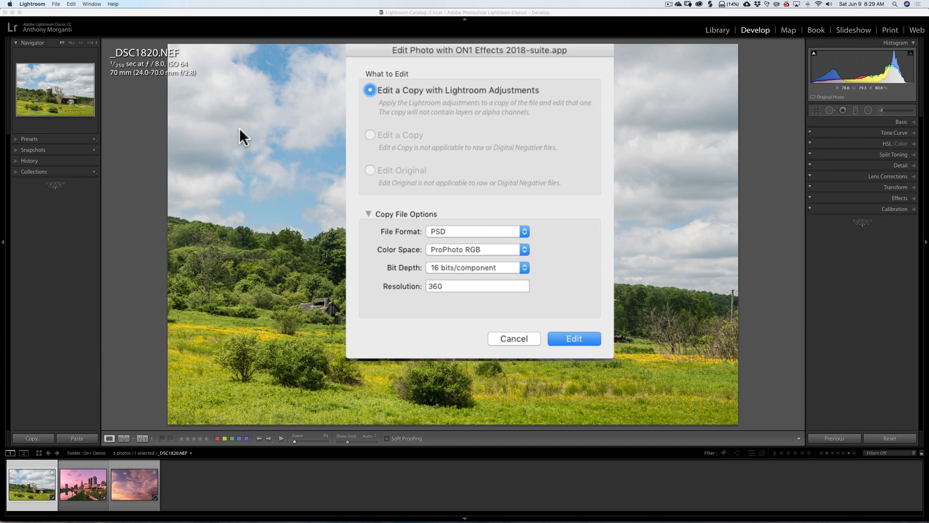
mouse_move(444, 66)
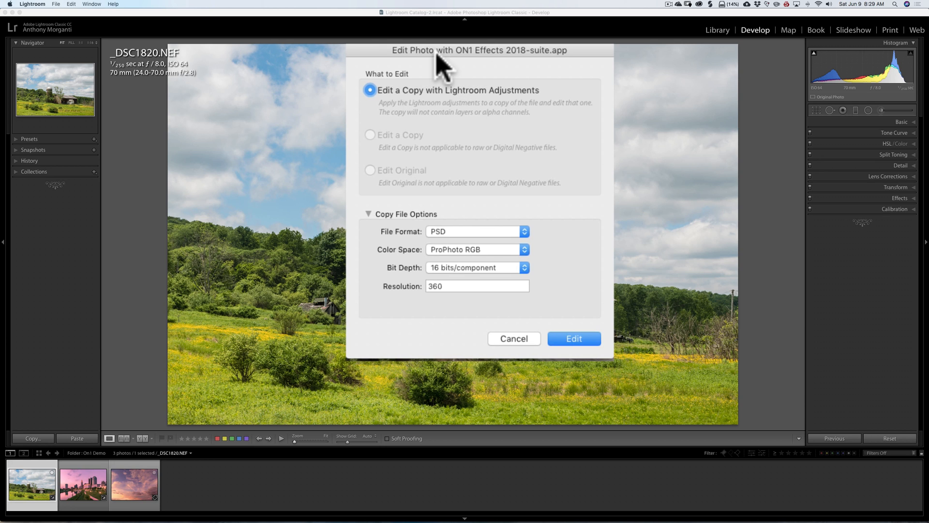
mouse_move(393, 175)
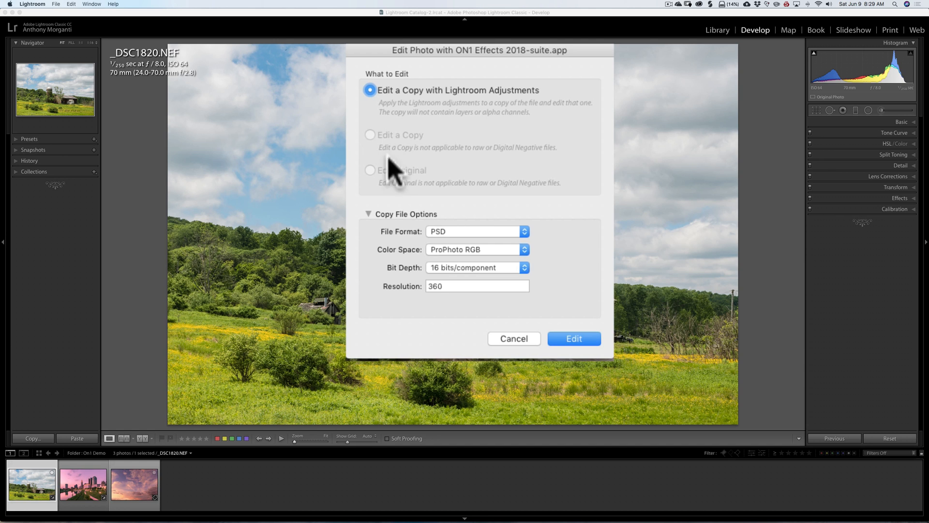
mouse_move(549, 204)
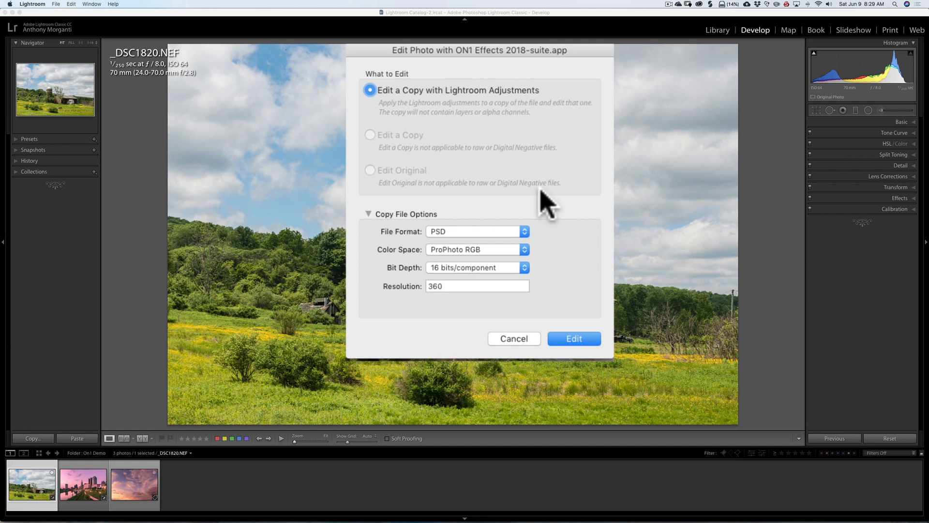
mouse_move(180, 62)
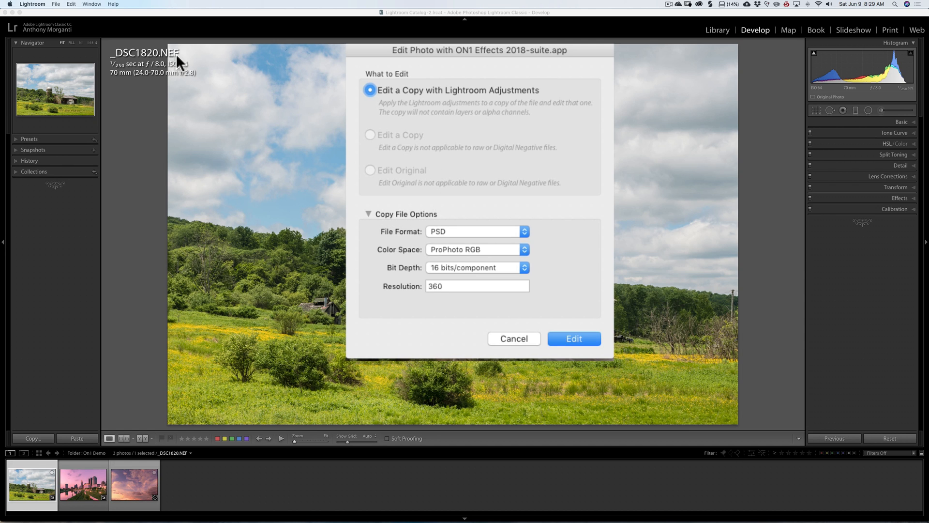
mouse_move(402, 104)
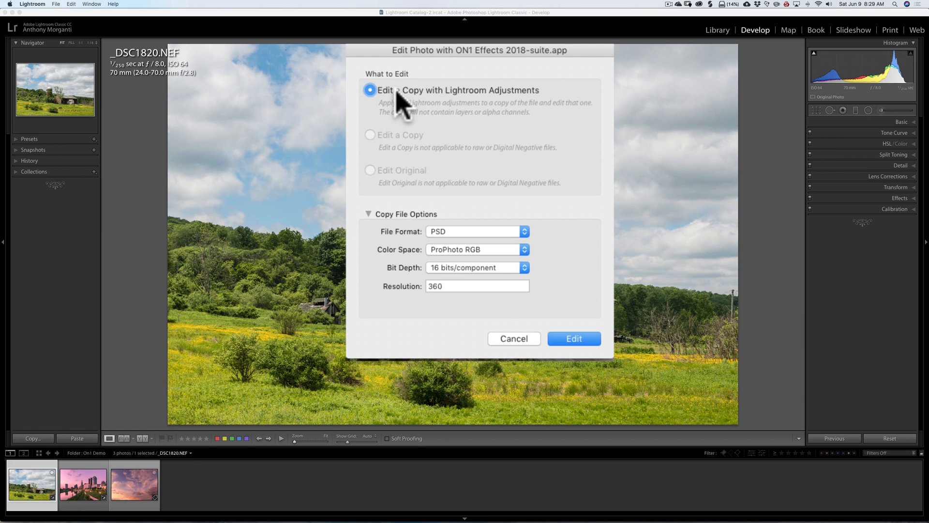
mouse_move(560, 201)
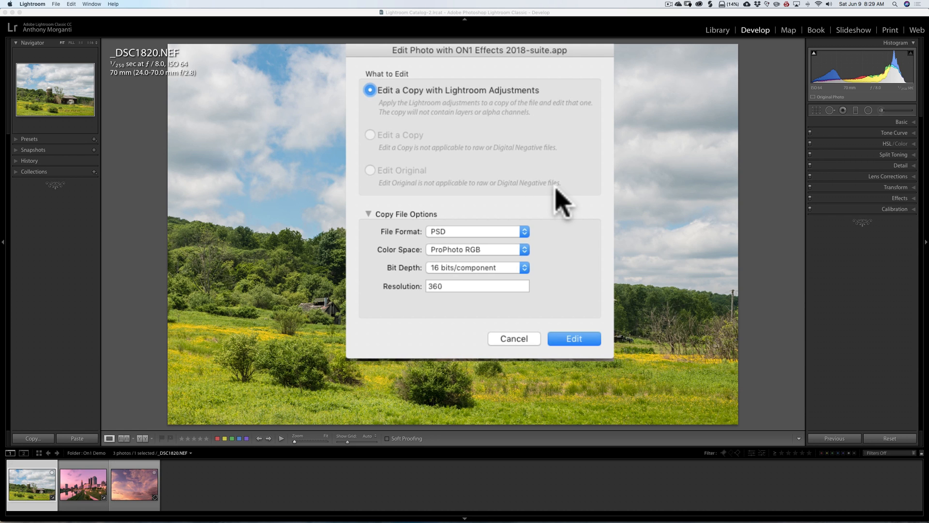
mouse_move(531, 243)
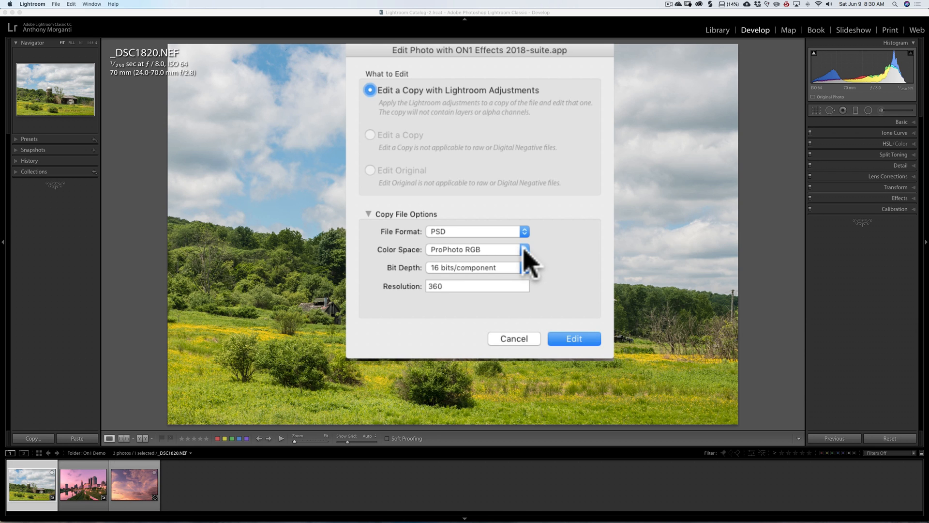
left_click(524, 248)
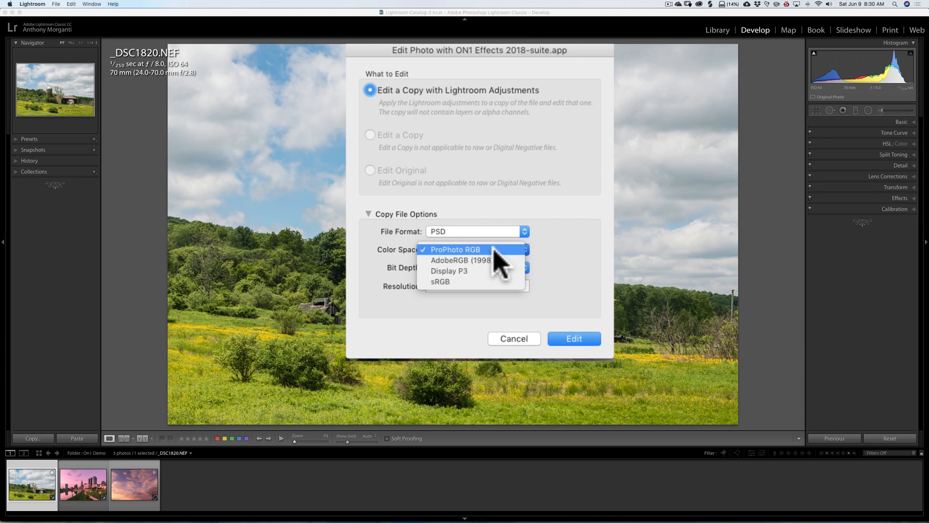
left_click(455, 249)
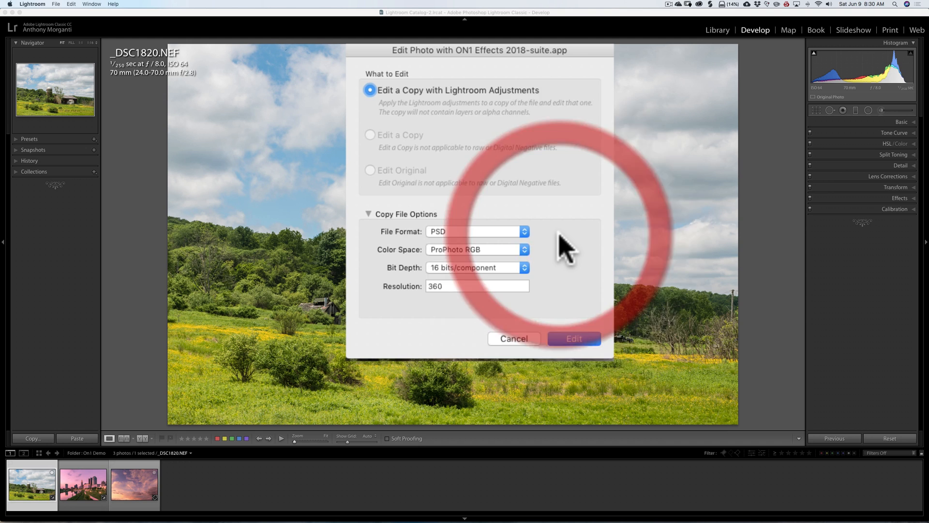
mouse_move(420, 284)
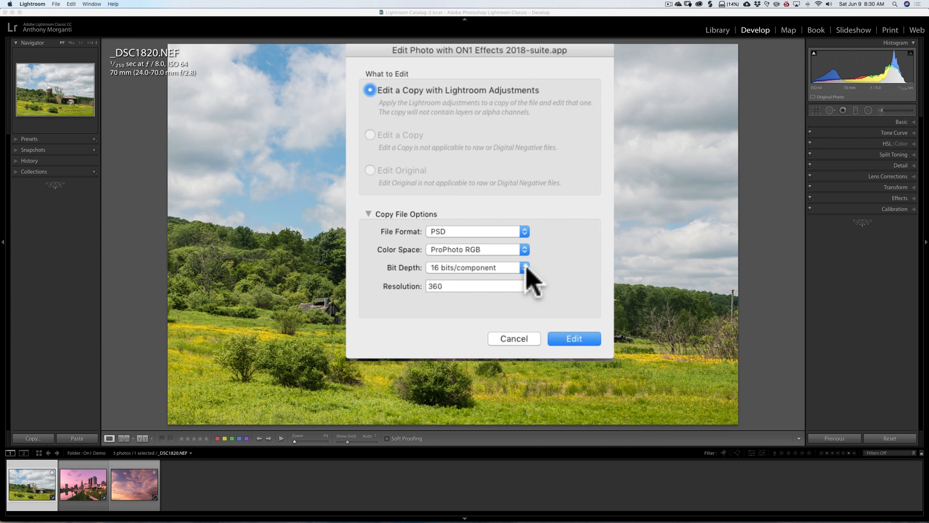
left_click(524, 267)
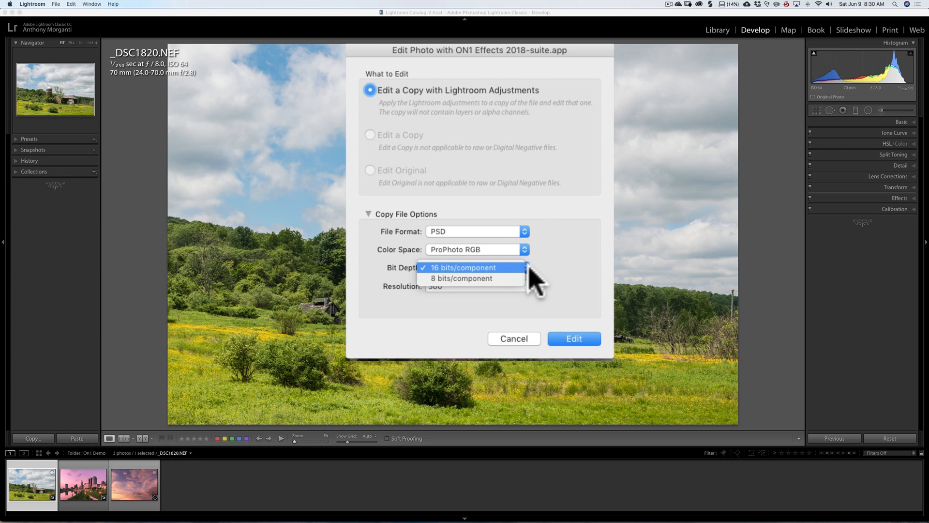
mouse_move(565, 259)
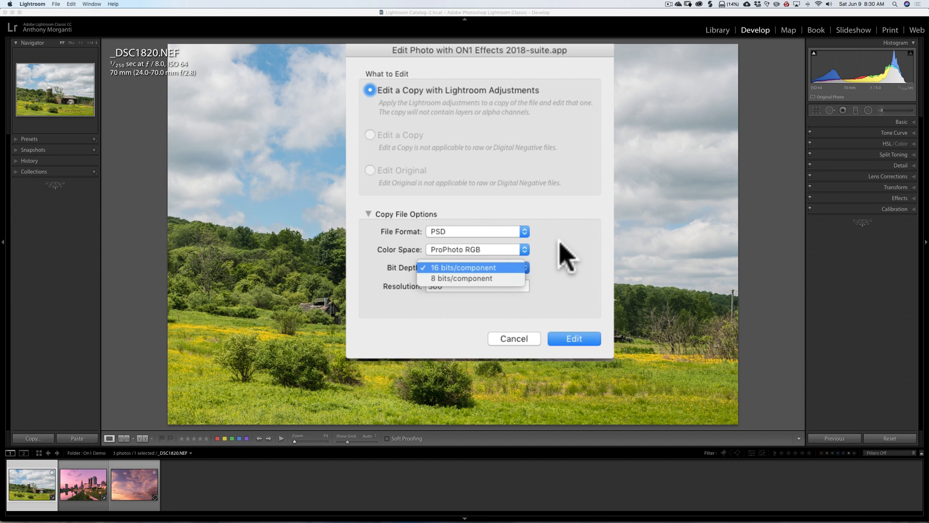
left_click(469, 267)
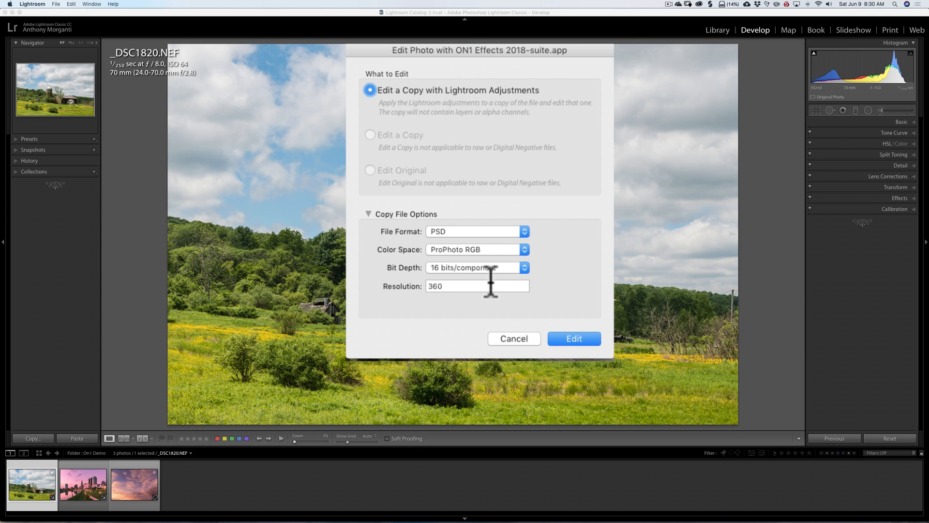
left_click(573, 338)
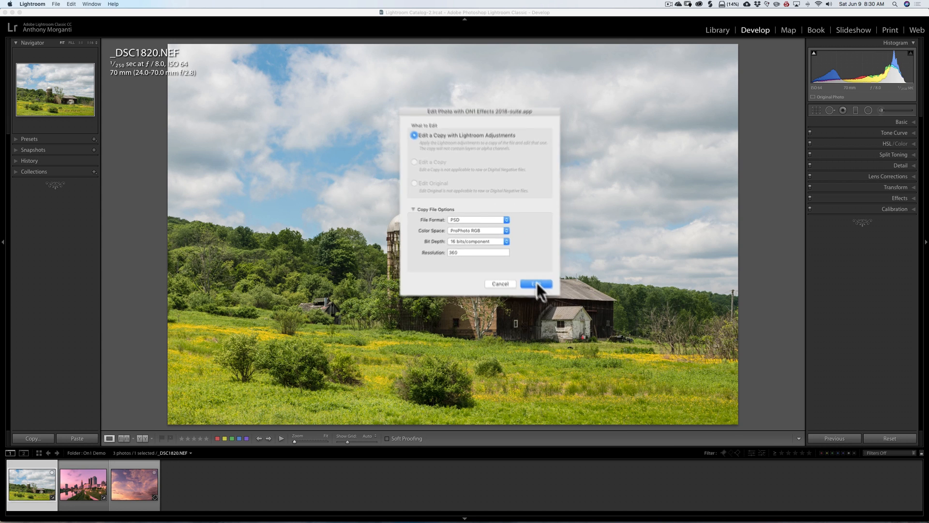
Confirm editing a copy with adjustments in ON1 Effects 2018
left_click(535, 284)
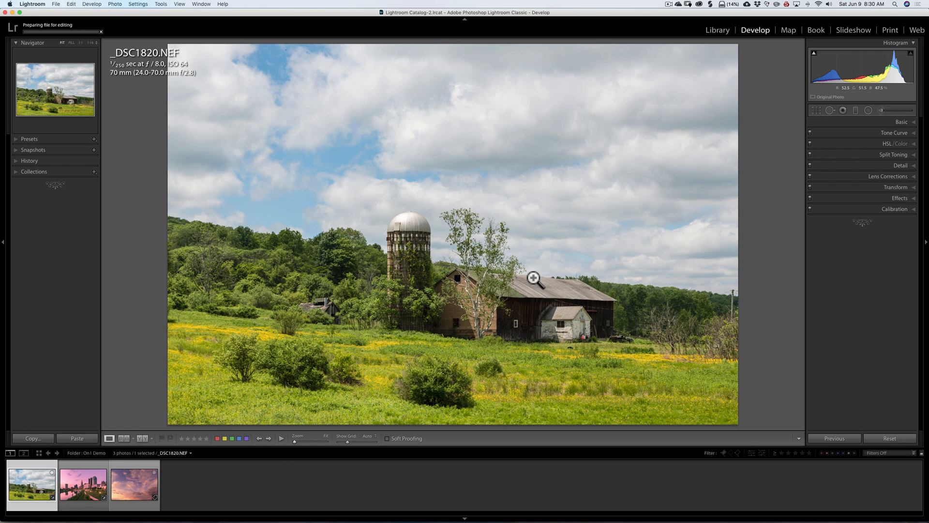
mouse_move(43, 39)
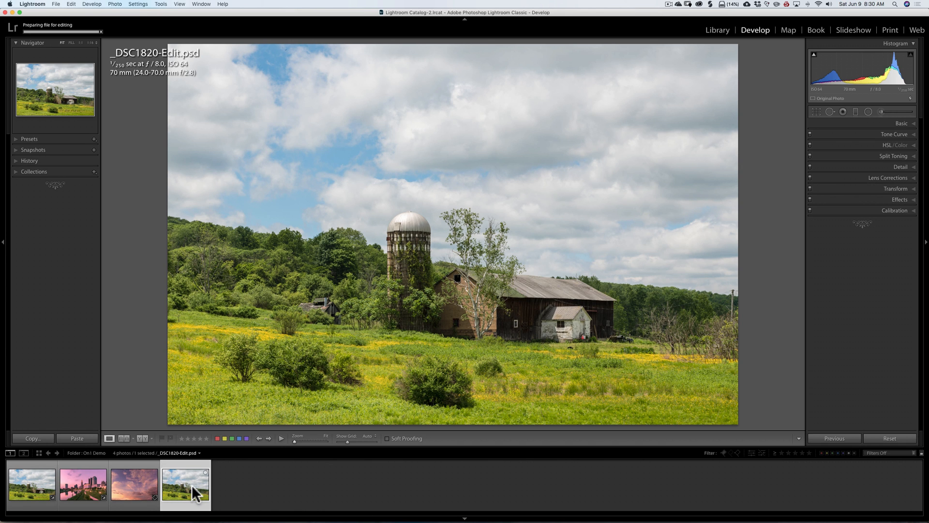
mouse_move(175, 488)
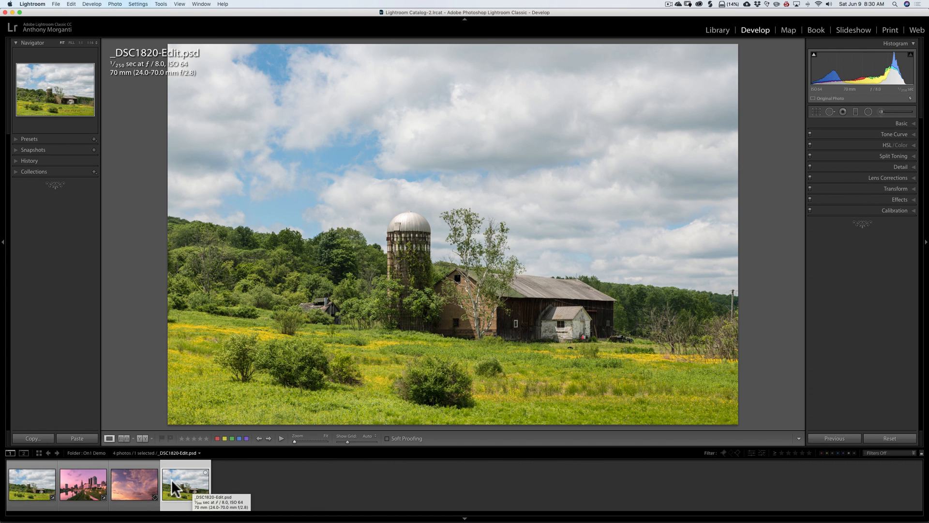
mouse_move(184, 483)
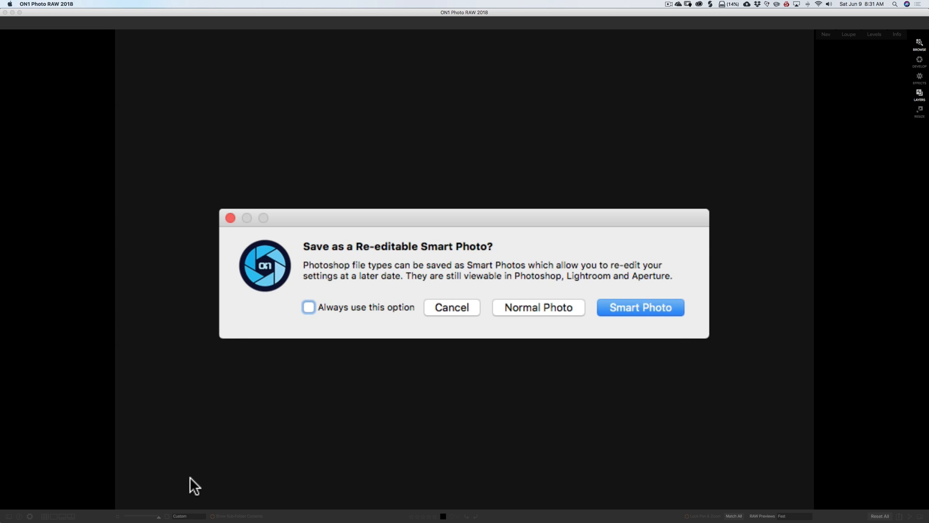
mouse_move(217, 451)
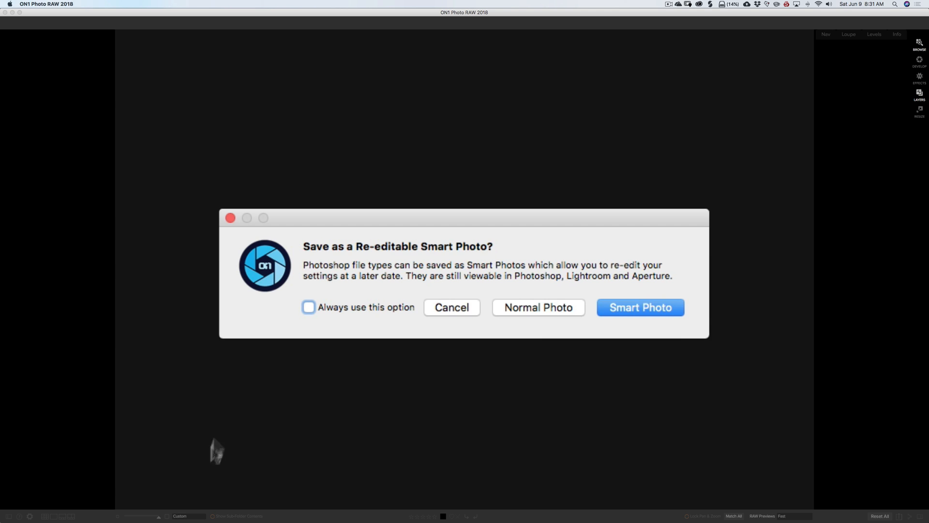
mouse_move(542, 328)
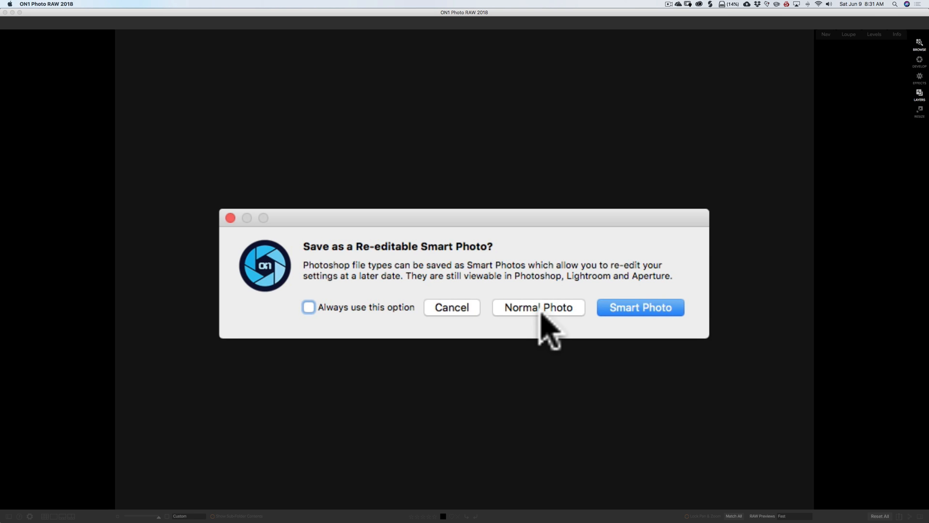
Choose Normal Photo in the Smart Photo save prompt for _DSC1820-Edit.psd
left_click(538, 307)
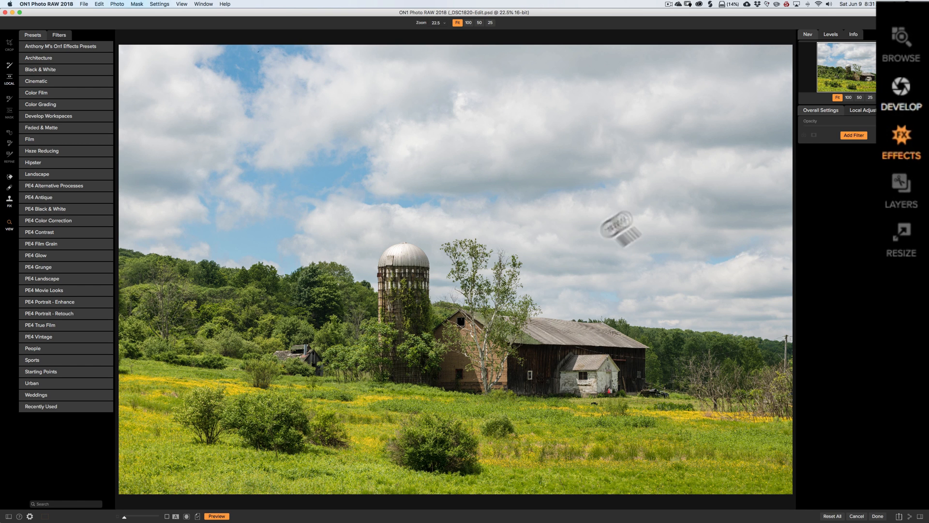
mouse_move(902, 105)
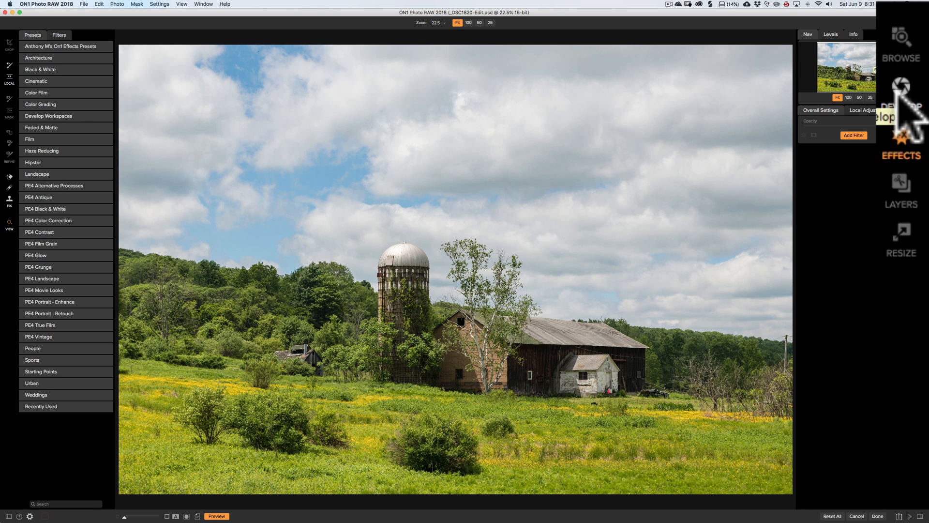
mouse_move(913, 161)
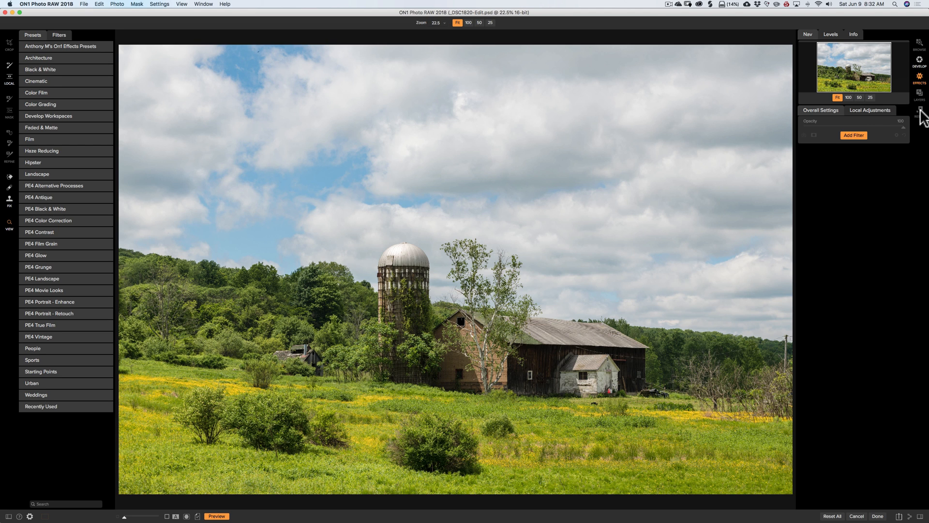
mouse_move(8, 42)
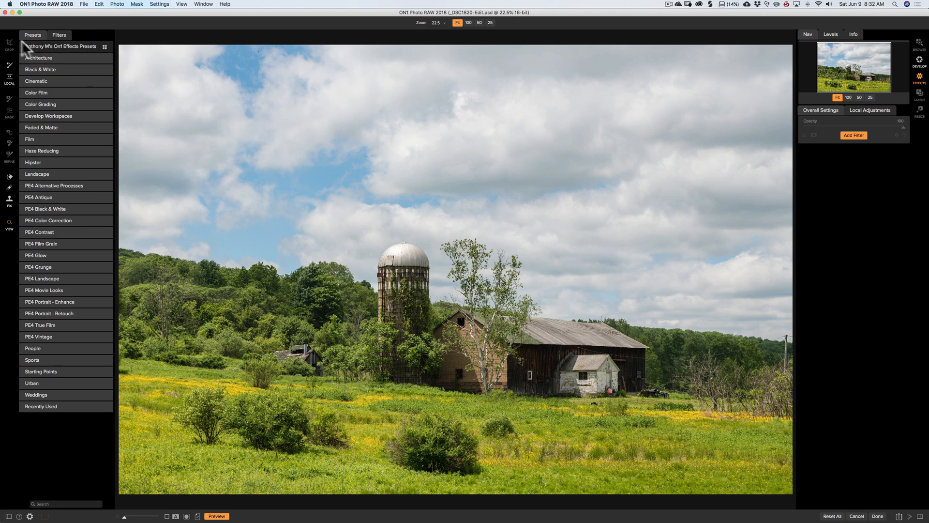
mouse_move(519, 154)
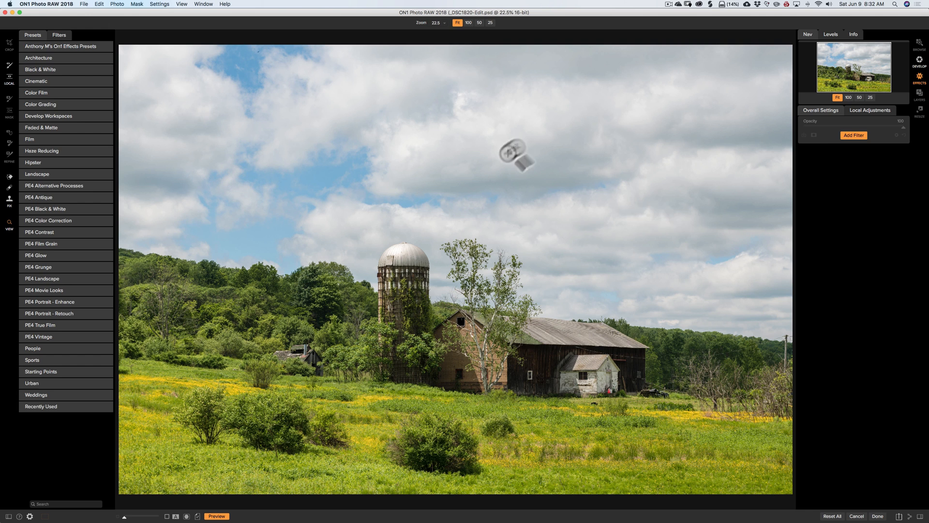
Add the Sunshine filter, then the Tone Enhancer filter, from the filter list
left_click(853, 135)
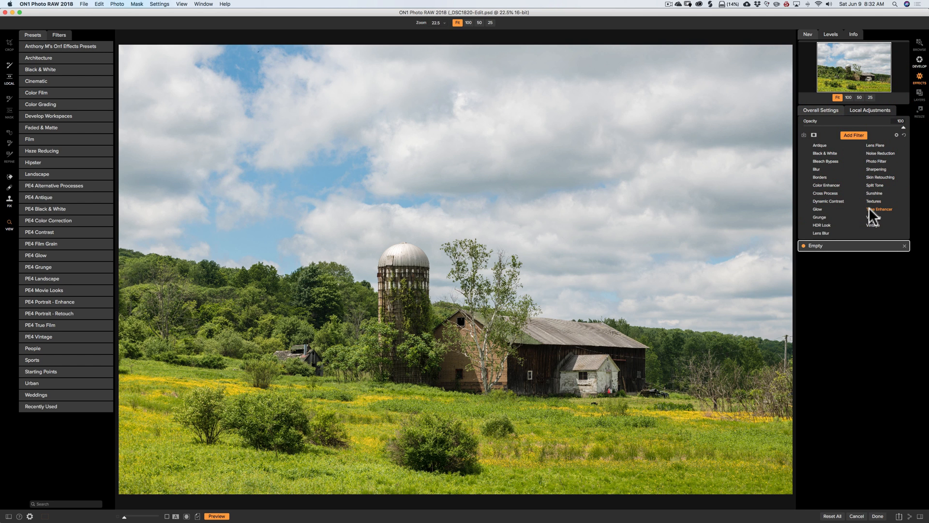
left_click(874, 192)
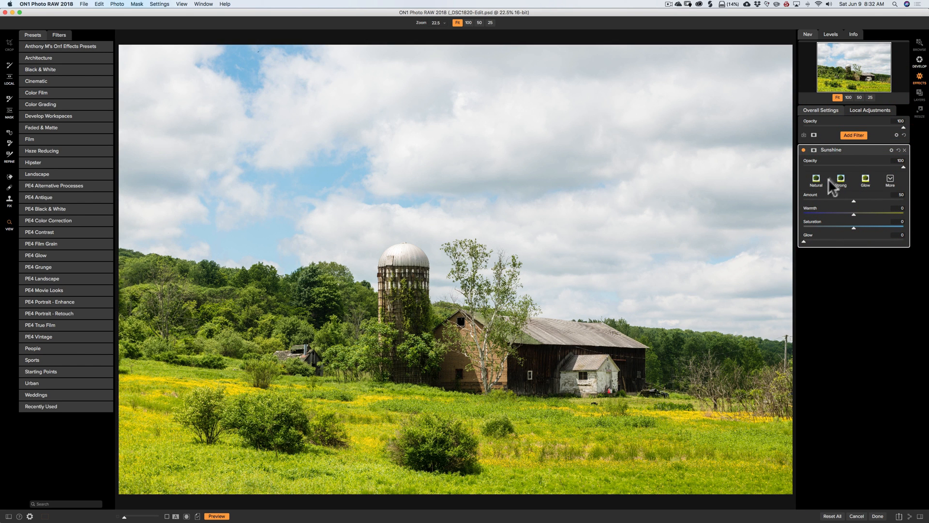
left_click(854, 135)
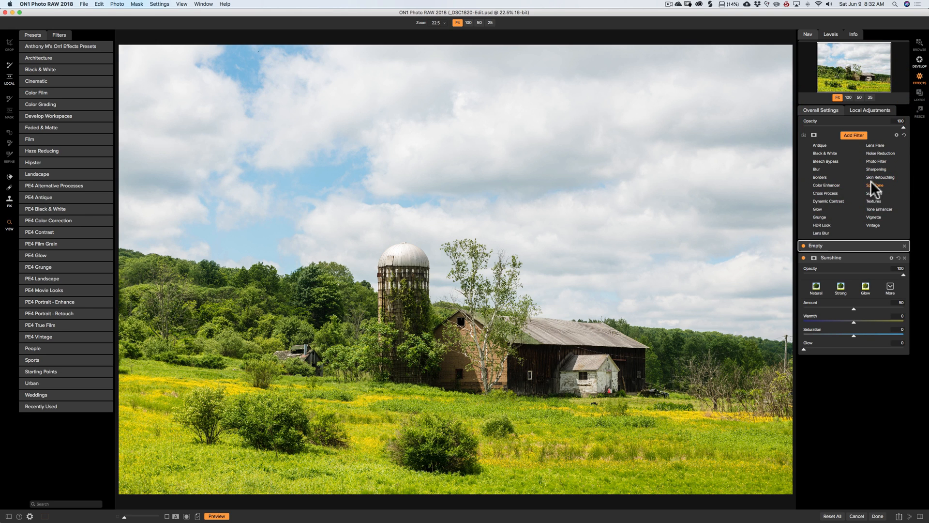
mouse_move(877, 209)
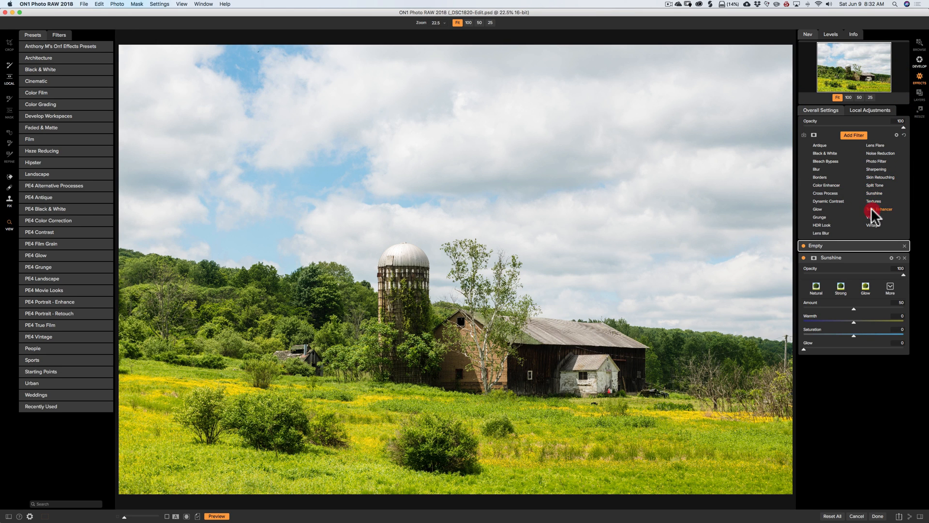
left_click(879, 209)
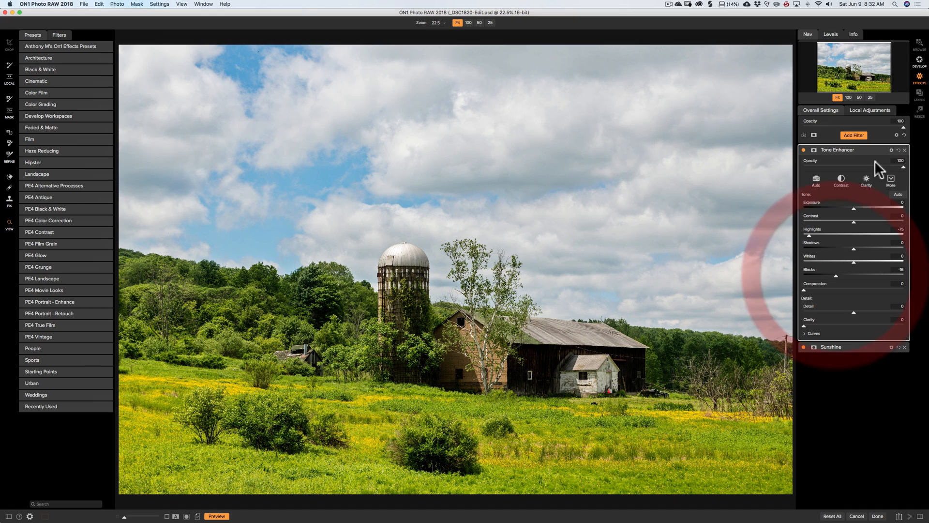
Add Dynamic Contrast and a Vignette, comparing Subtle before settling on the Big Softy preset
left_click(853, 135)
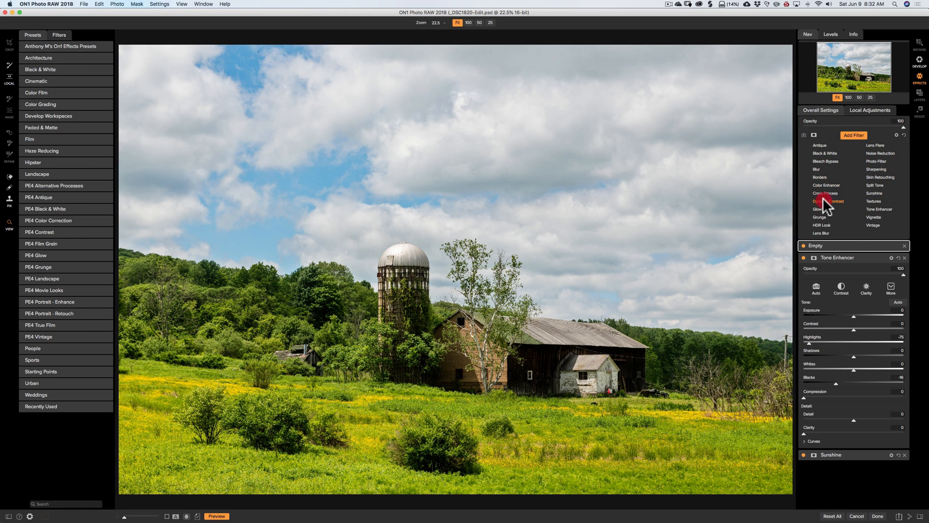
left_click(827, 201)
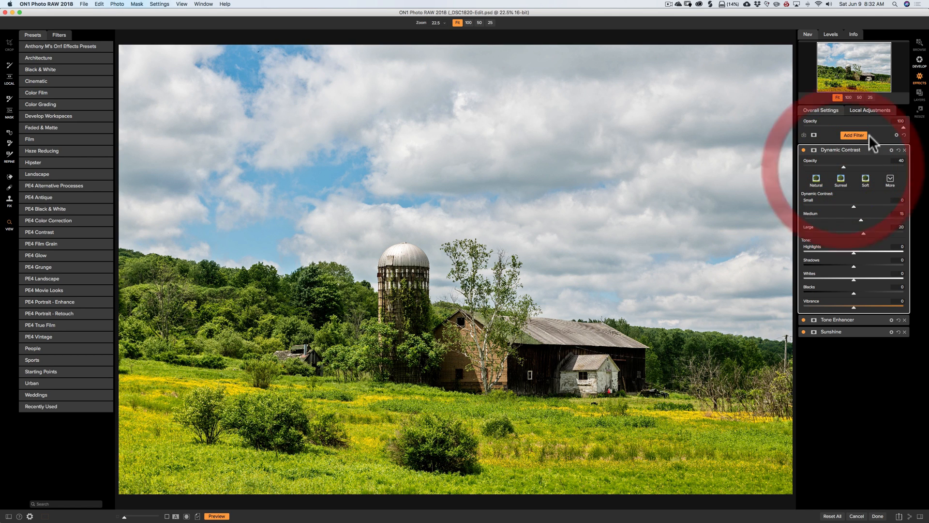
left_click(853, 135)
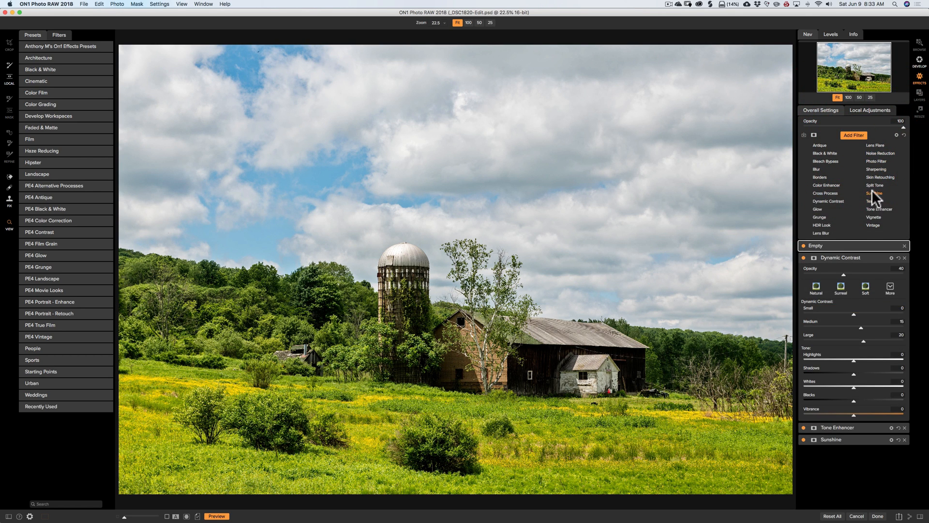
left_click(873, 217)
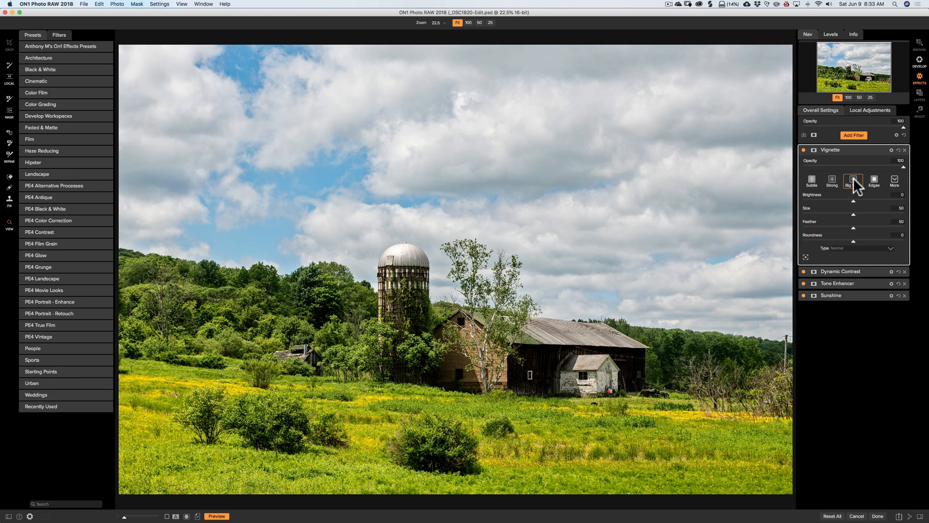
left_click(853, 179)
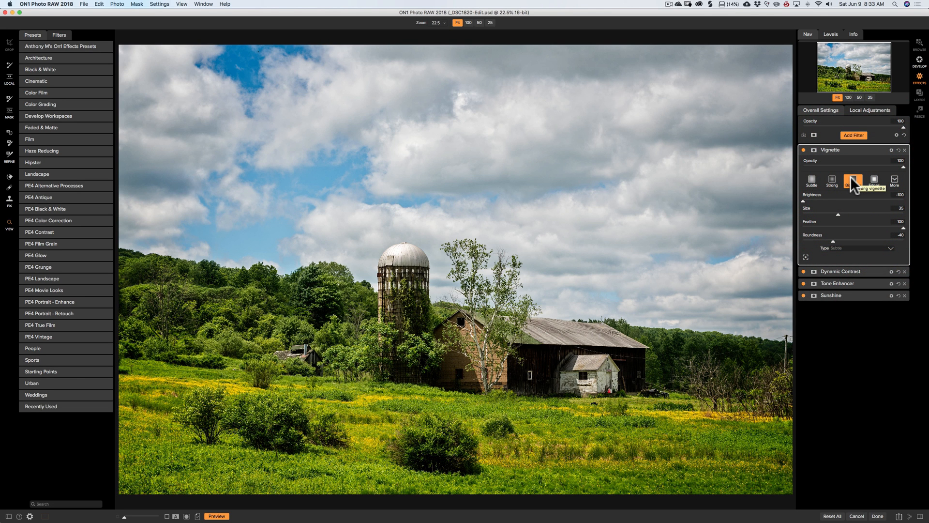
left_click(811, 180)
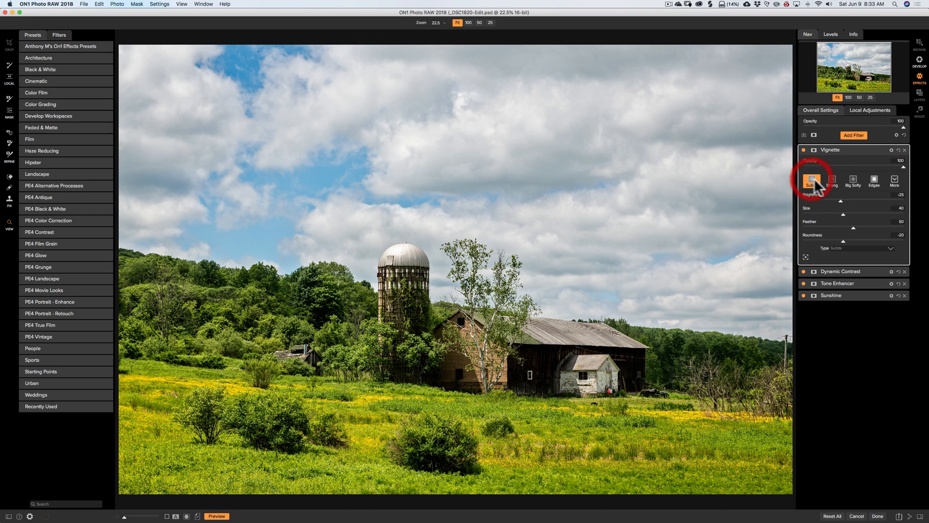
left_click(852, 181)
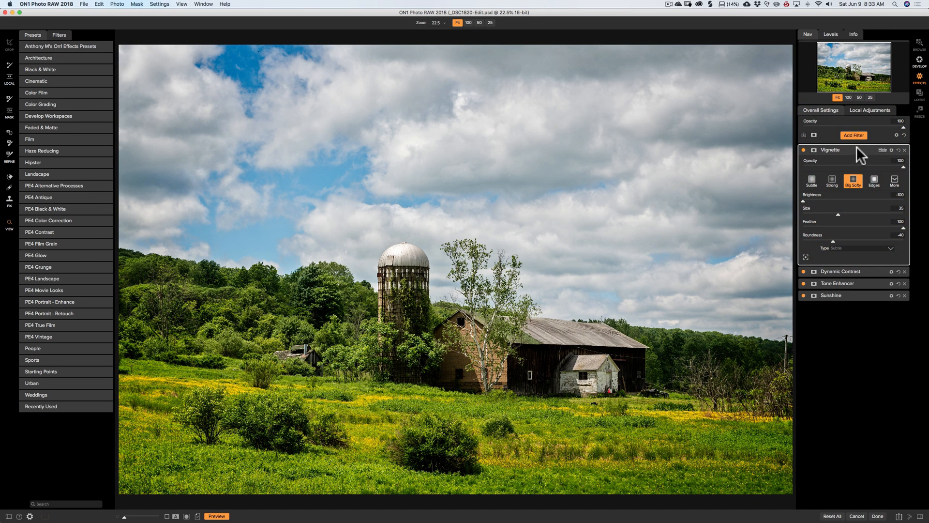
Hide the Vignette settings, leaving Vignette, Dynamic Contrast, Tone Enhancer and Sunshine headers
left_click(829, 150)
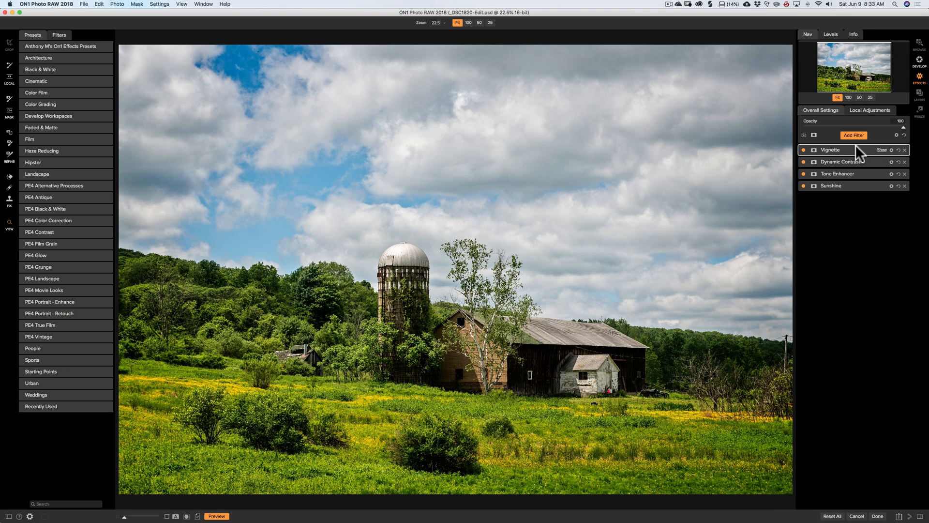
mouse_move(847, 335)
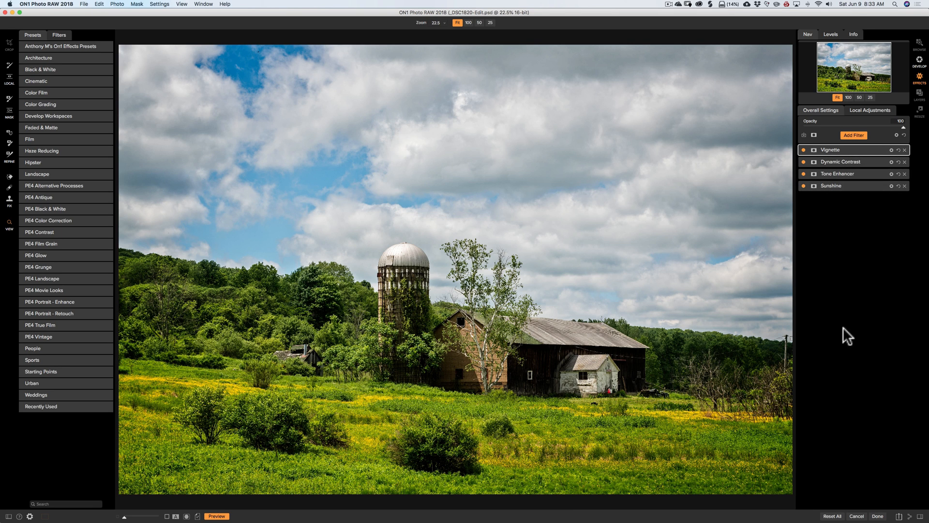
mouse_move(900, 517)
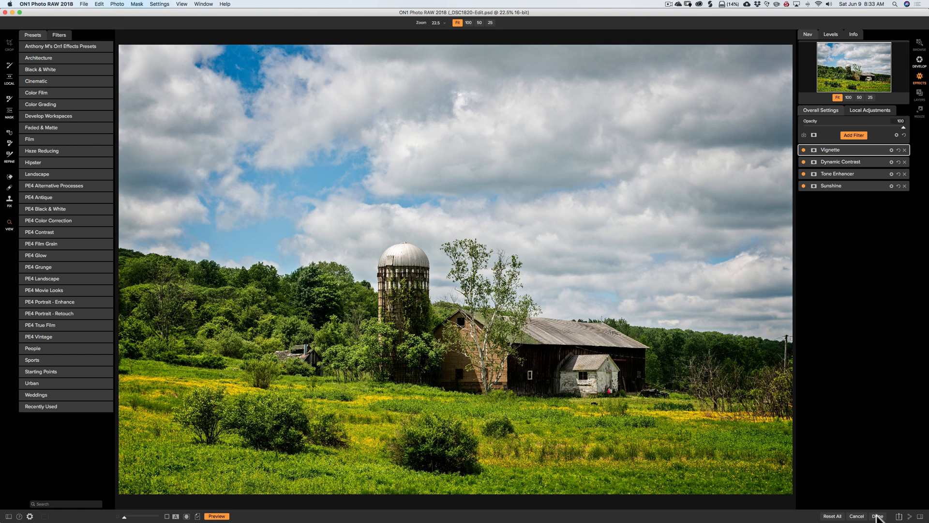
mouse_move(858, 517)
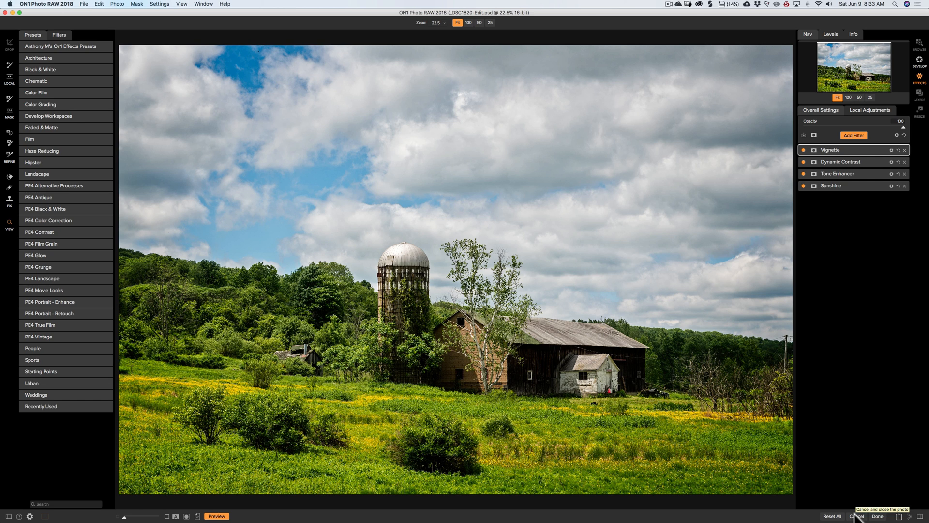
mouse_move(877, 516)
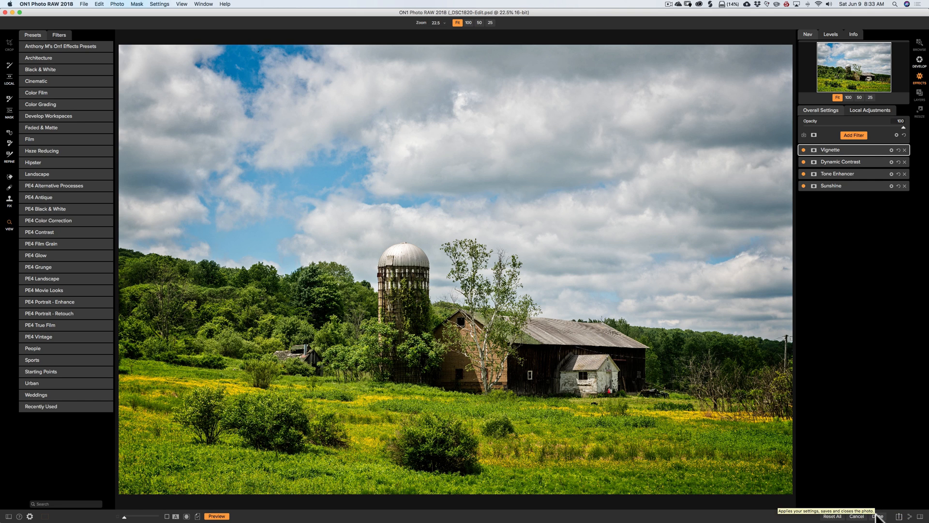
mouse_move(882, 354)
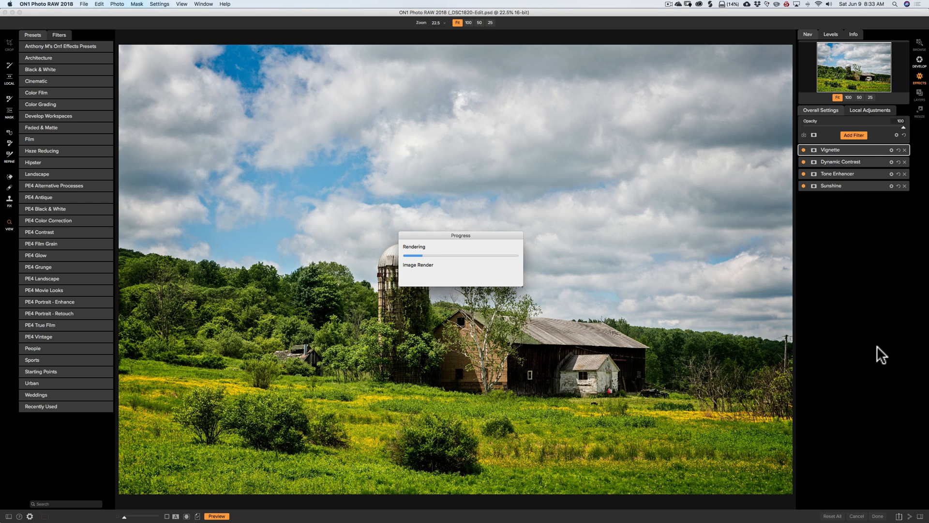
mouse_move(484, 278)
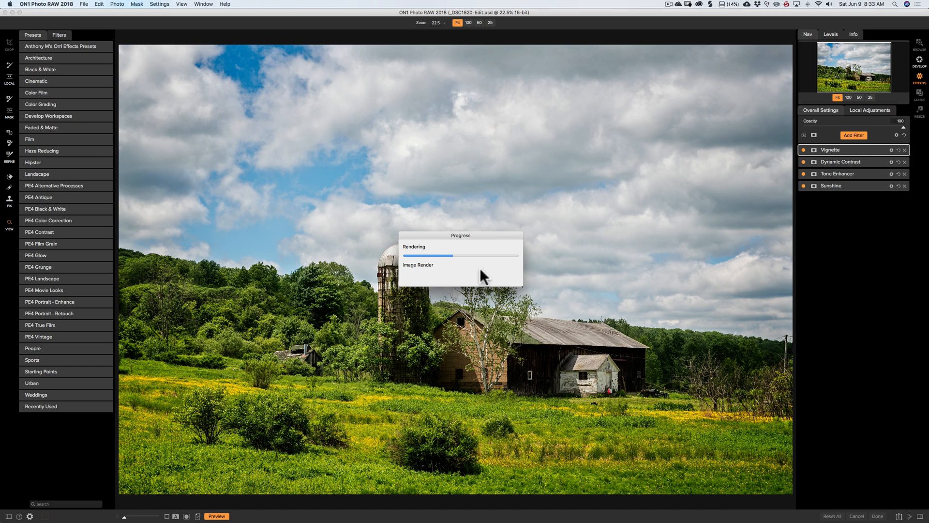
mouse_move(483, 241)
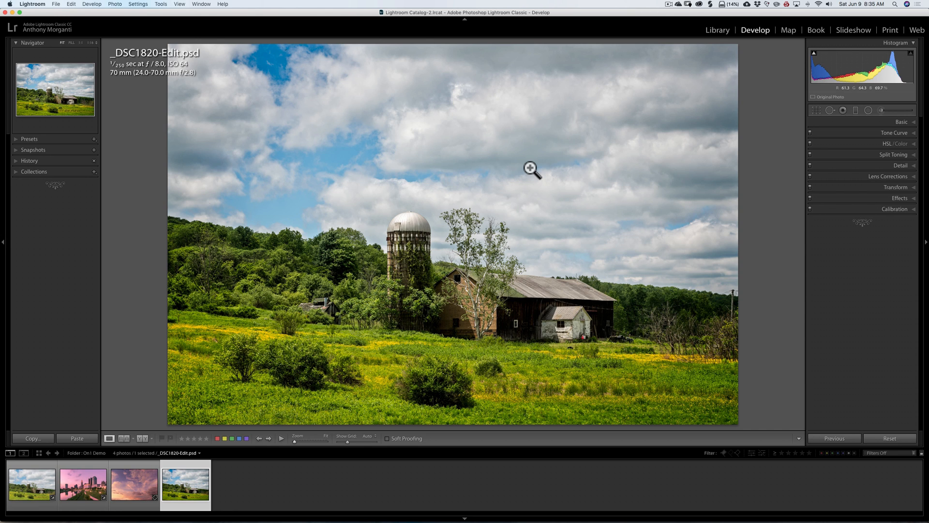
Compare the original _DSC1820.NEF with the ON1-edited _DSC1820-Edit.psd in the filmstrip
left_click(32, 484)
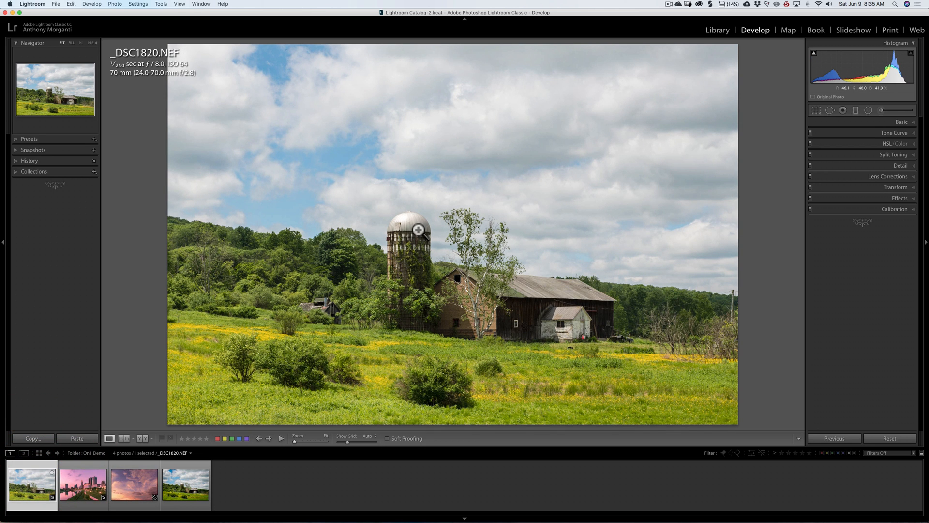
mouse_move(279, 427)
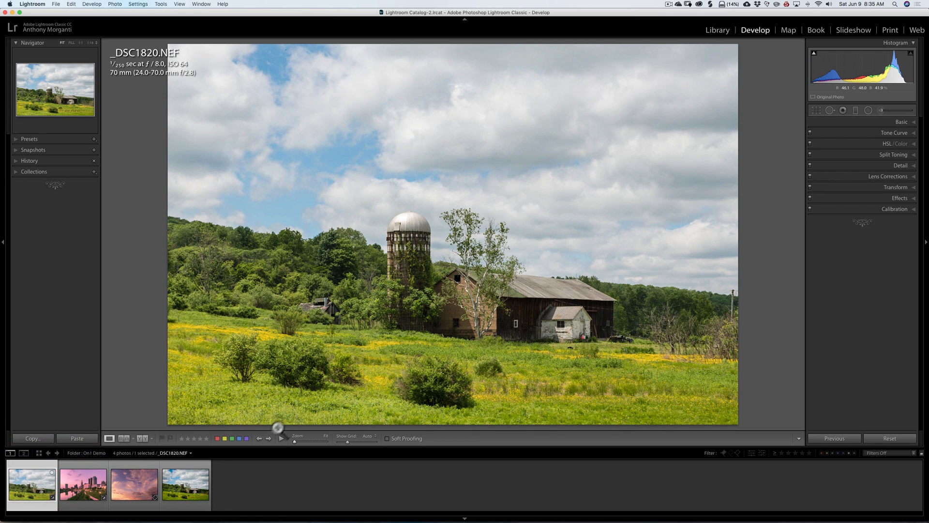
left_click(185, 484)
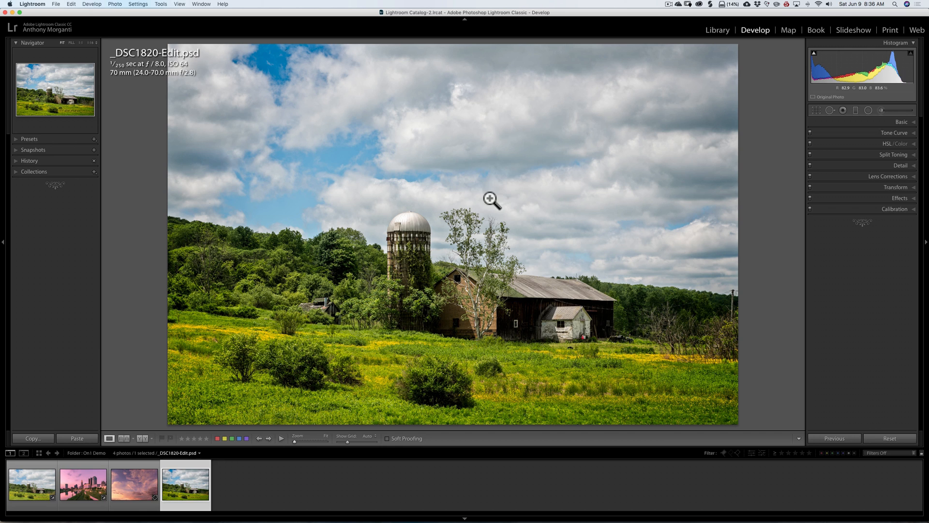
Send _DSC1820-Edit.psd to ON1 Effects 2018 with Edit Original selected
right_click(491, 199)
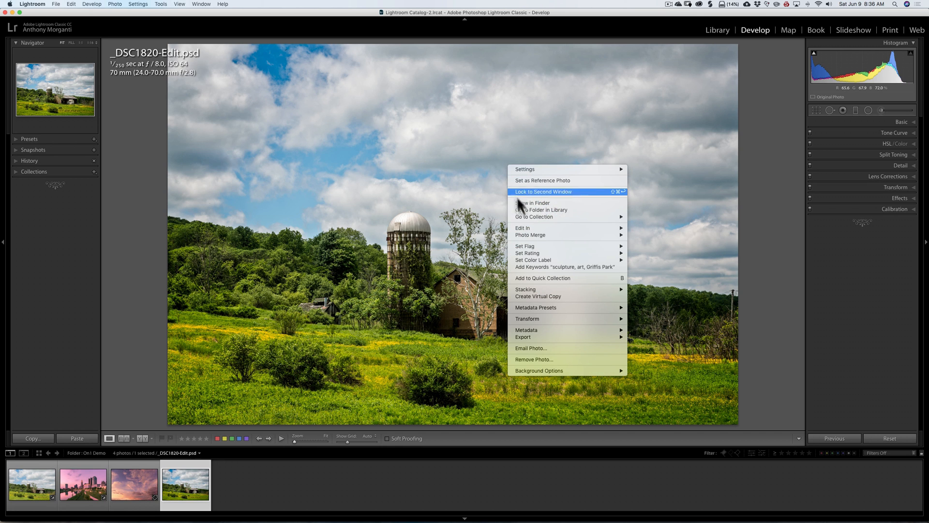
mouse_move(619, 247)
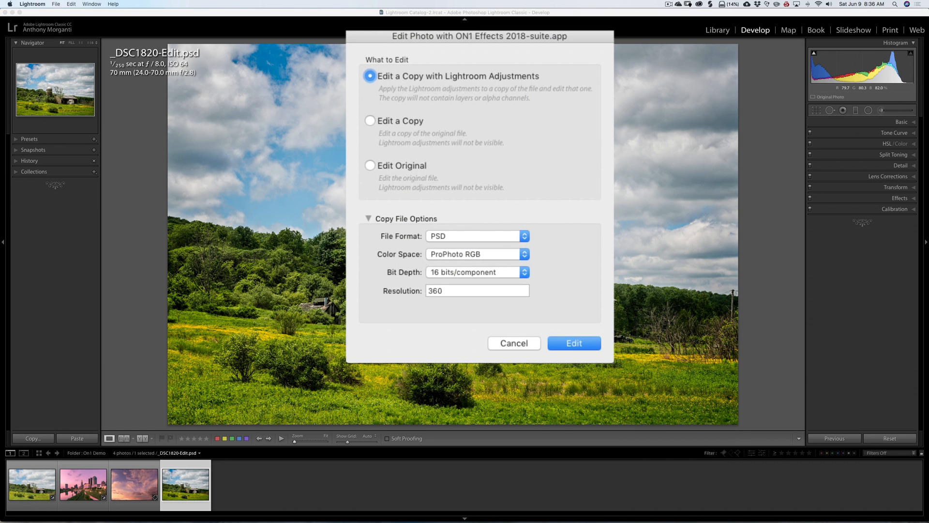
mouse_move(364, 157)
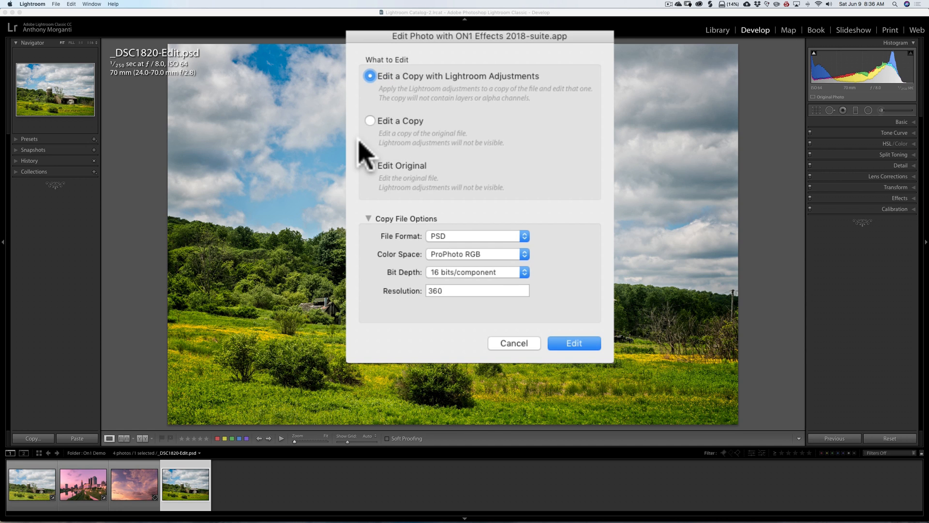
mouse_move(391, 134)
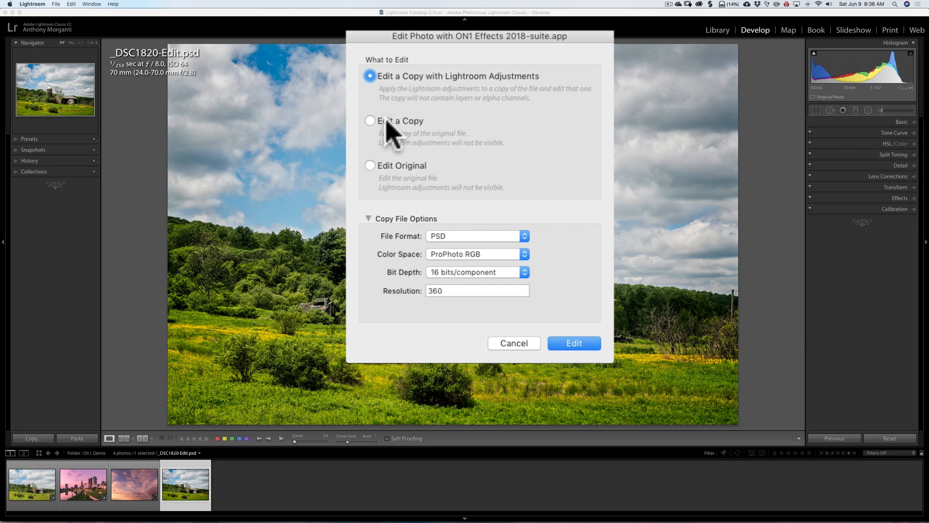
mouse_move(863, 172)
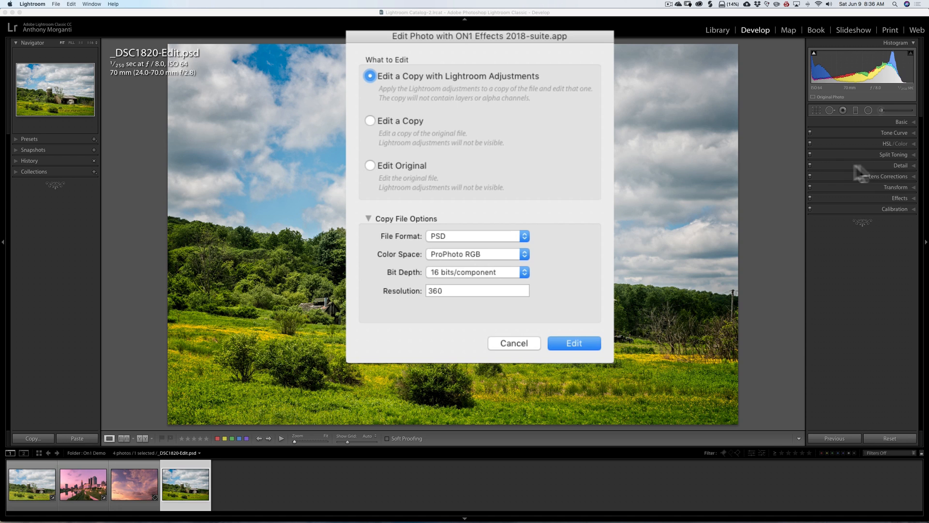
mouse_move(462, 92)
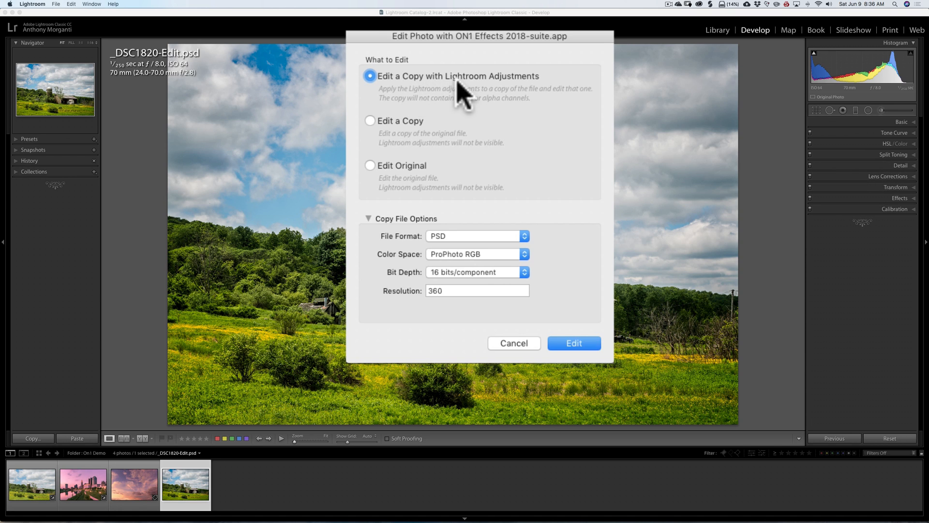
mouse_move(508, 88)
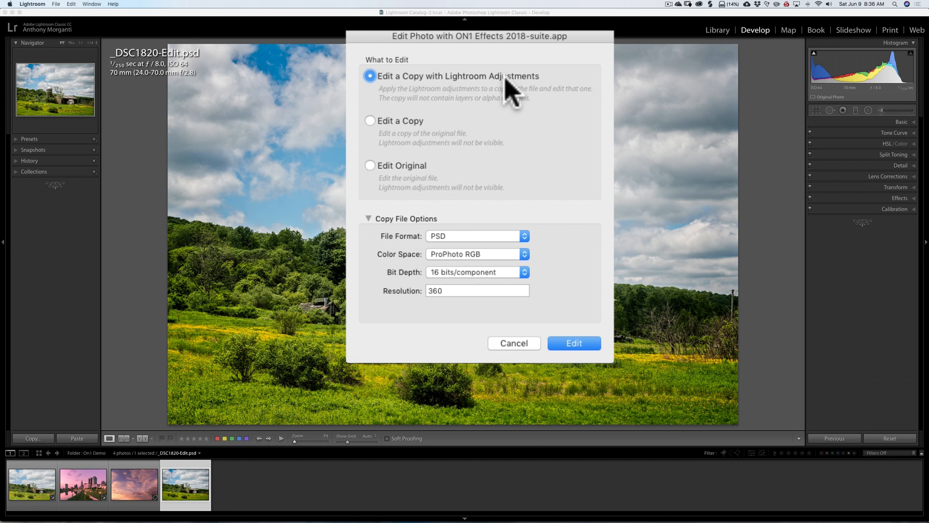
mouse_move(377, 175)
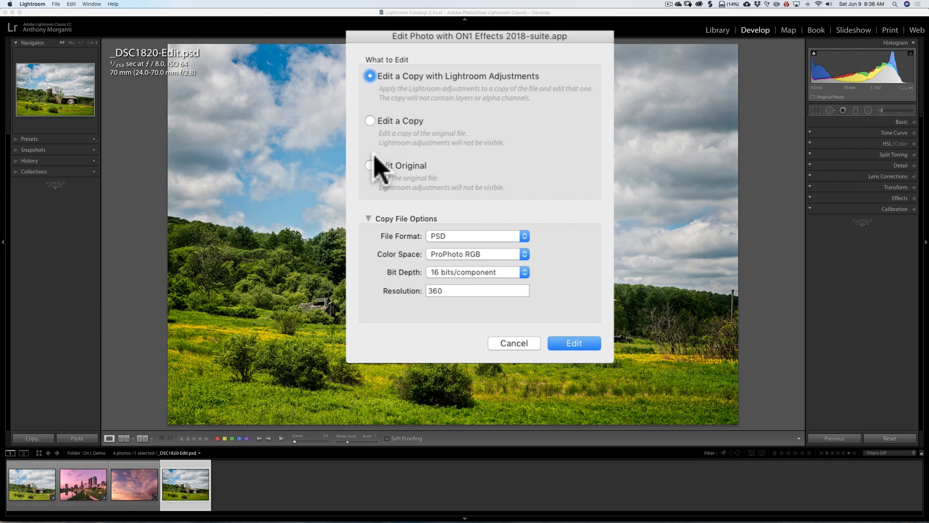
left_click(369, 166)
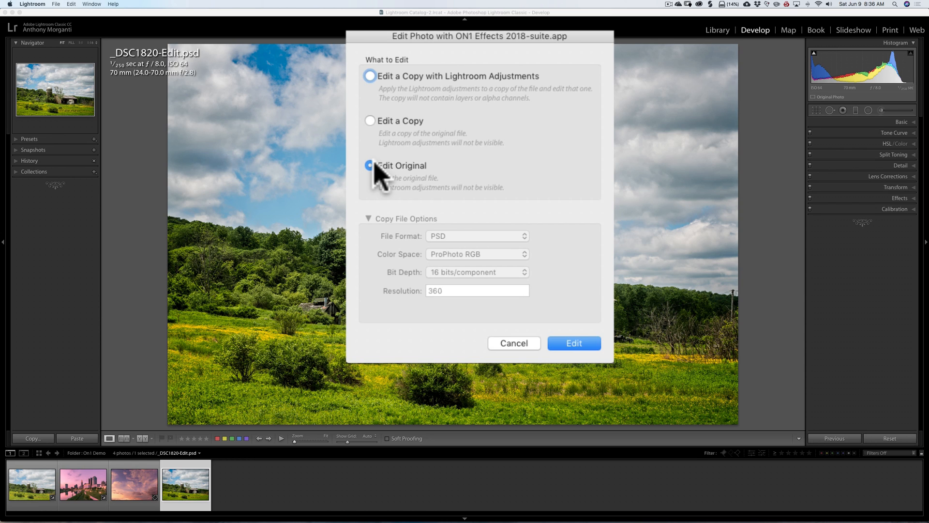
left_click(573, 344)
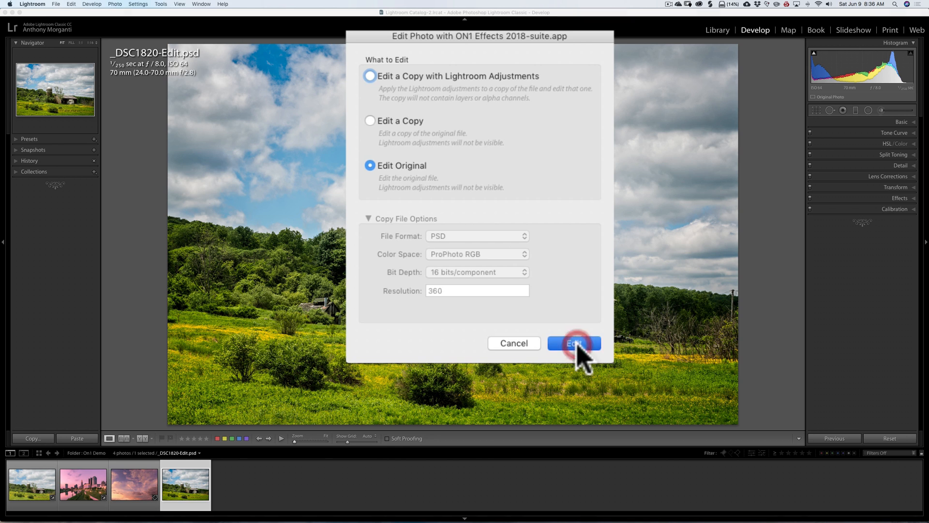
left_click(573, 343)
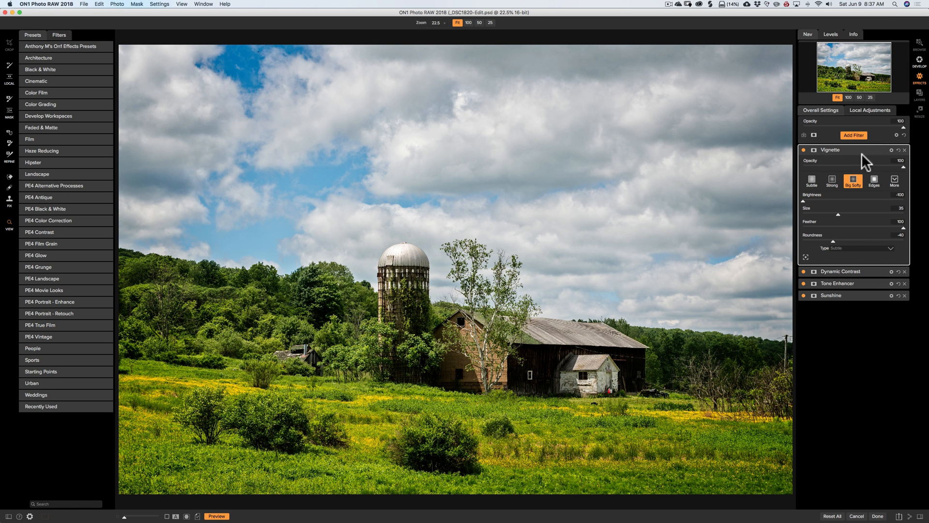
mouse_move(866, 160)
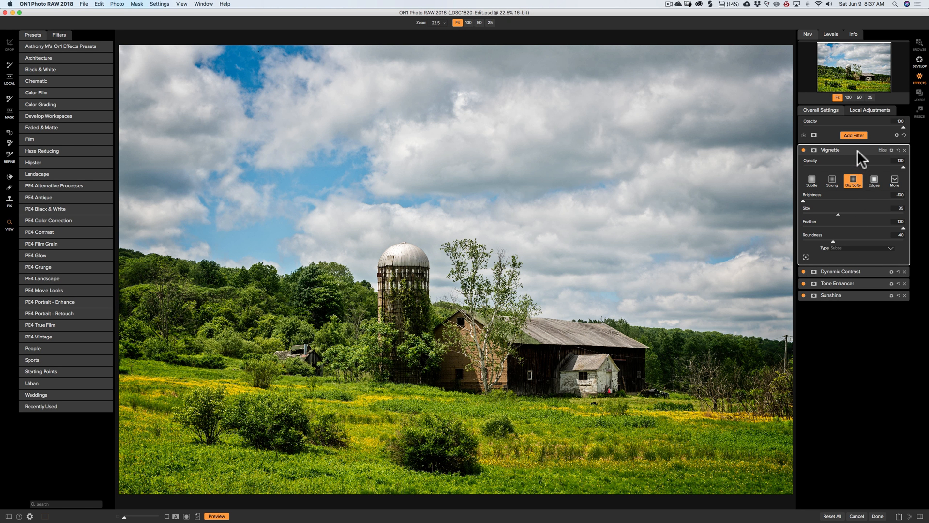
Adjust the Vignette and Dynamic Contrast filters, raising vignette Size to 48 and contrast Opacity to 49
left_click(884, 150)
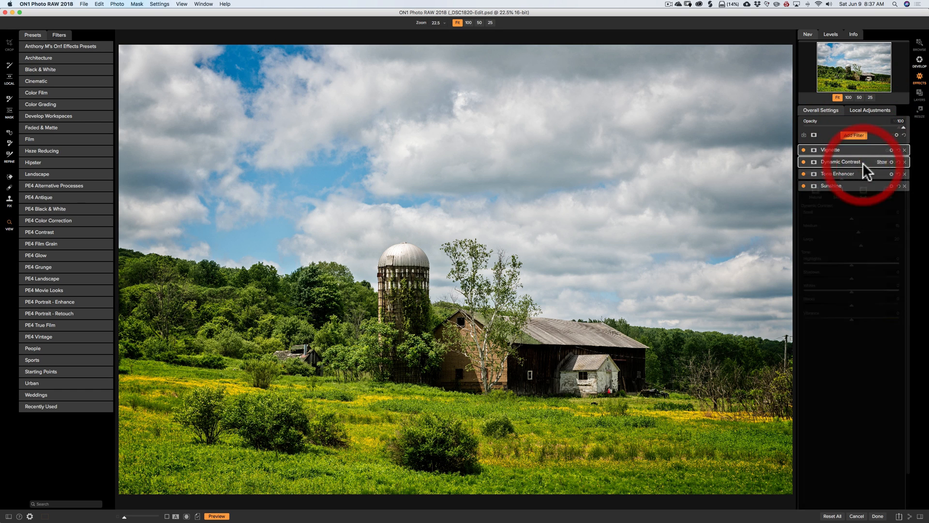
left_click(842, 162)
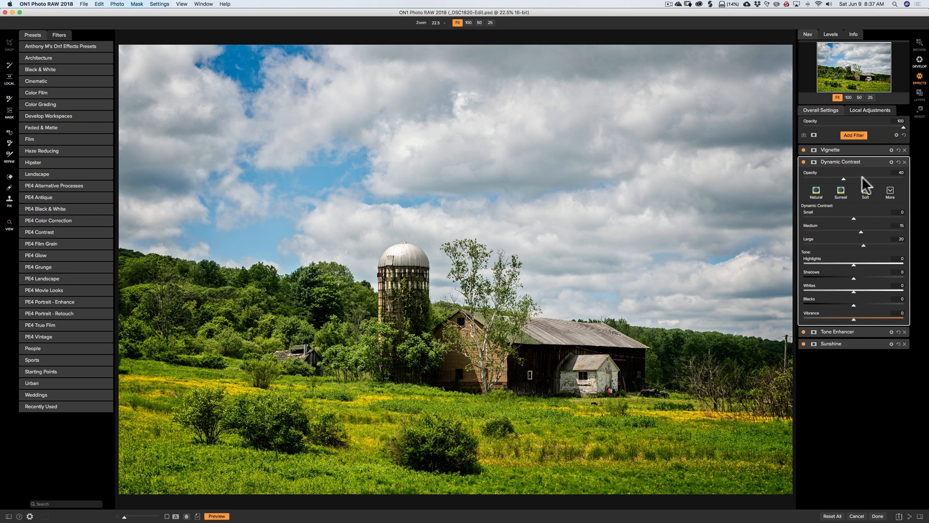
mouse_move(855, 153)
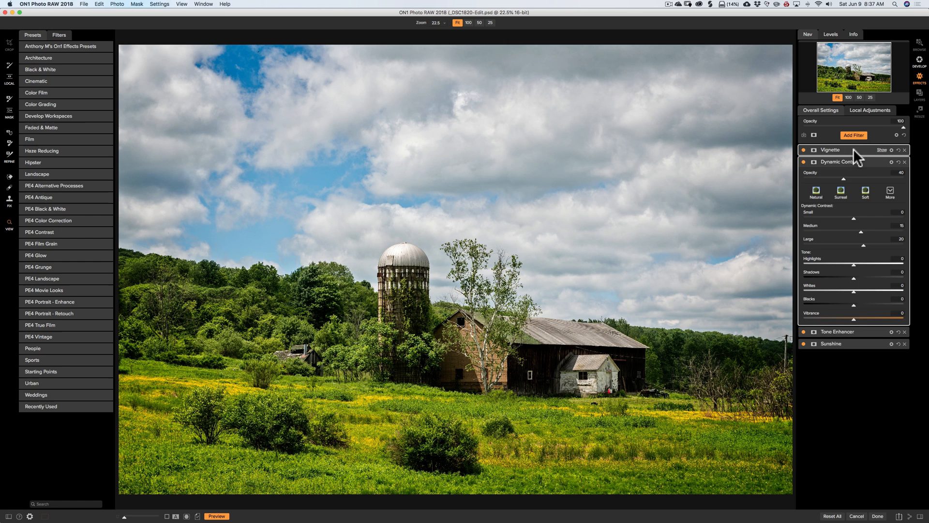
left_click(830, 150)
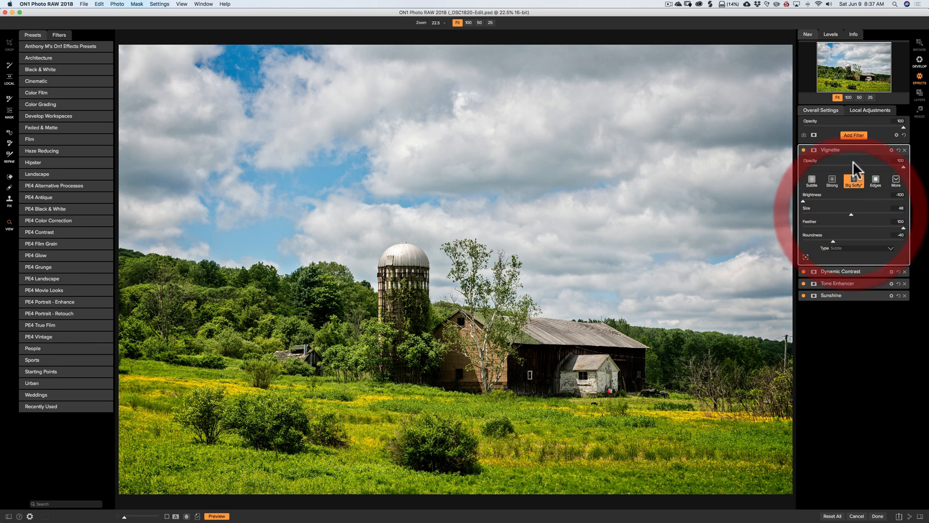
left_click(840, 271)
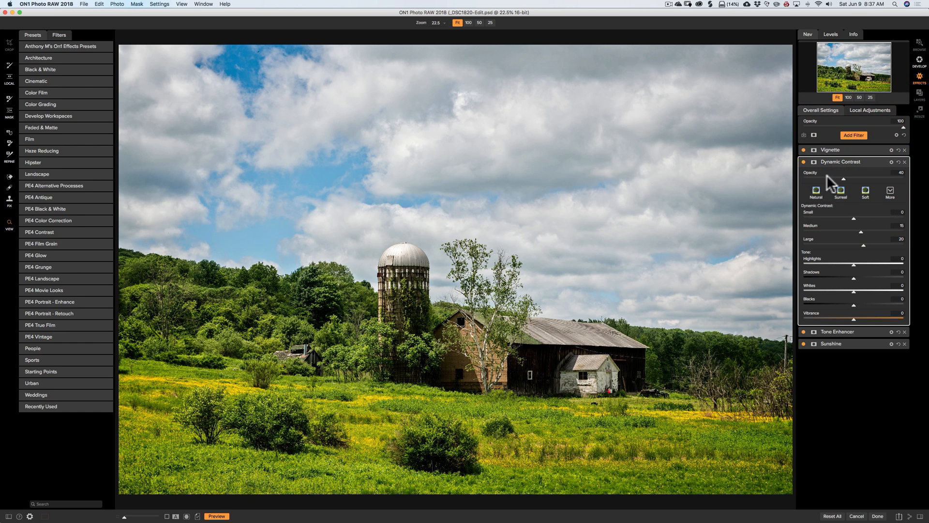
mouse_move(844, 181)
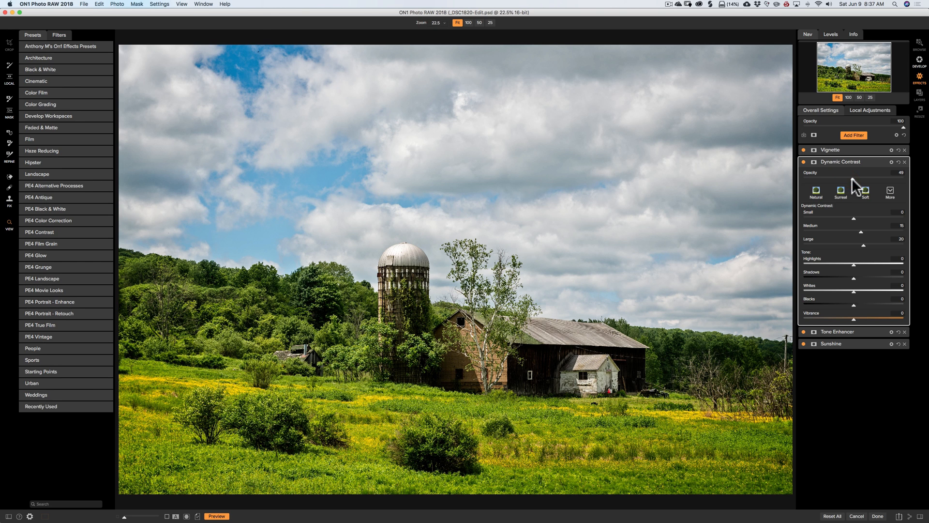
mouse_move(859, 151)
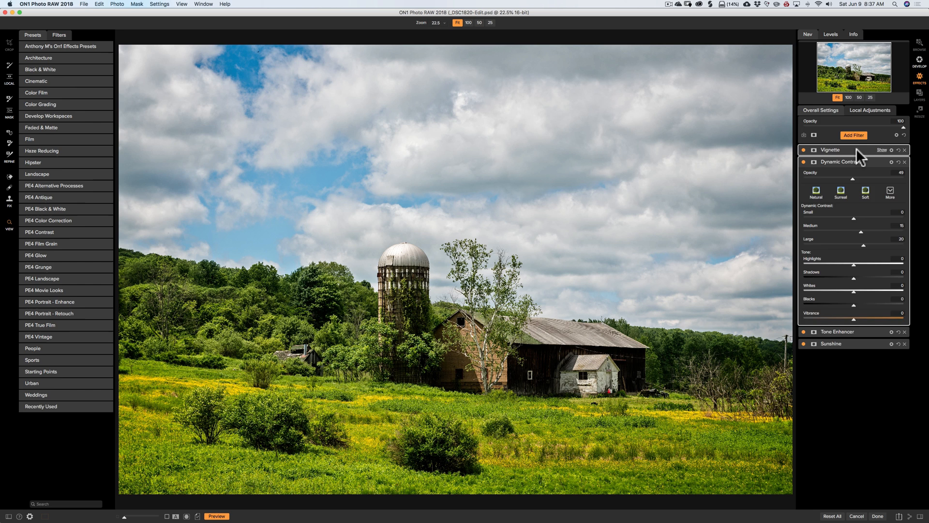
left_click(831, 149)
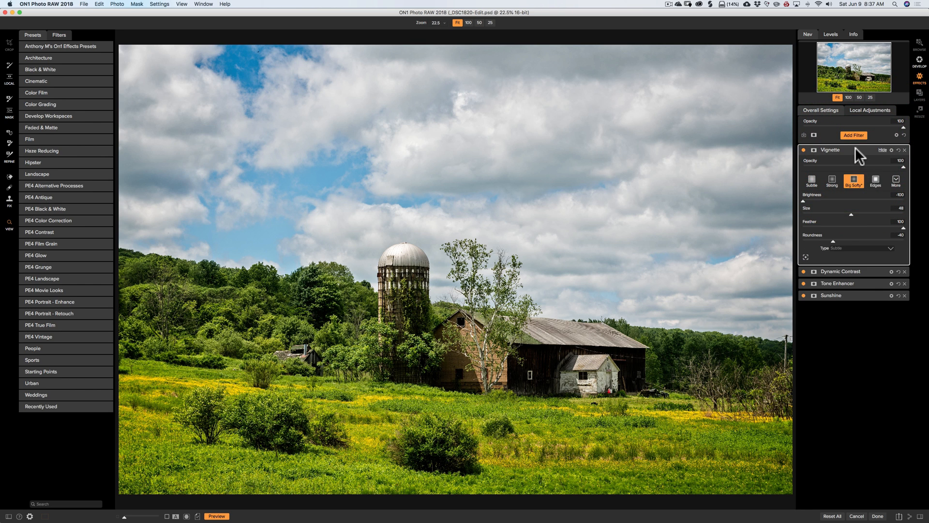
left_click(829, 150)
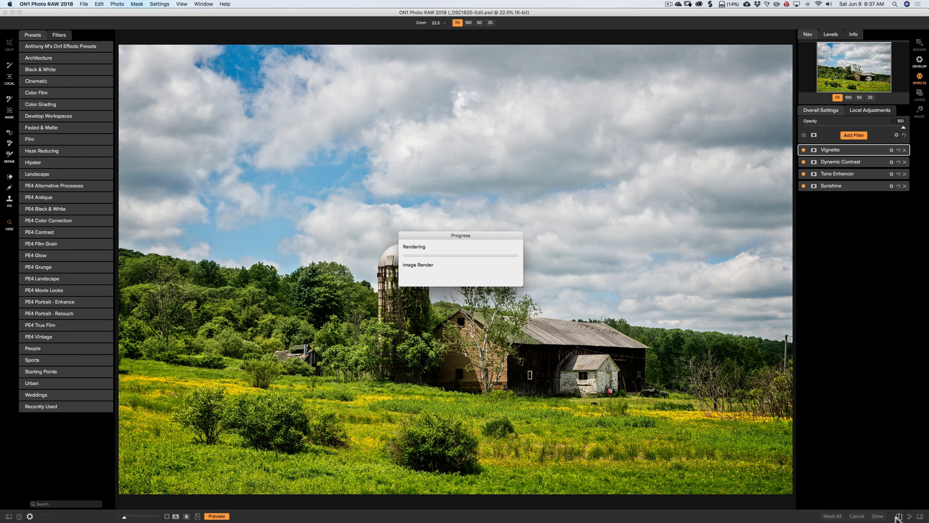
mouse_move(901, 515)
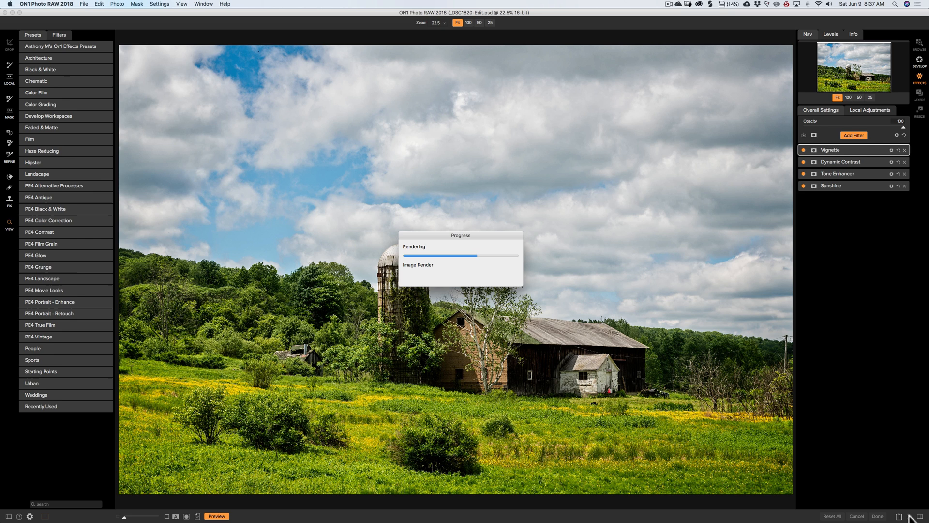
mouse_move(538, 282)
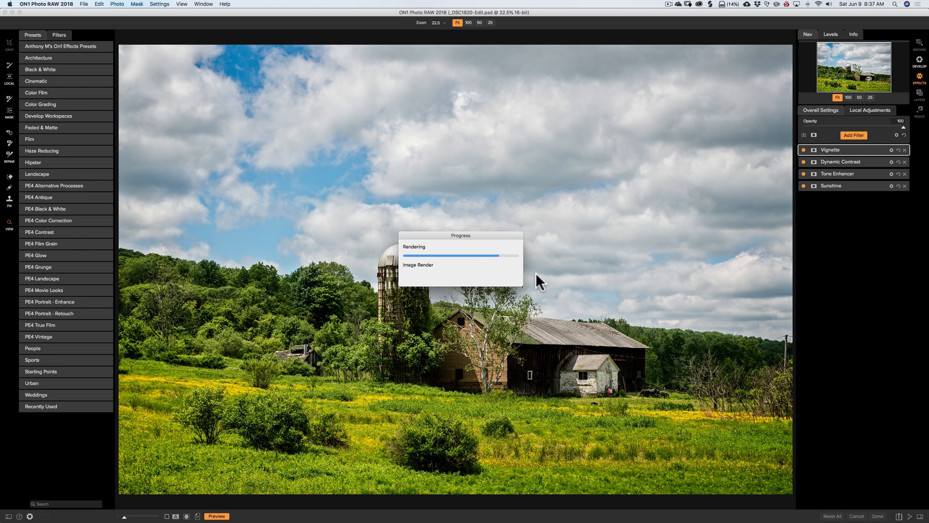
mouse_move(502, 274)
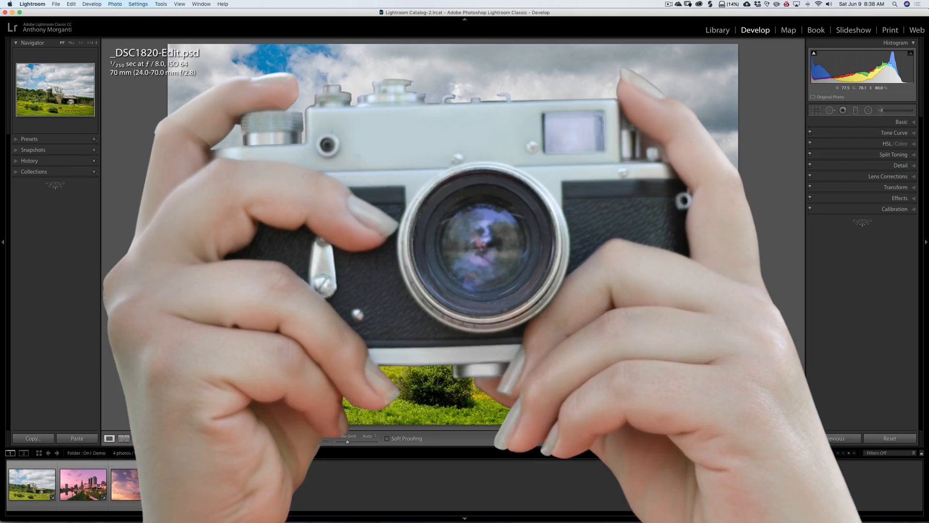
Select the updated _DSC1820-Edit.psd thumbnail in the filmstrip
left_click(185, 485)
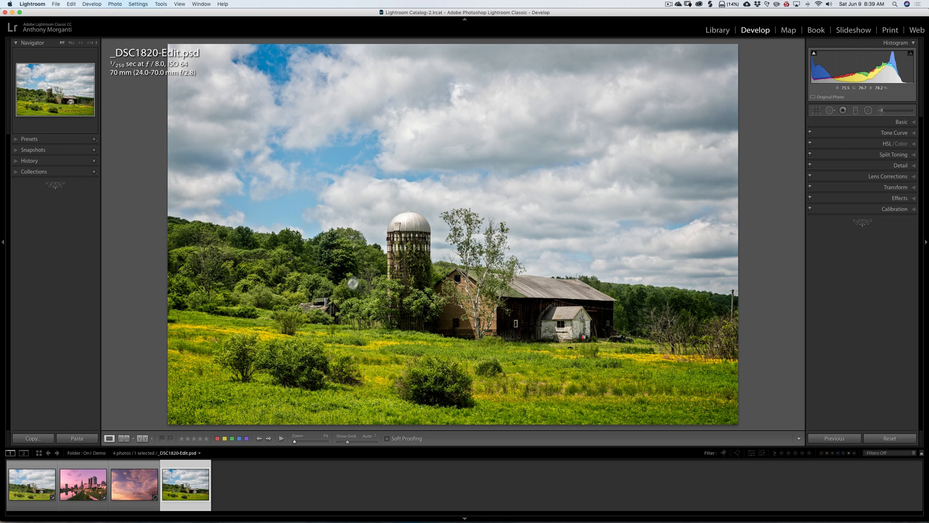
Select skyline _8002648.NEF with the sunset sky JPG, keeping the skyline active
left_click(83, 484)
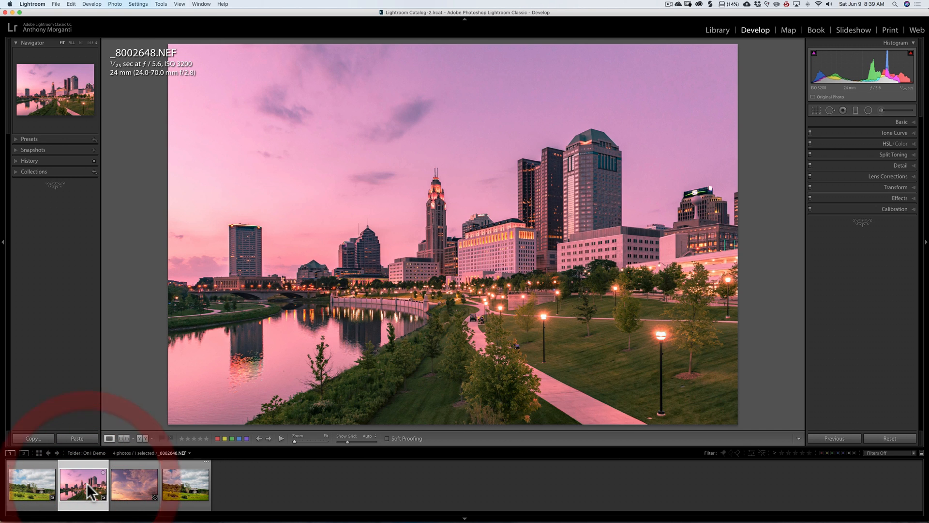
left_click(133, 485)
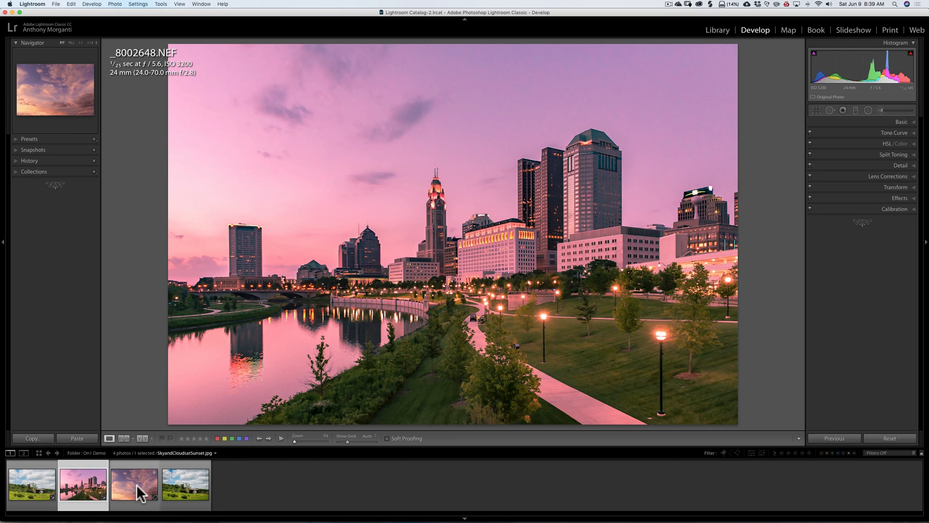
left_click(134, 485)
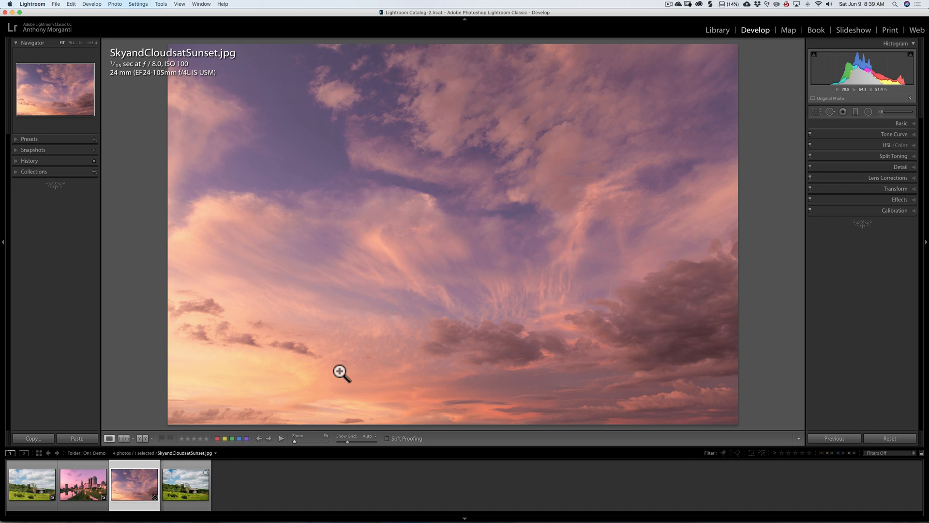
left_click(83, 483)
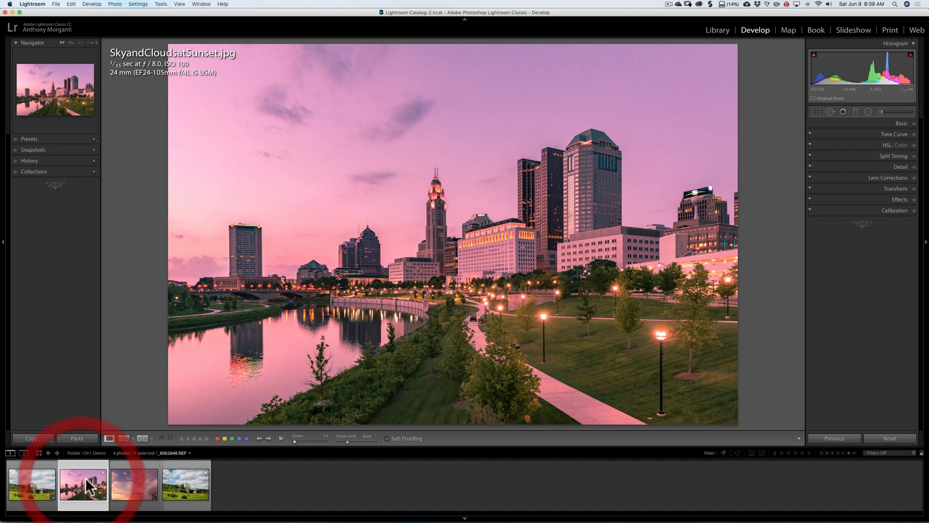
left_click(83, 485)
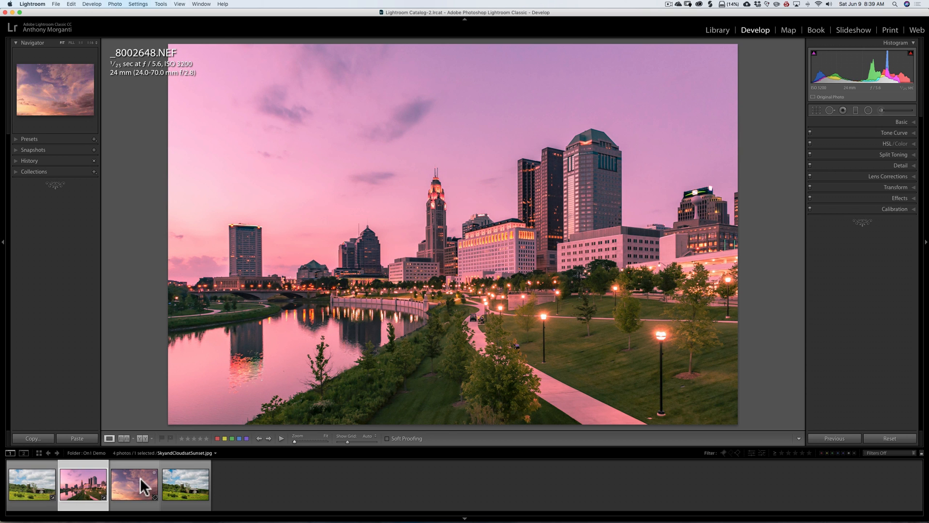
left_click(134, 485)
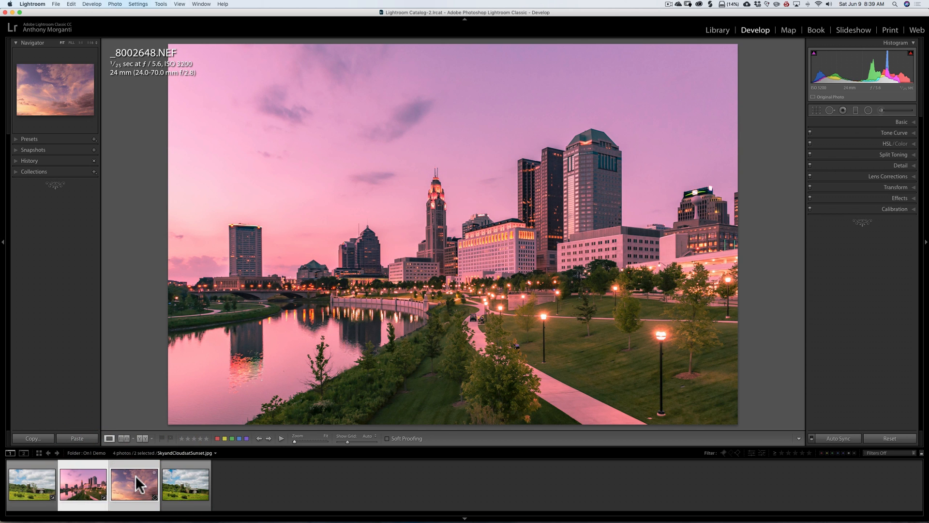
mouse_move(134, 480)
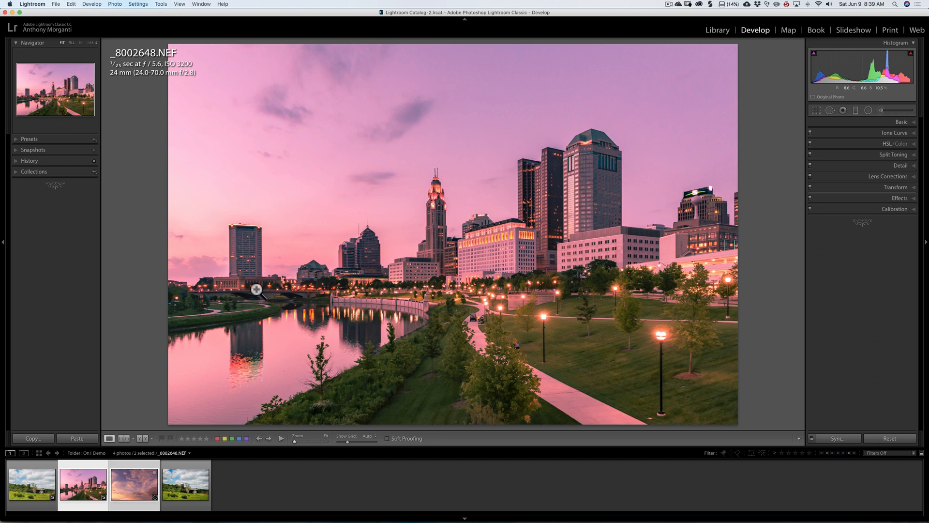
mouse_move(245, 206)
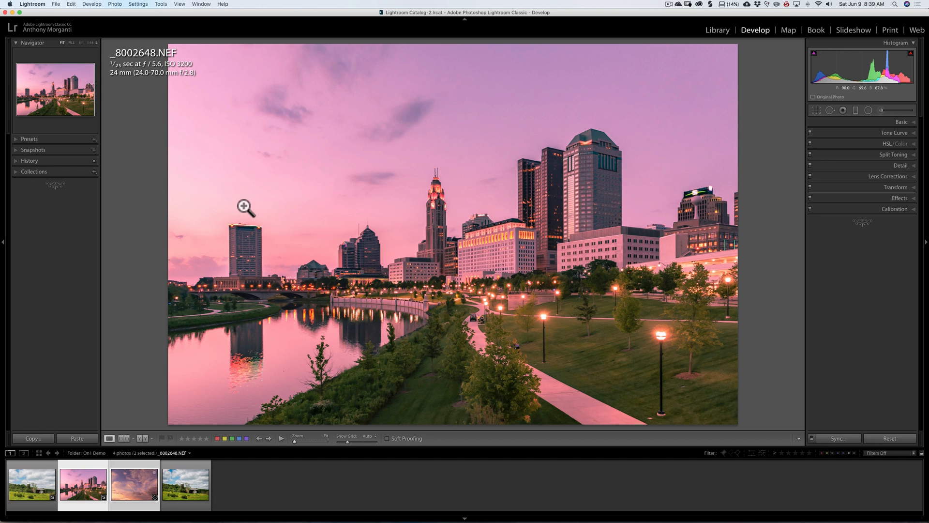
left_click(56, 5)
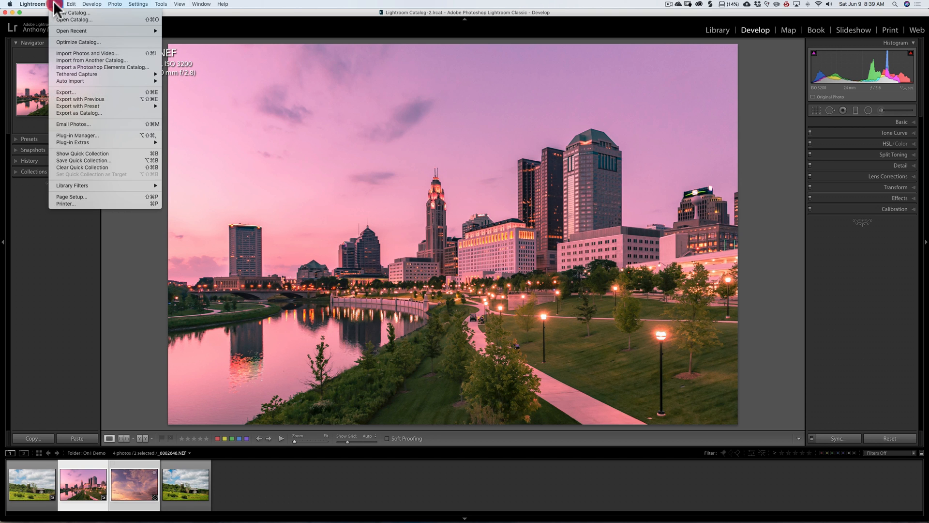
mouse_move(77, 135)
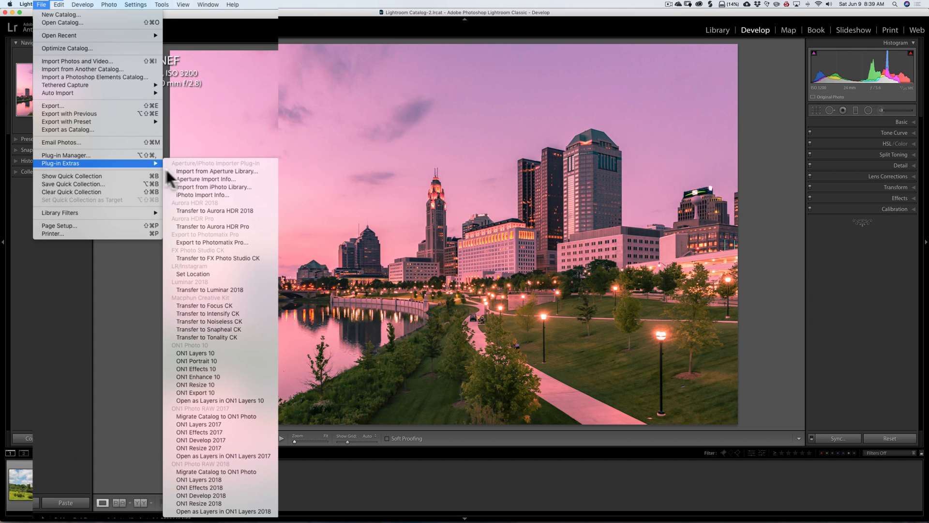
mouse_move(216, 258)
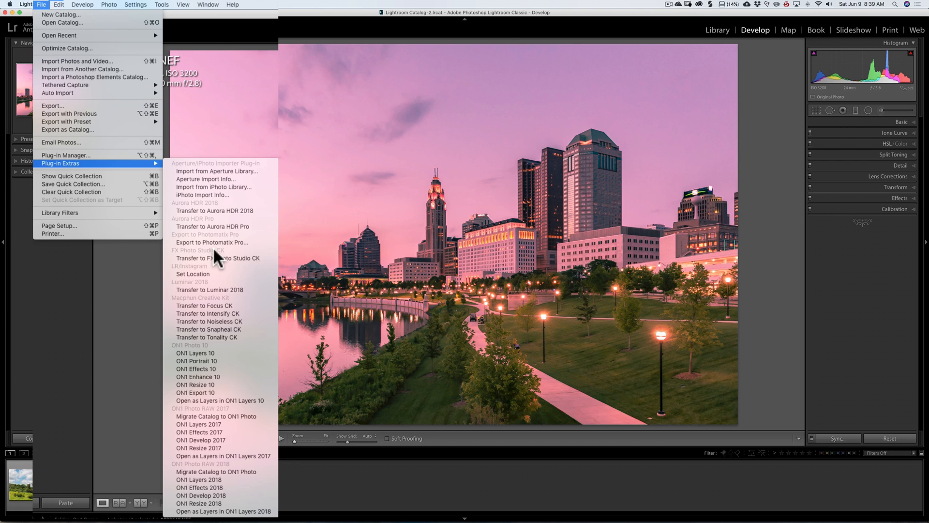
mouse_move(213, 337)
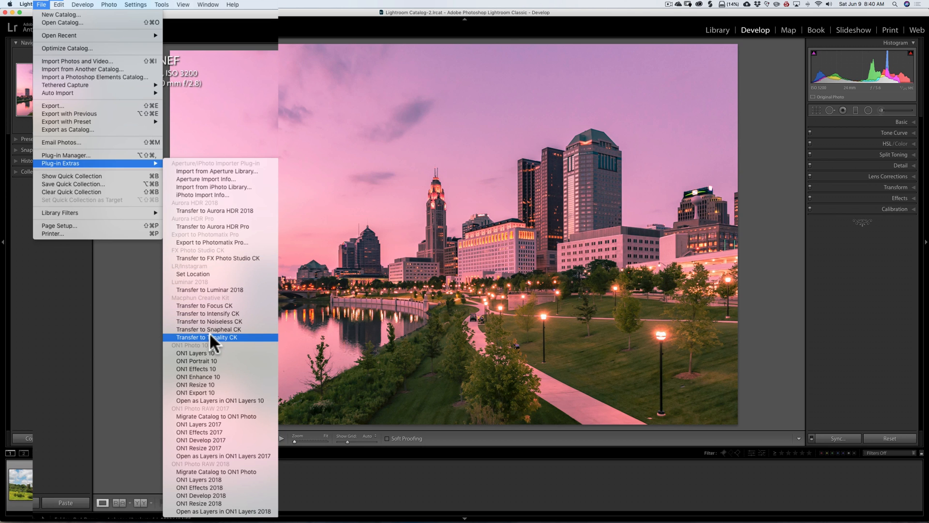
mouse_move(212, 365)
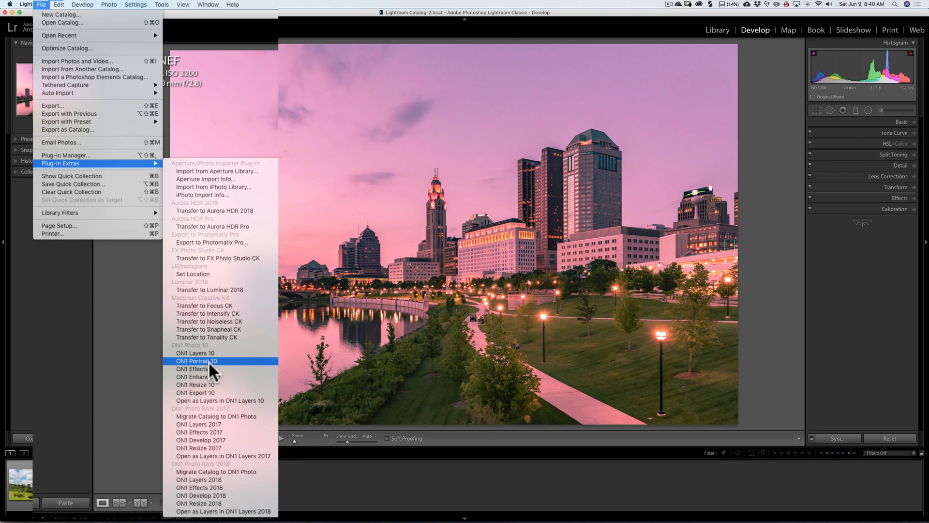
mouse_move(204, 421)
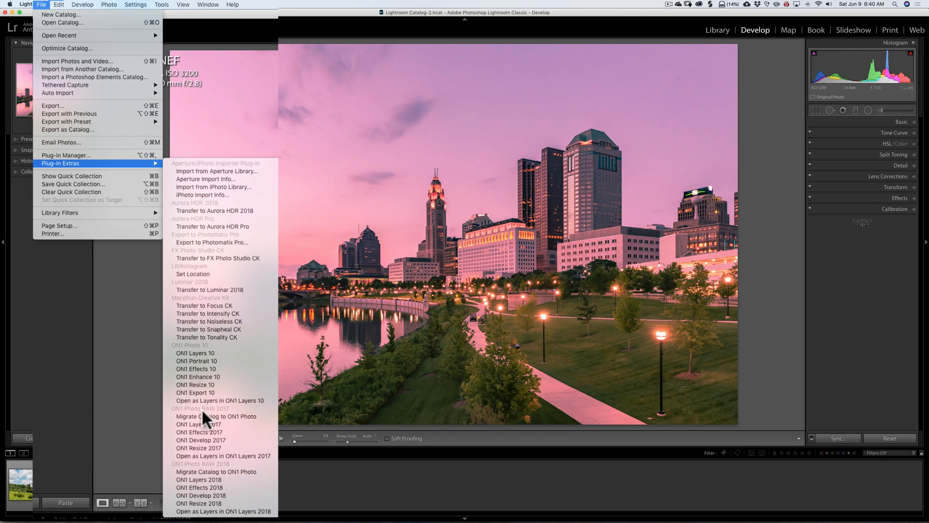
mouse_move(216, 416)
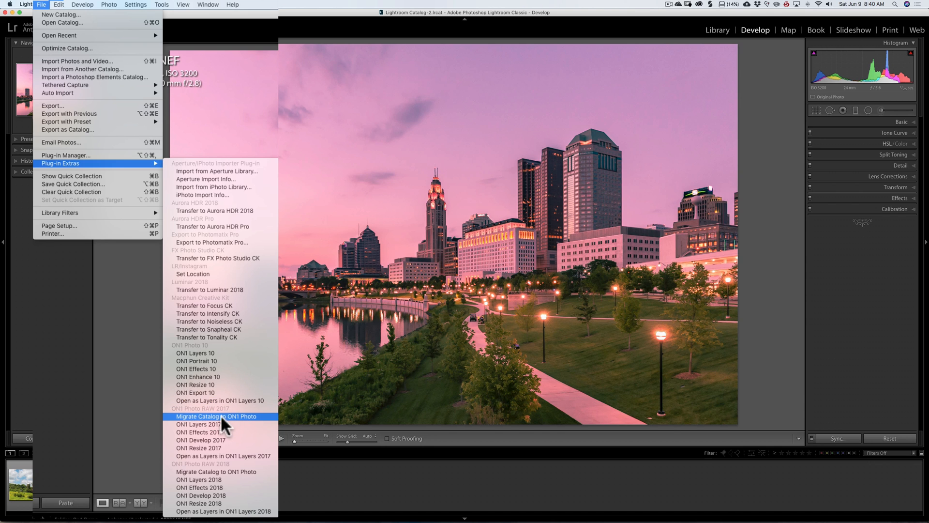
mouse_move(221, 456)
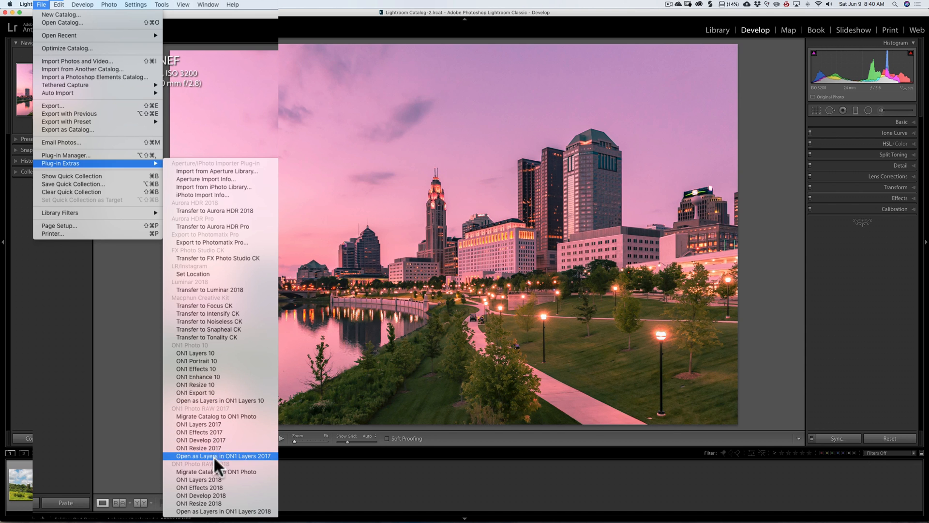
mouse_move(228, 474)
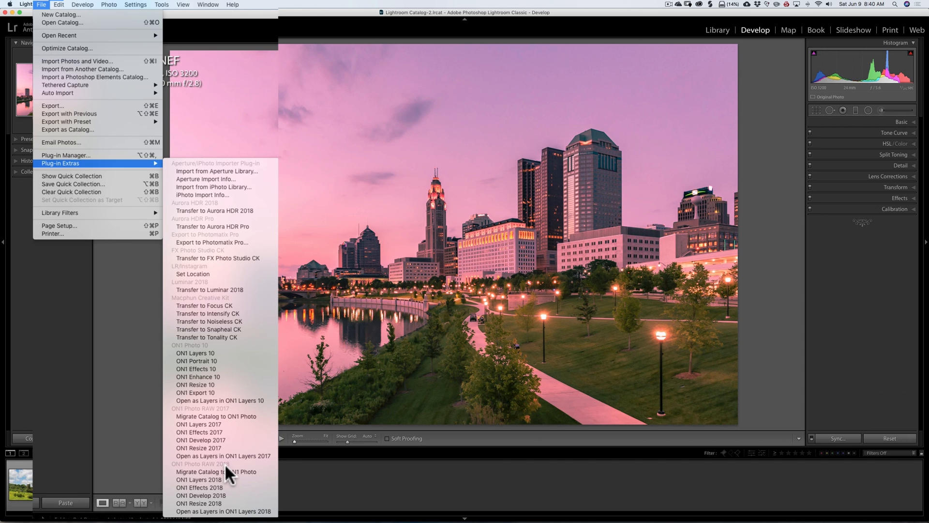
mouse_move(214, 487)
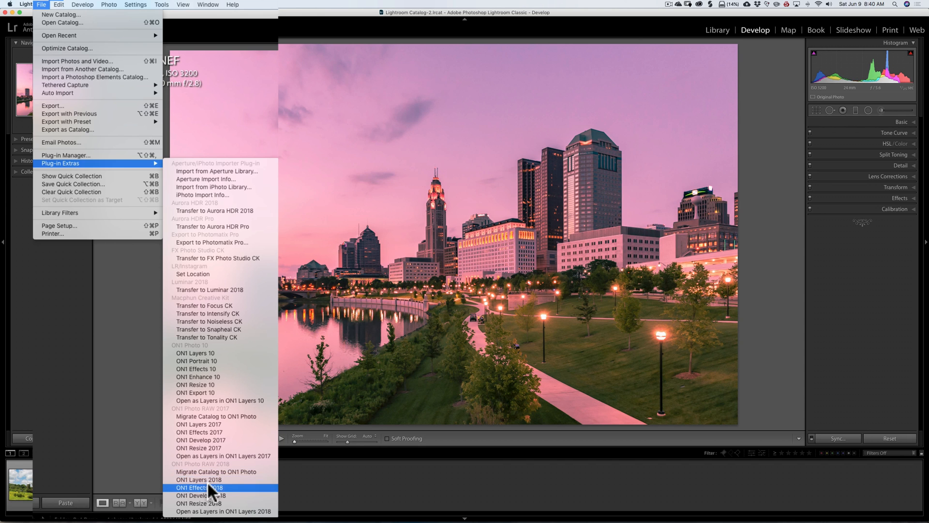
mouse_move(220, 493)
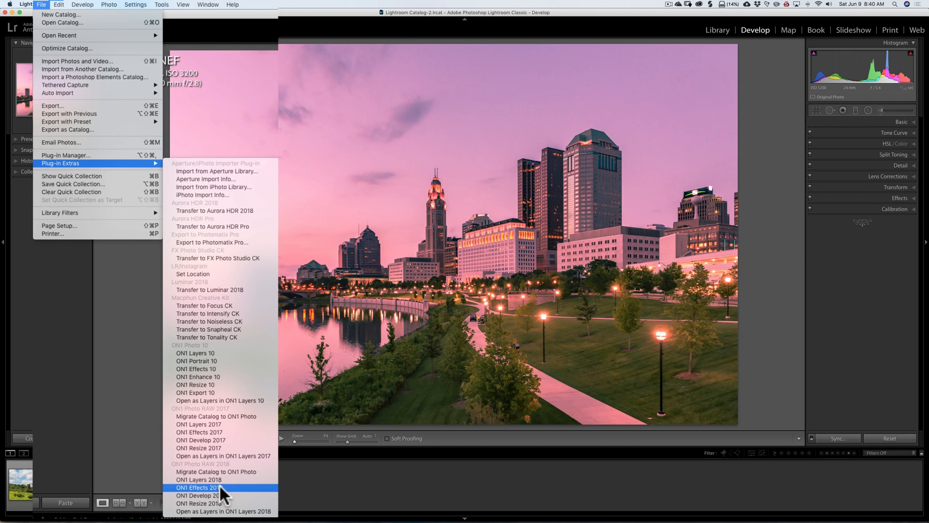
mouse_move(219, 507)
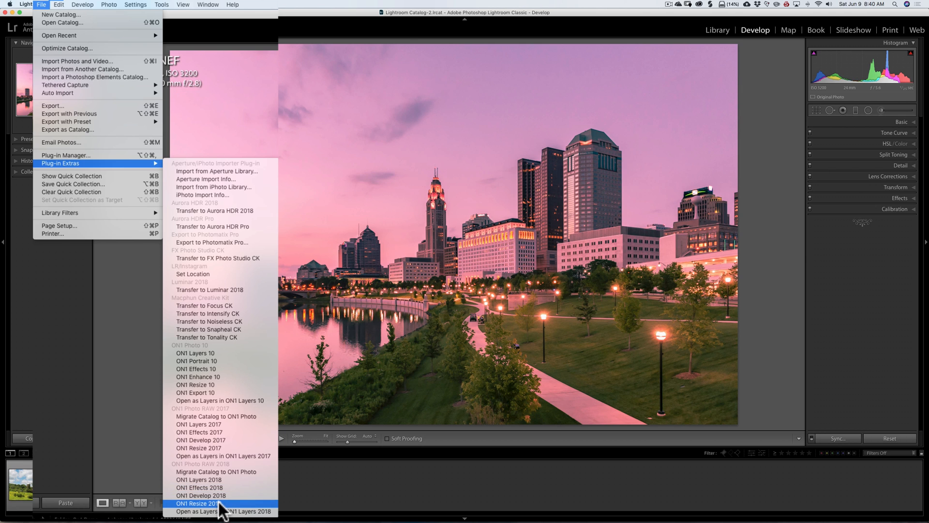
mouse_move(224, 511)
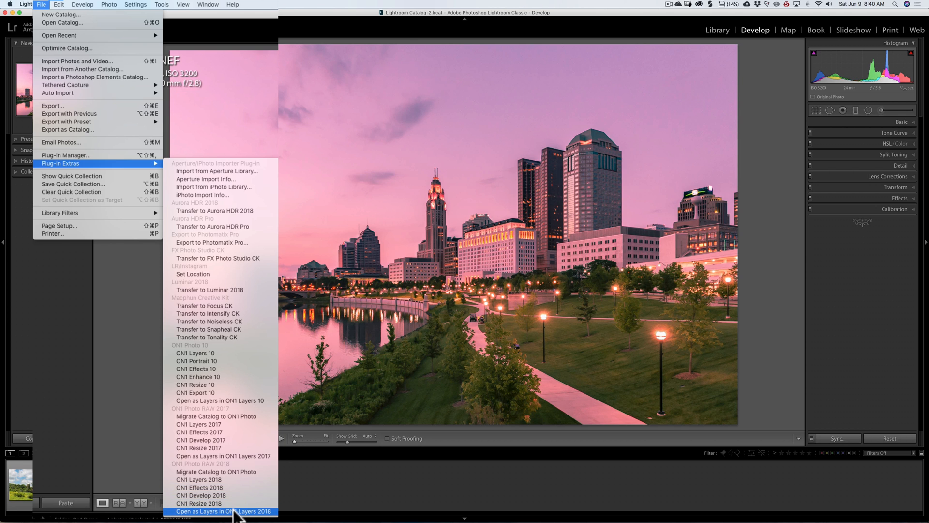
mouse_move(232, 487)
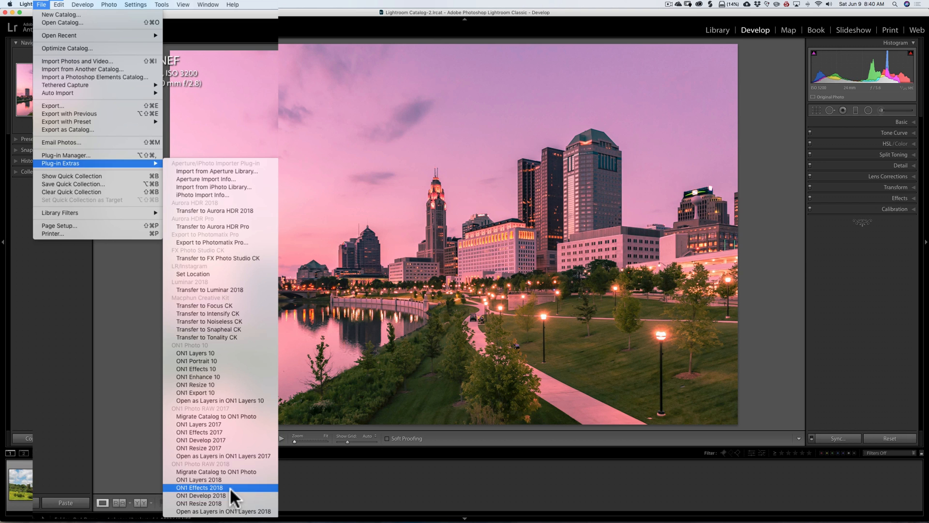
mouse_move(209, 497)
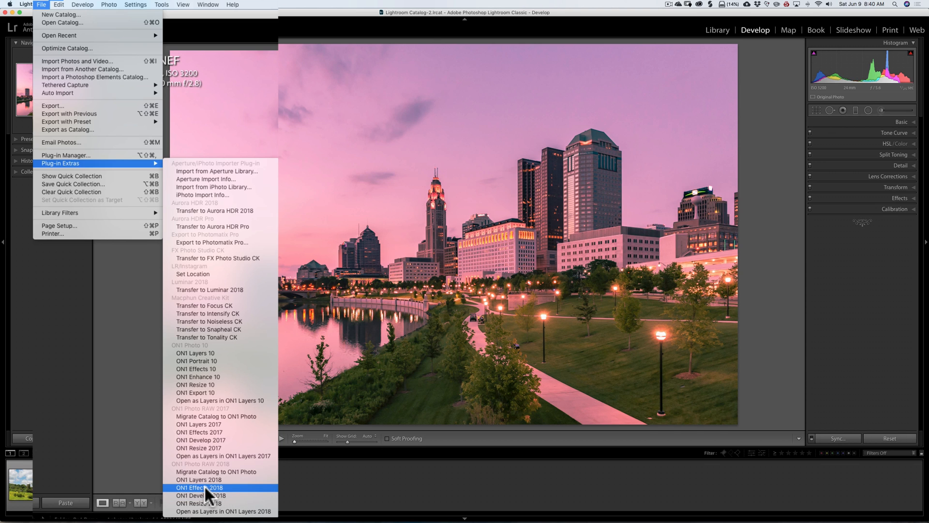
mouse_move(230, 495)
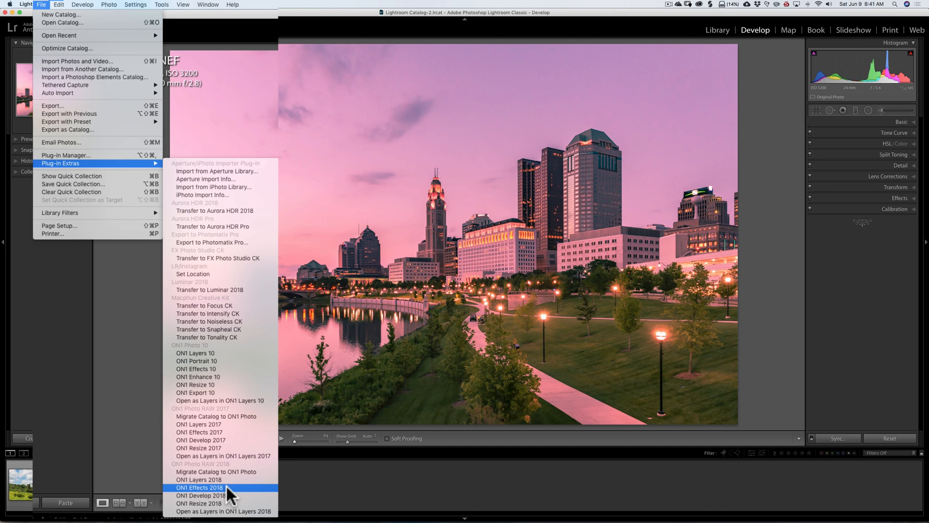
mouse_move(224, 503)
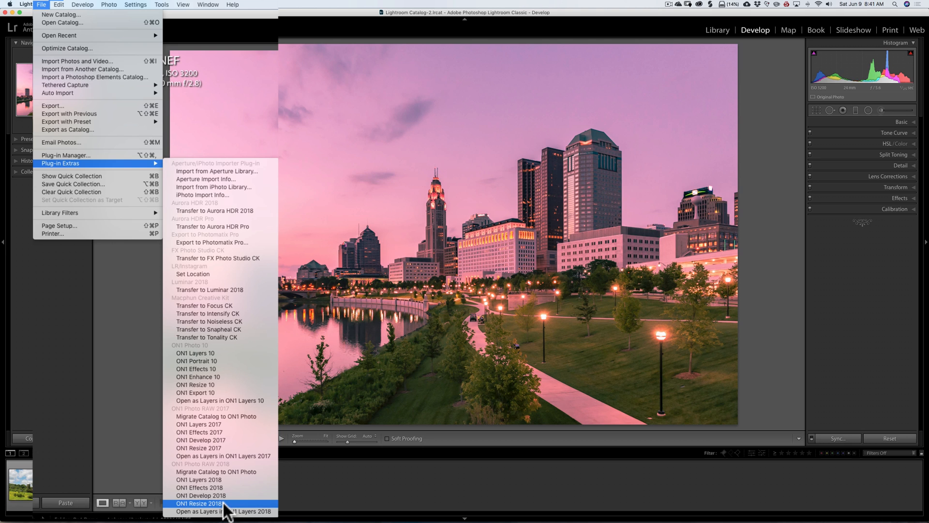
mouse_move(222, 488)
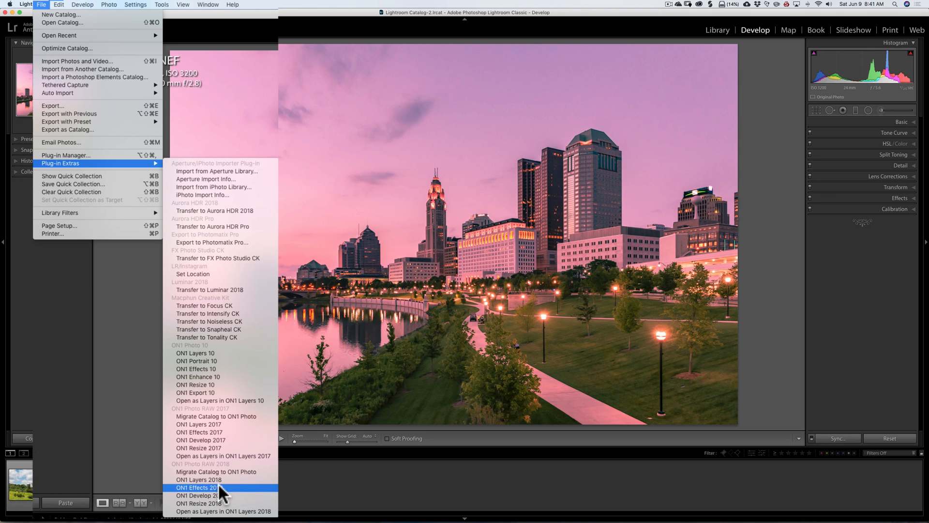
mouse_move(221, 476)
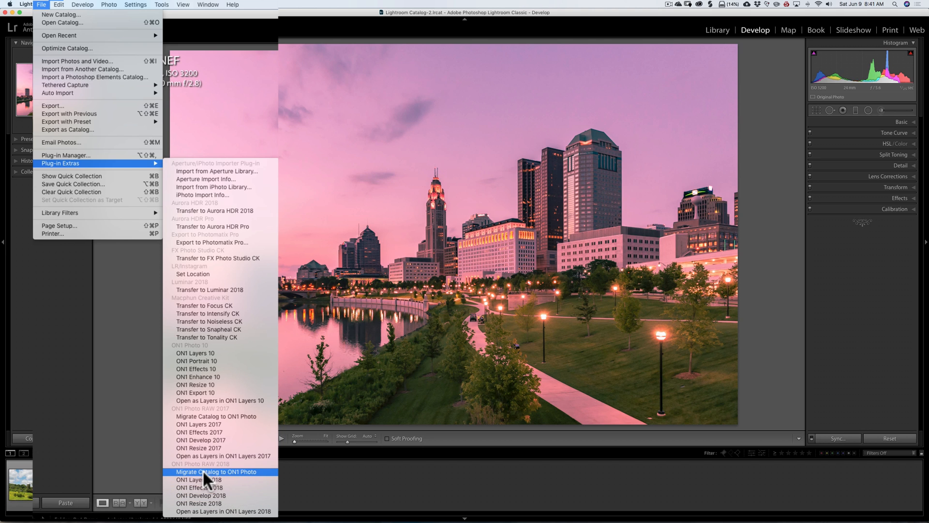
mouse_move(246, 479)
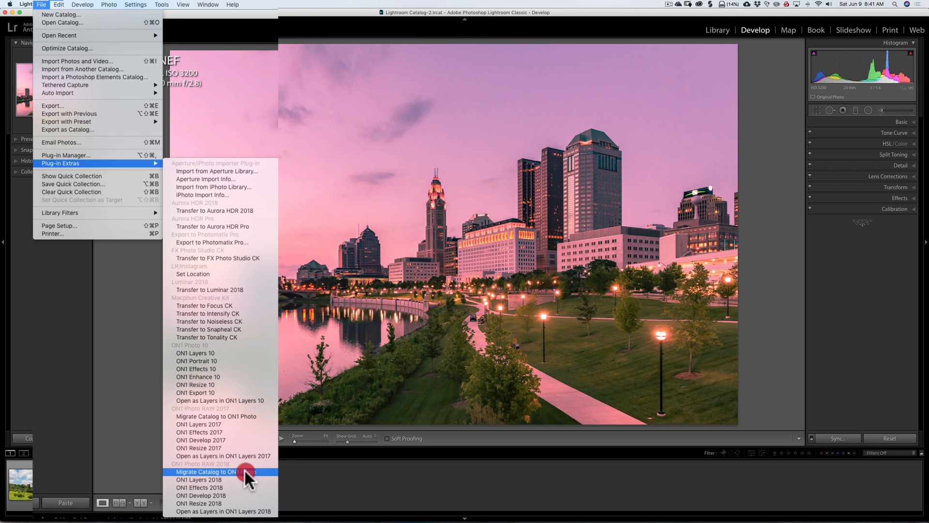
Choose Migrate Catalog to ON1 Photo from the ON1 Photo RAW 2018 plug-in extras
left_click(205, 471)
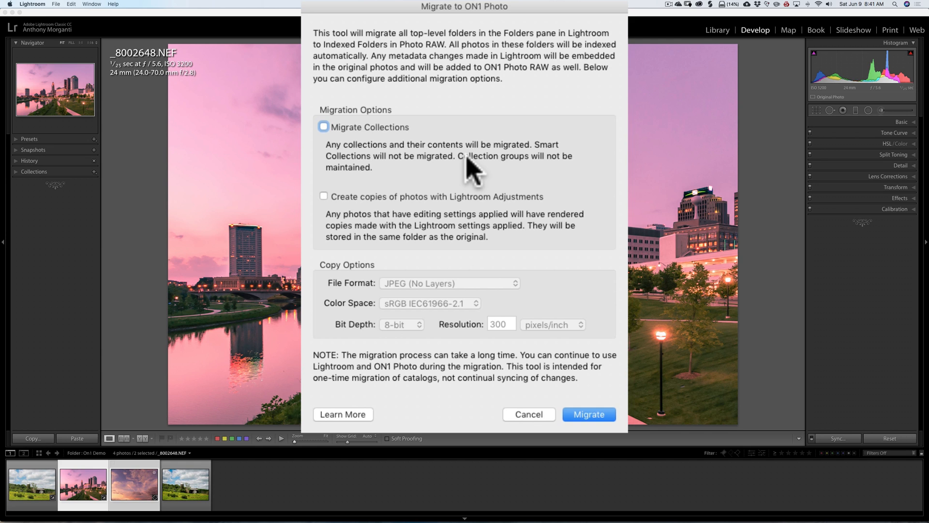
mouse_move(429, 175)
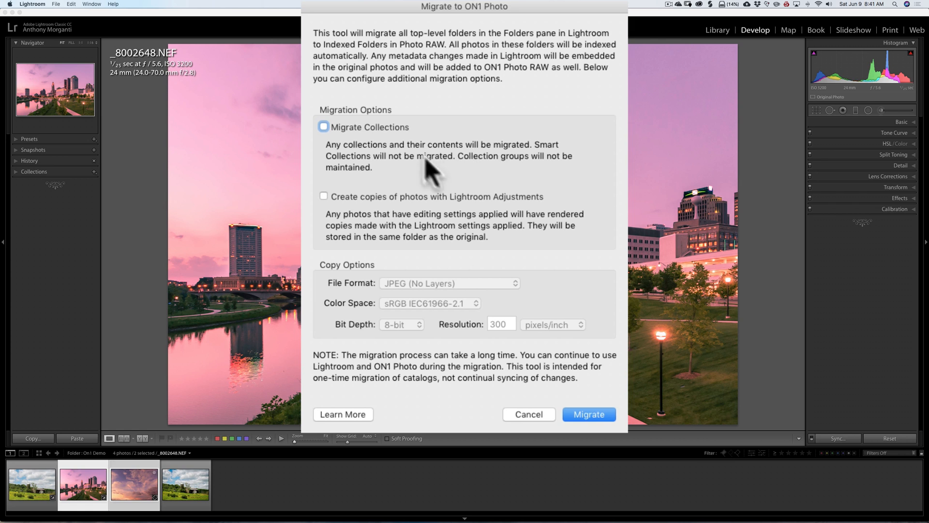
mouse_move(394, 141)
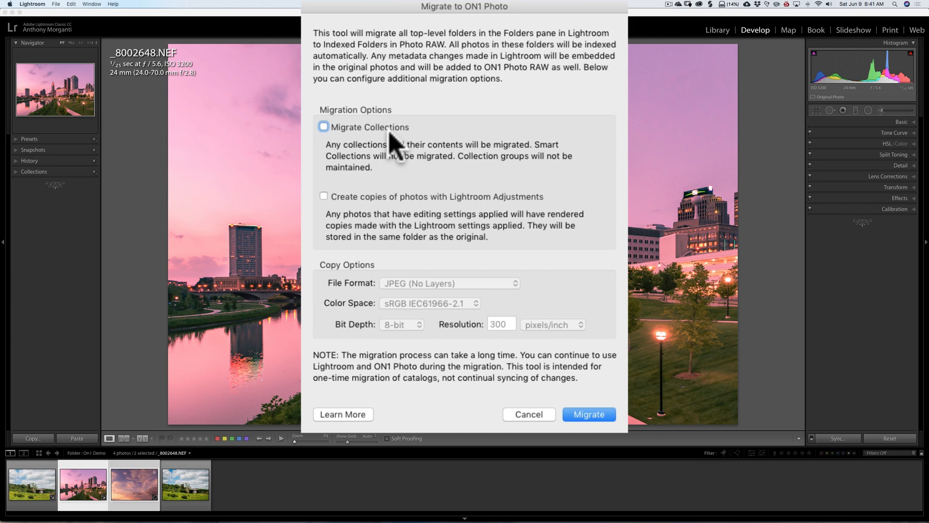
mouse_move(390, 218)
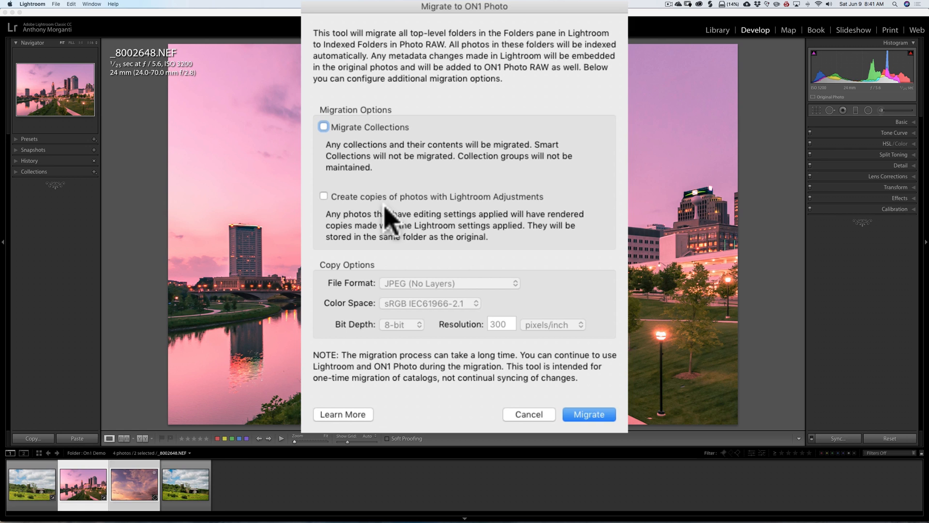
mouse_move(452, 215)
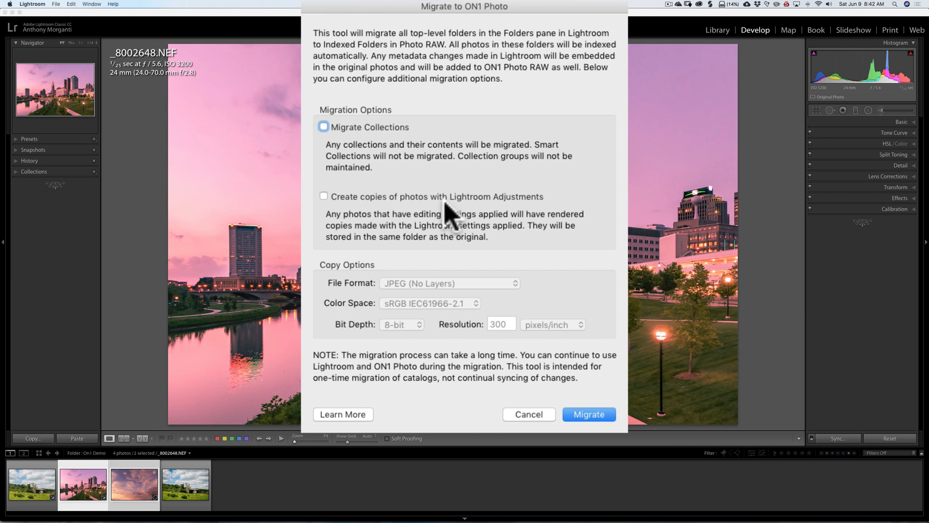
mouse_move(331, 210)
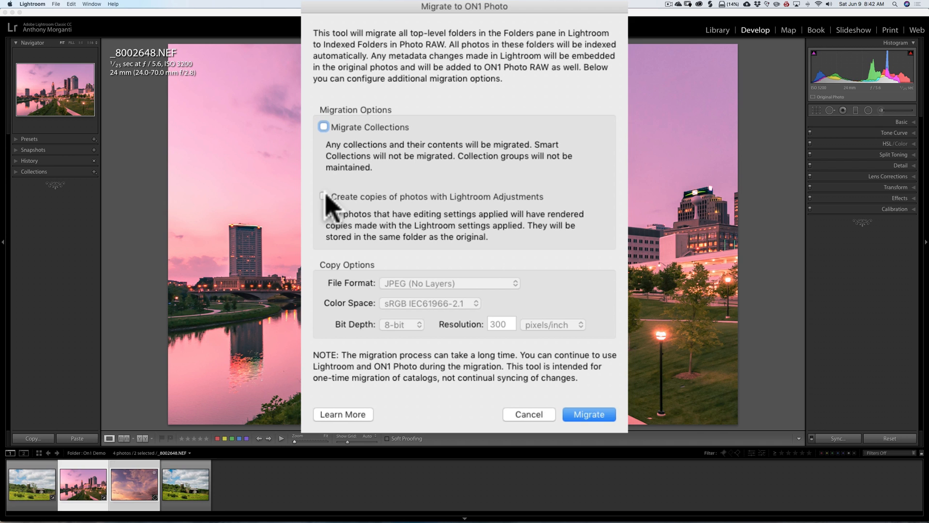
mouse_move(375, 208)
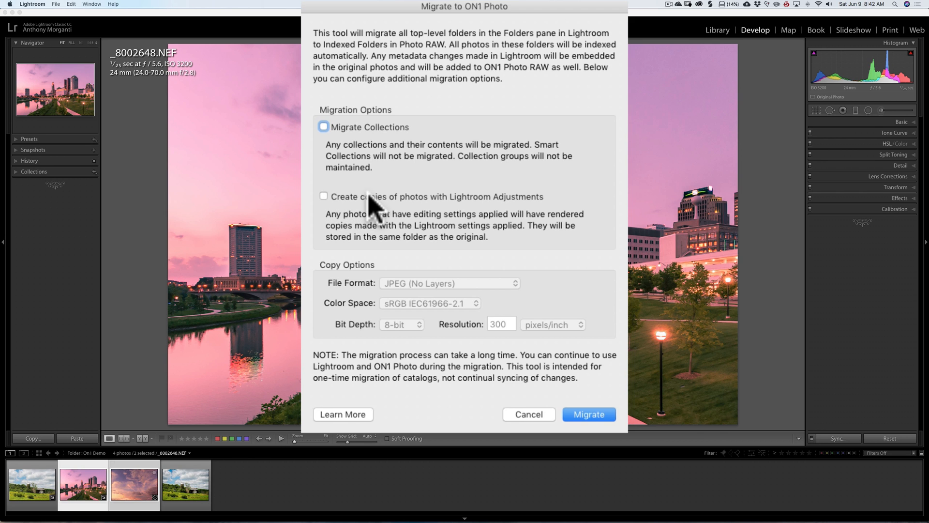
mouse_move(320, 222)
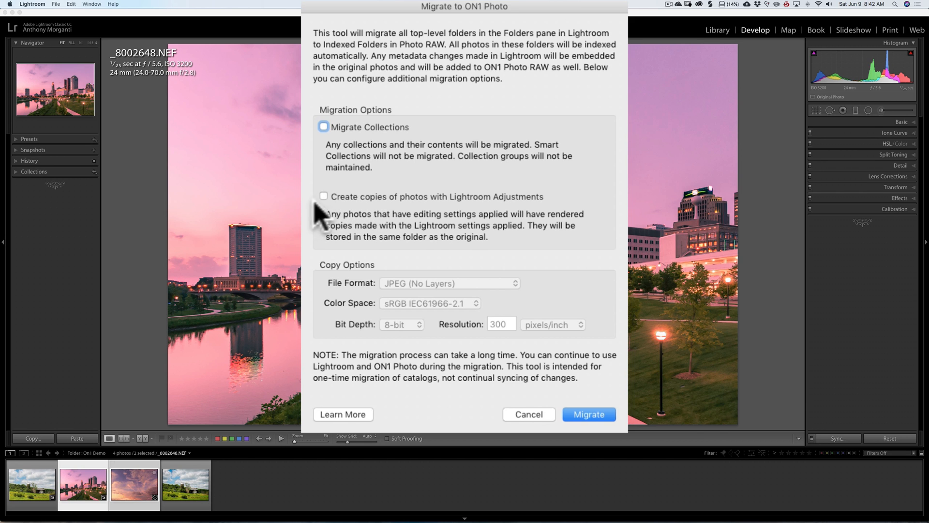
Try the copy options, set TIFF (No Layers) format, and leave Create copies unchecked
left_click(324, 196)
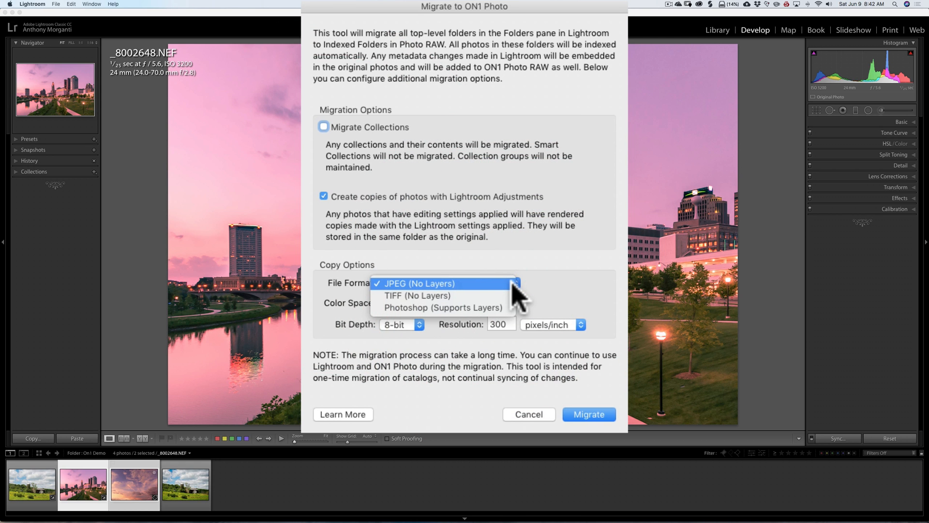
mouse_move(442, 307)
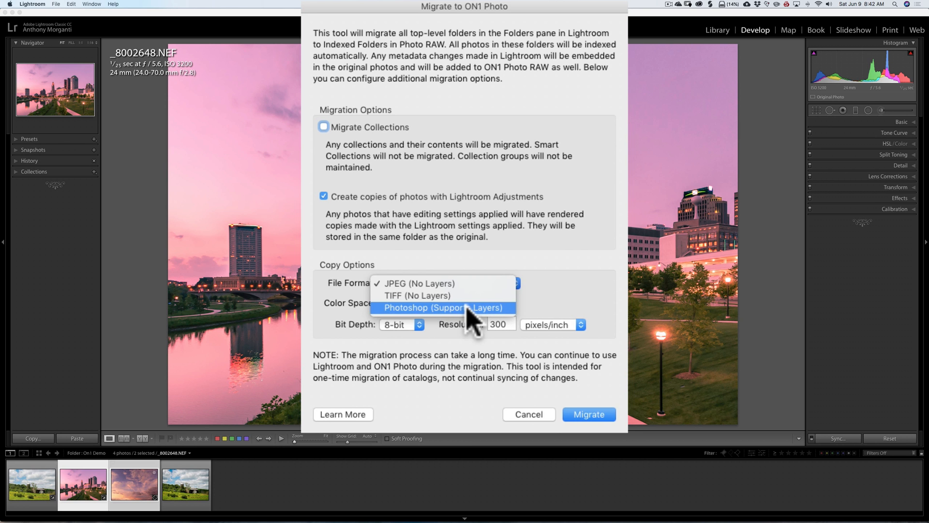
left_click(442, 307)
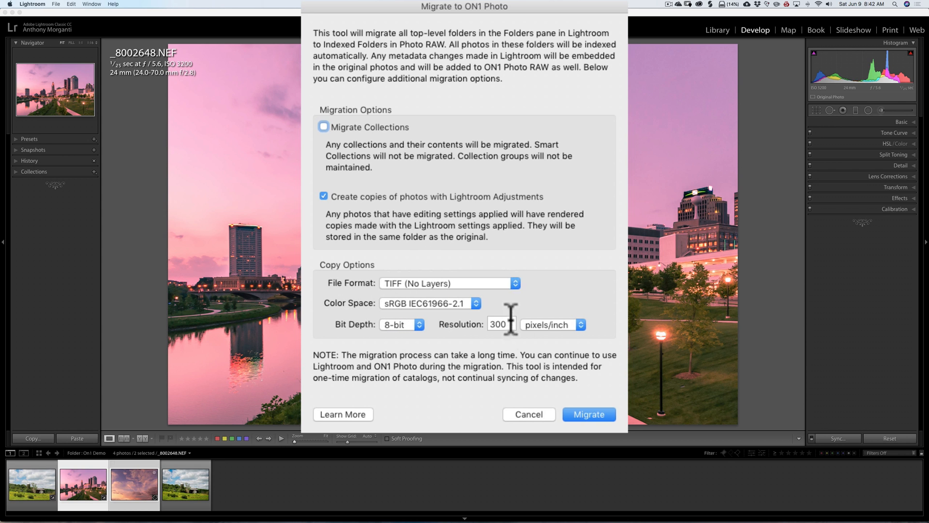
left_click(323, 196)
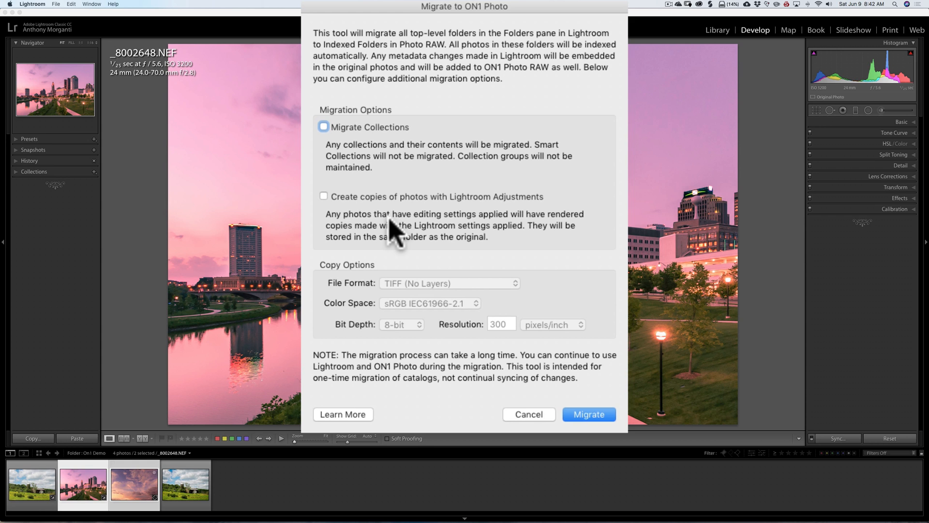
mouse_move(394, 409)
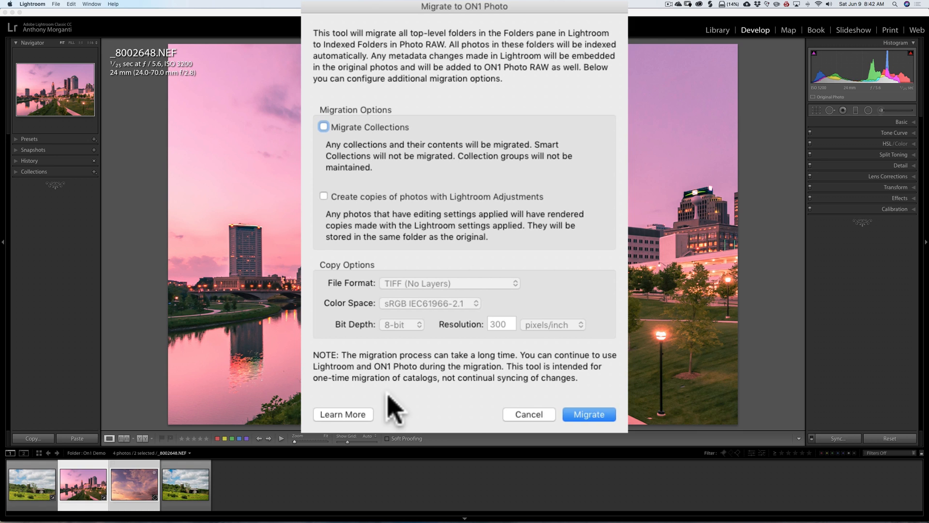
mouse_move(349, 424)
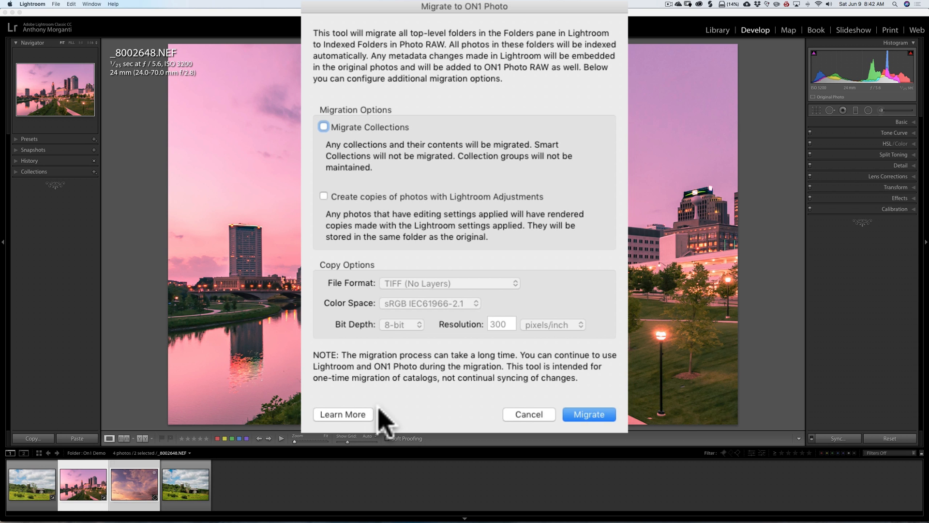
mouse_move(527, 417)
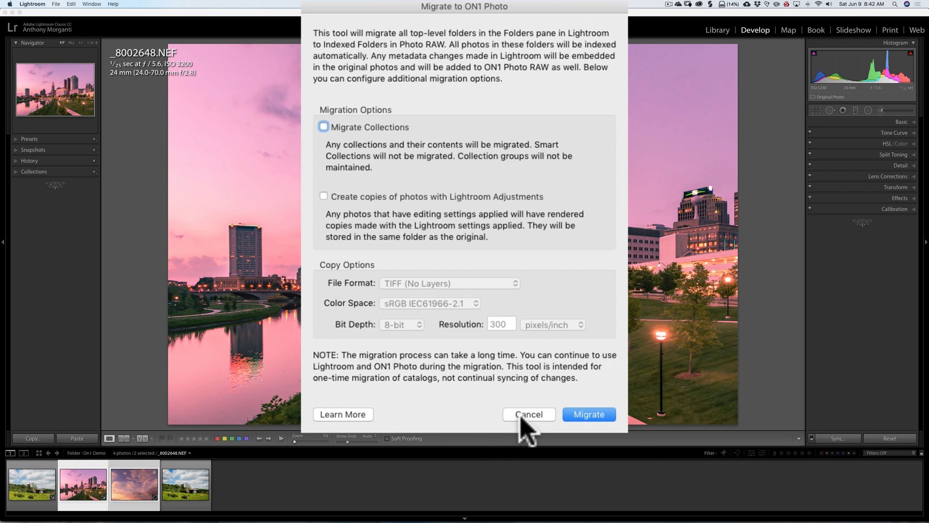
Cancel the Migrate to ON1 Photo dialog and bring up the Plug-in Extras ON1 tools
left_click(527, 414)
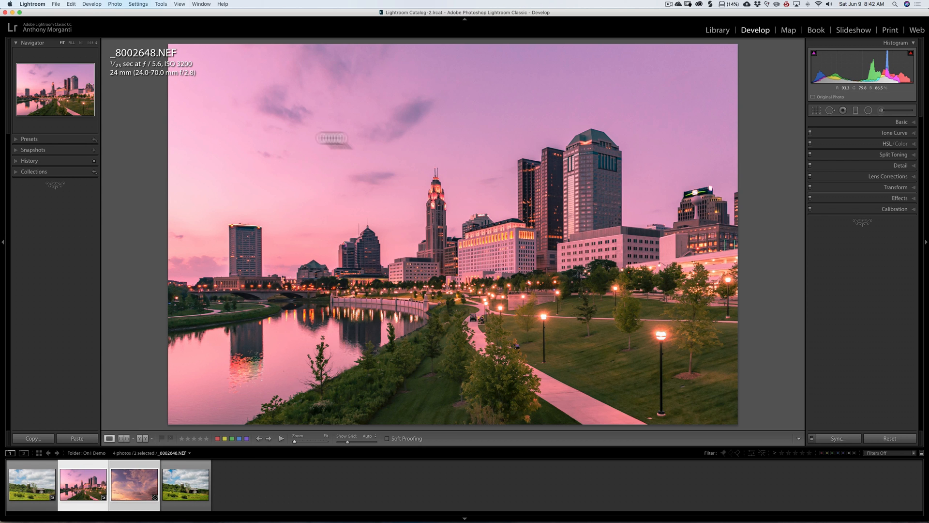
mouse_move(59, 10)
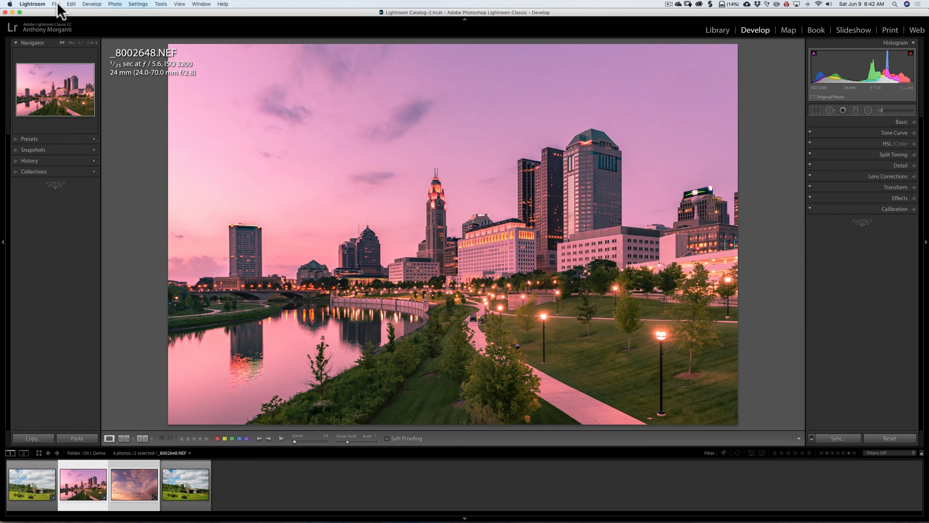
left_click(56, 4)
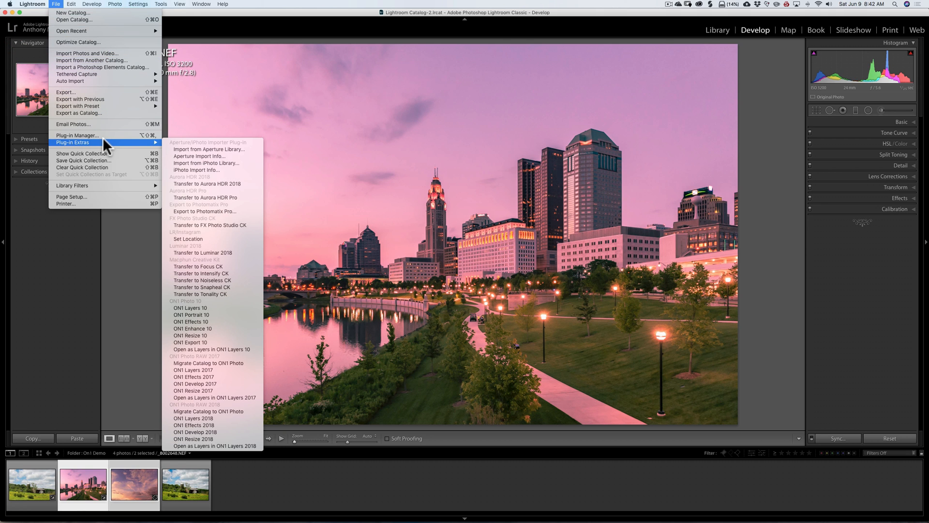
mouse_move(222, 397)
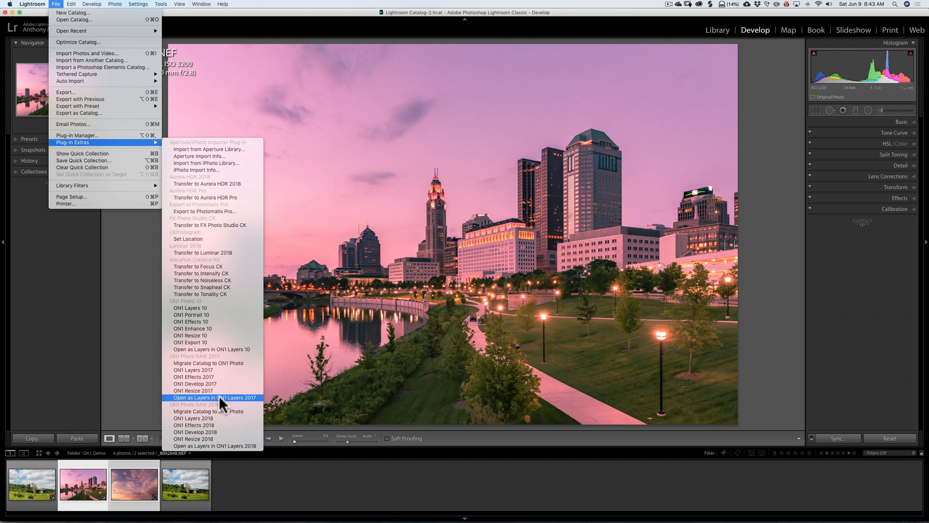
mouse_move(219, 423)
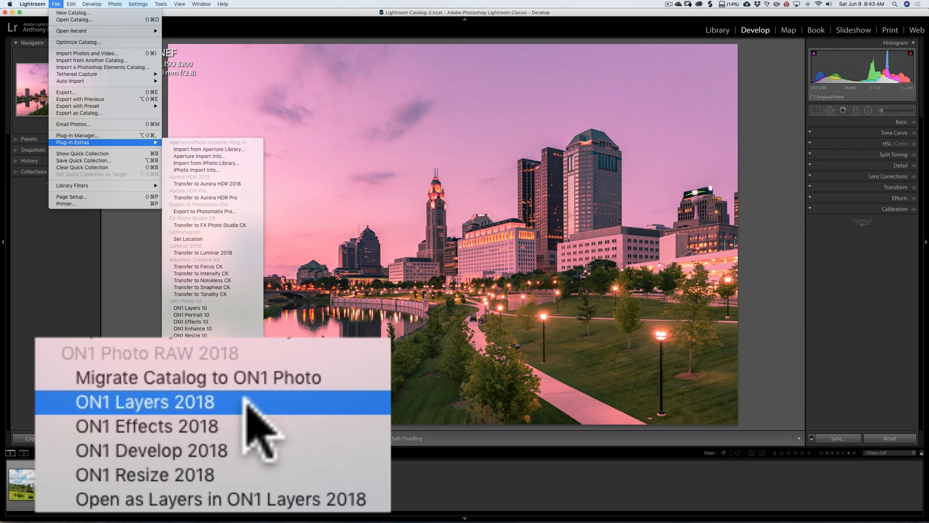
mouse_move(243, 439)
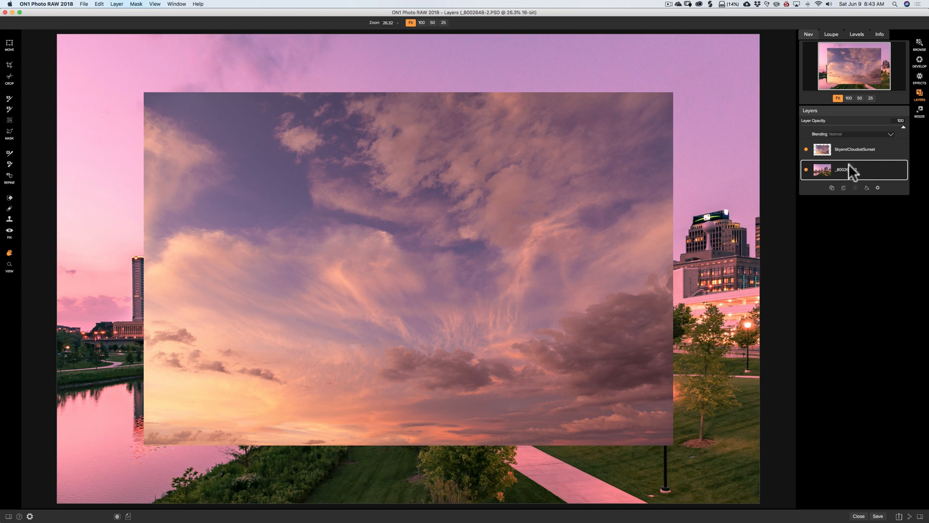
Switch between the _8002648-2 and SkyandCloudsatSunset layers, ending on the sky layer
left_click(854, 149)
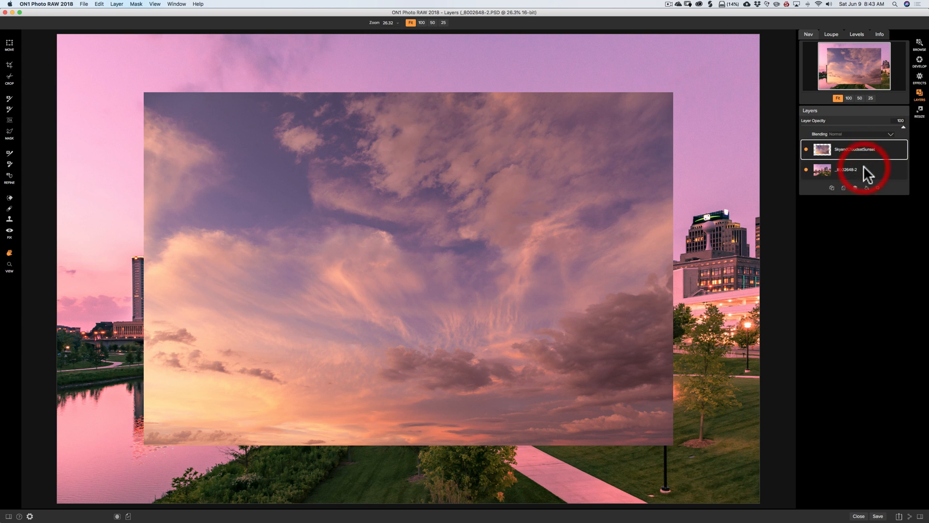
left_click(853, 170)
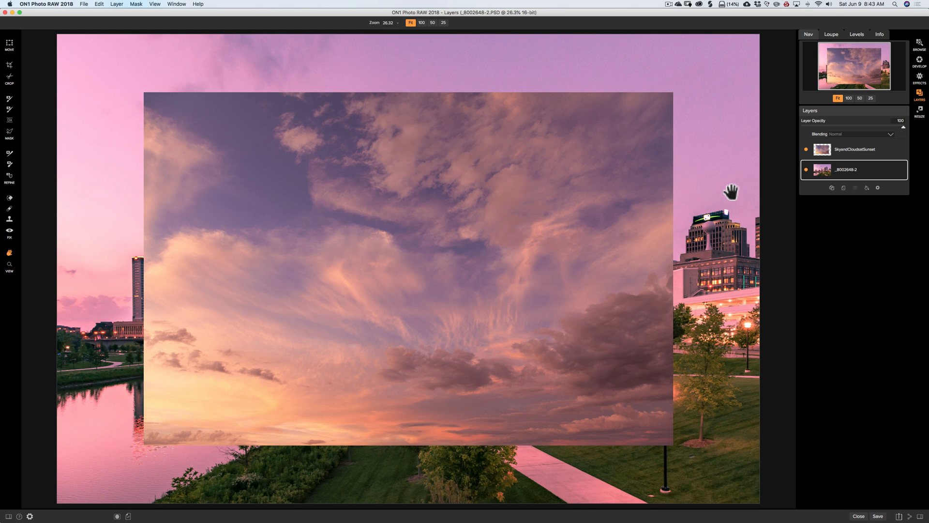
mouse_move(732, 186)
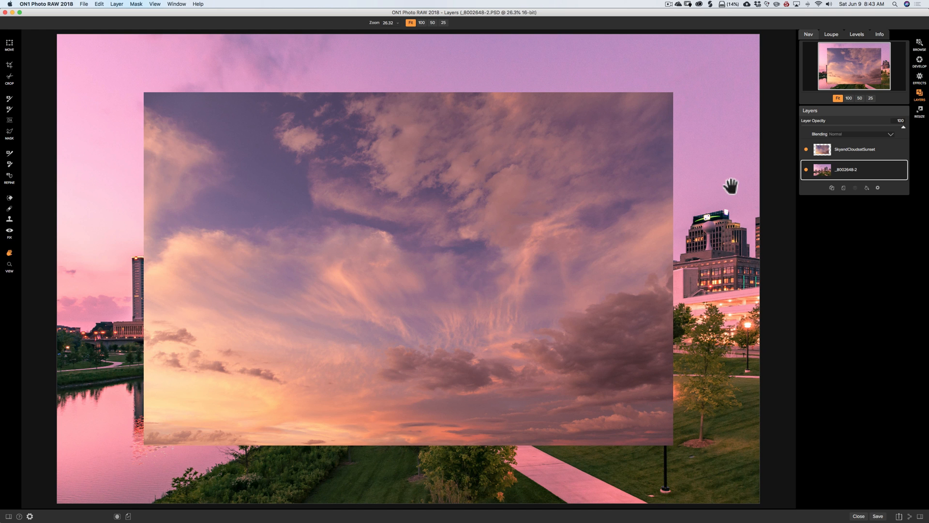
mouse_move(922, 114)
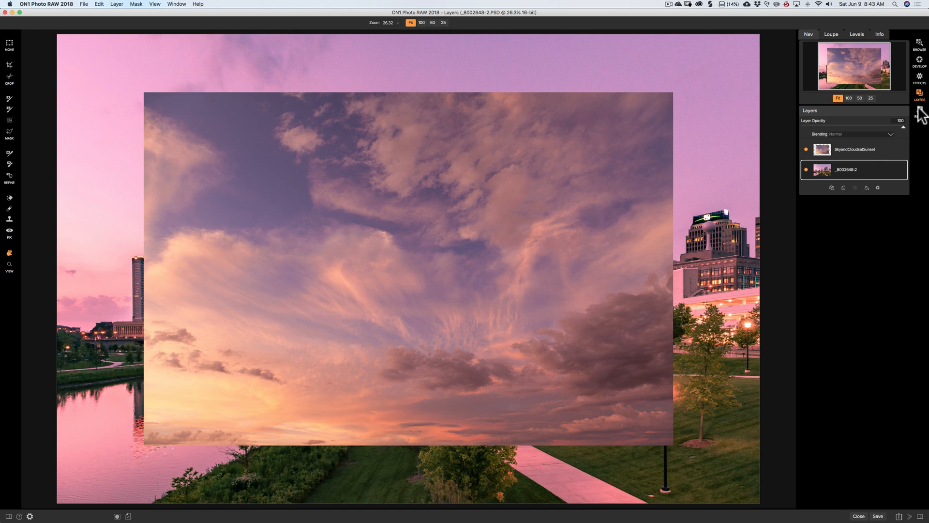
mouse_move(920, 67)
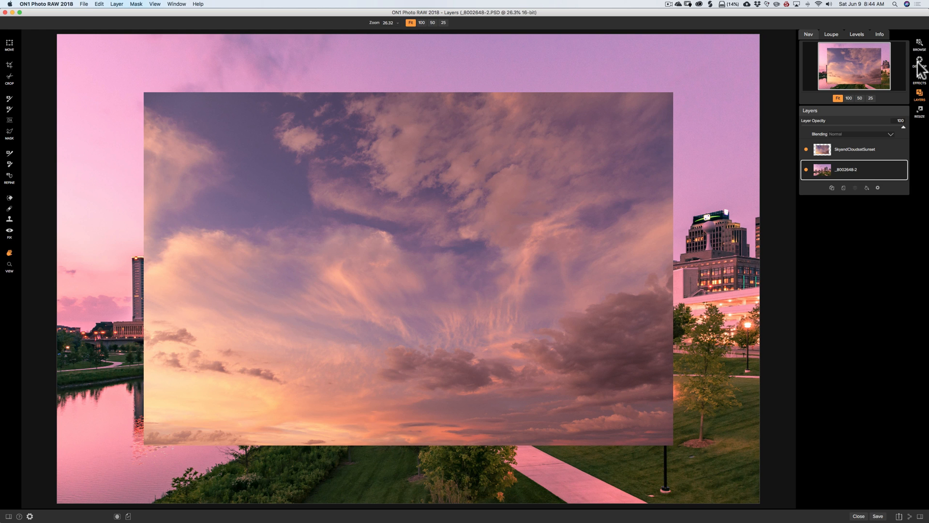
mouse_move(919, 113)
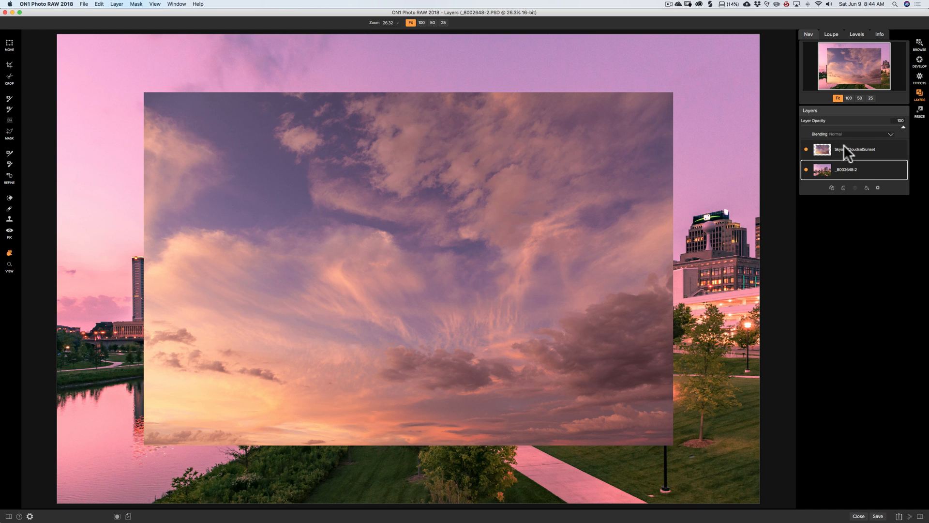
left_click(854, 149)
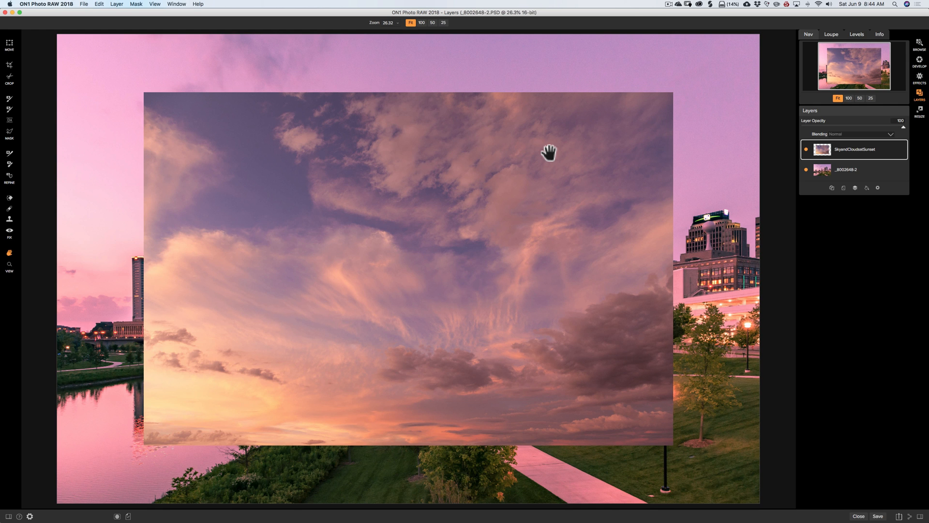
mouse_move(882, 147)
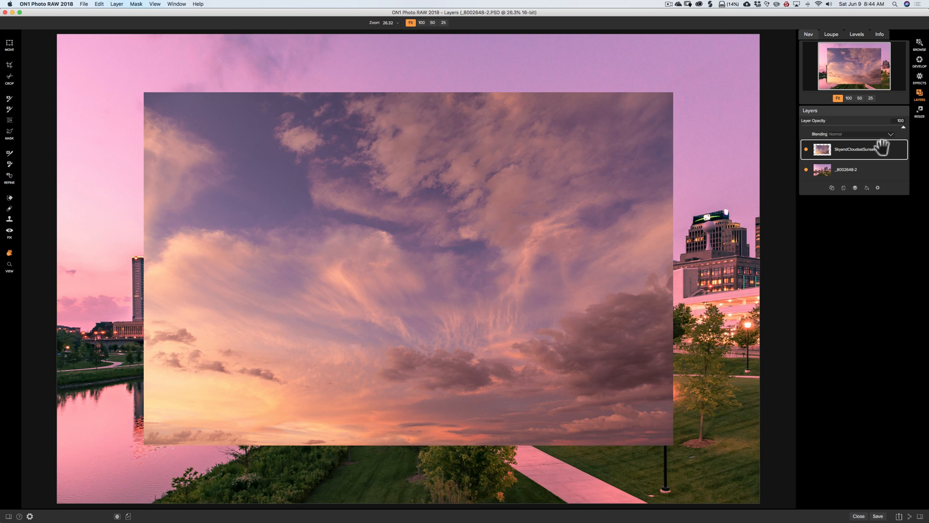
mouse_move(246, 134)
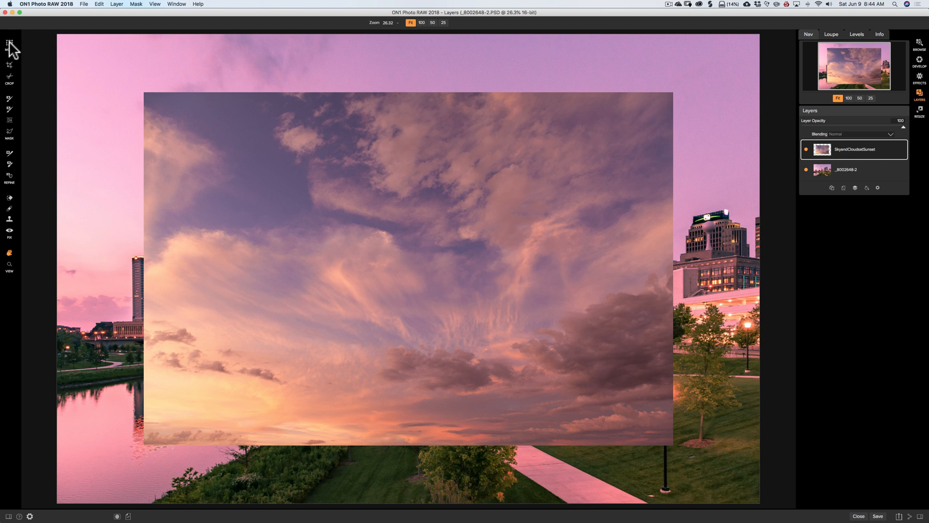
Resize the SkyandCloudsatSunset layer to fill the canvas with the Move tool and apply
left_click(9, 45)
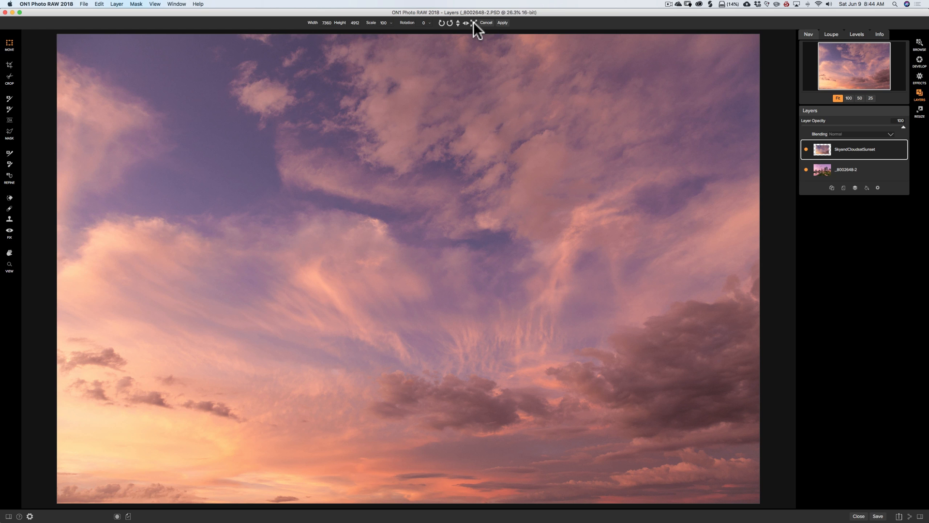
mouse_move(506, 28)
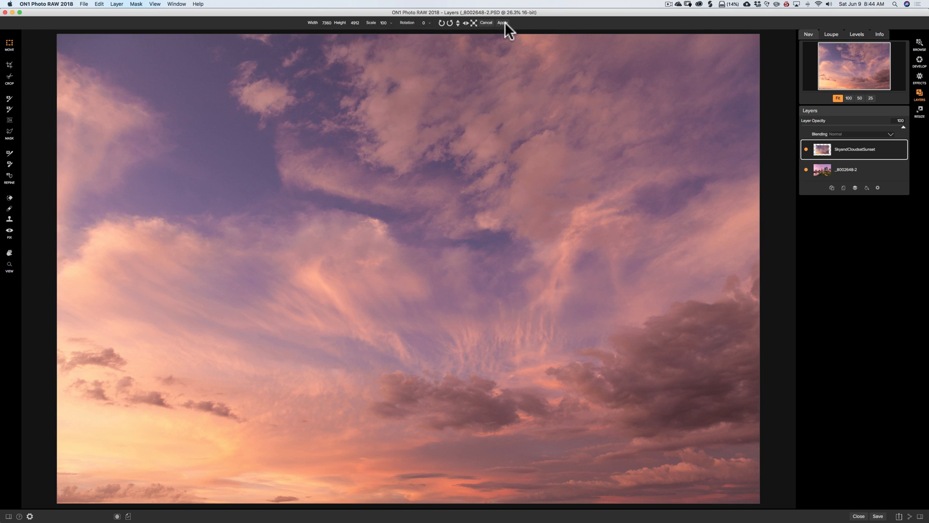
left_click(502, 23)
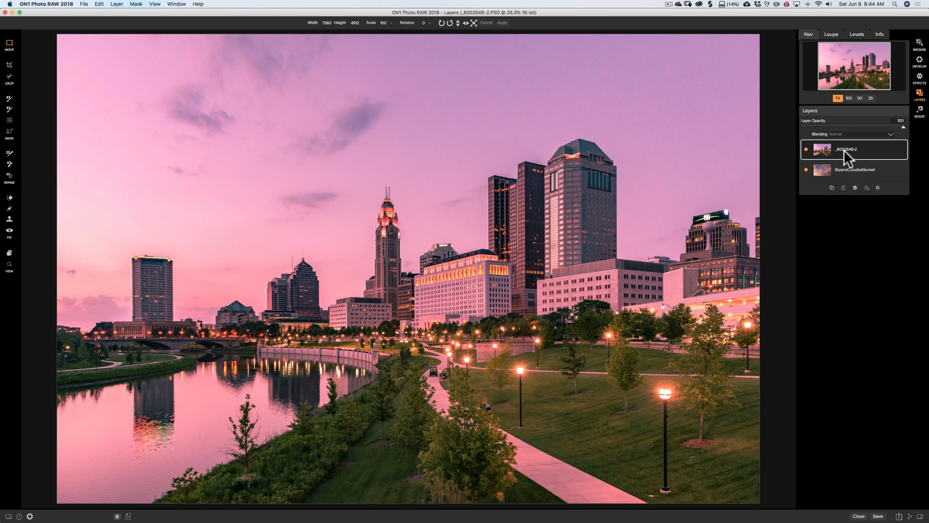
mouse_move(11, 114)
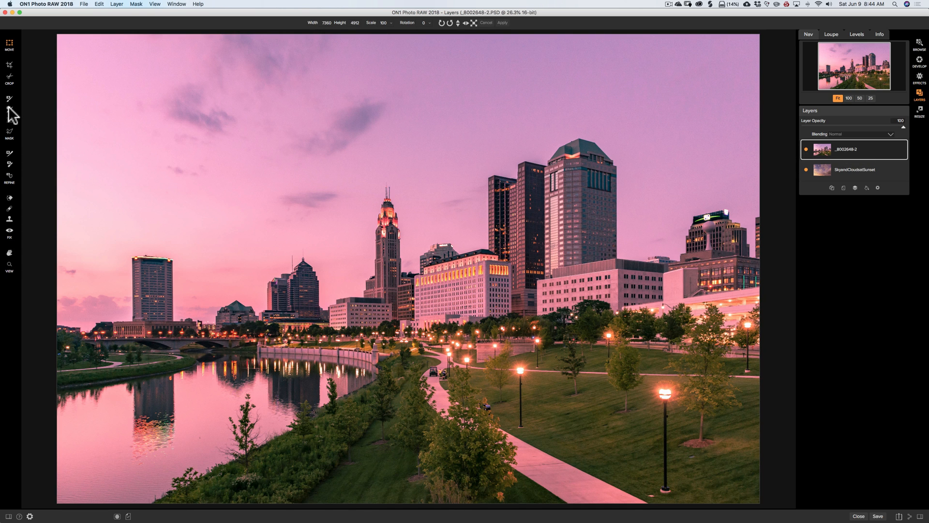
Paint out the skyline's original sky with the Masking Brush to reveal the sunset clouds
left_click(9, 110)
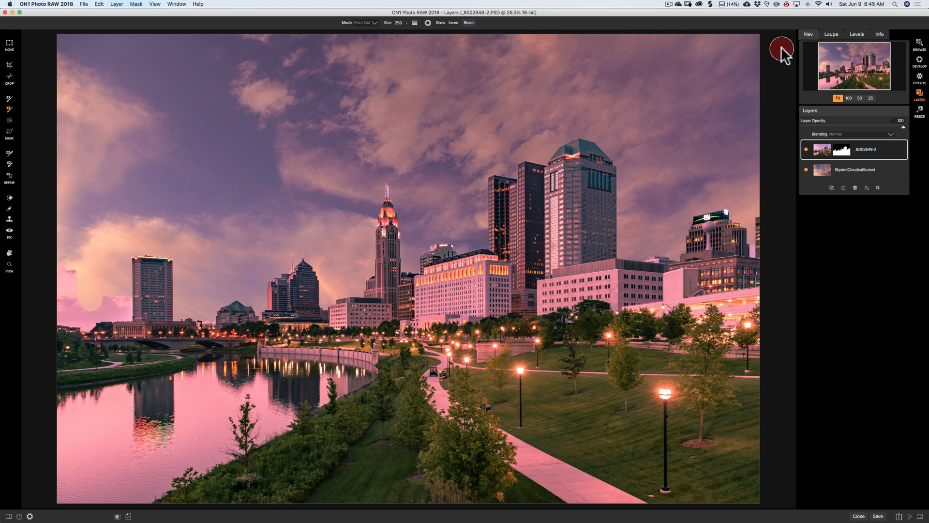
mouse_move(391, 195)
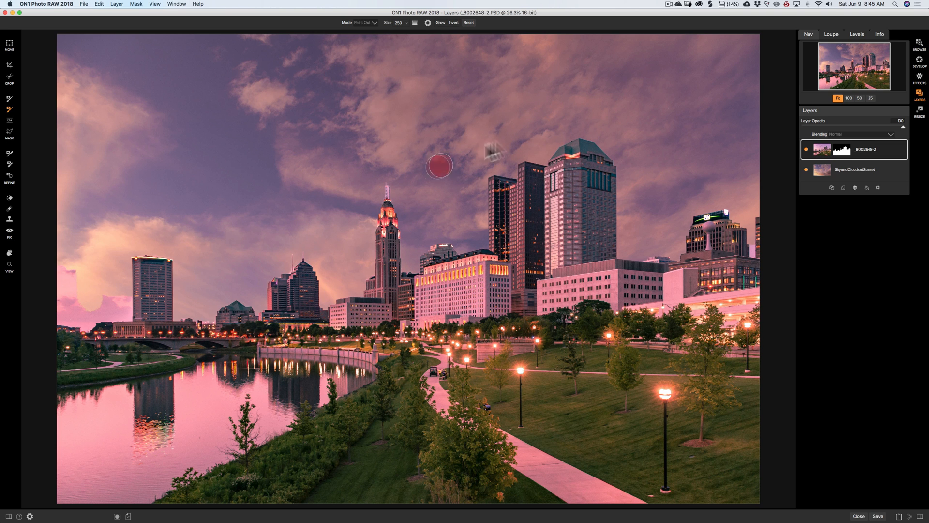
mouse_move(621, 129)
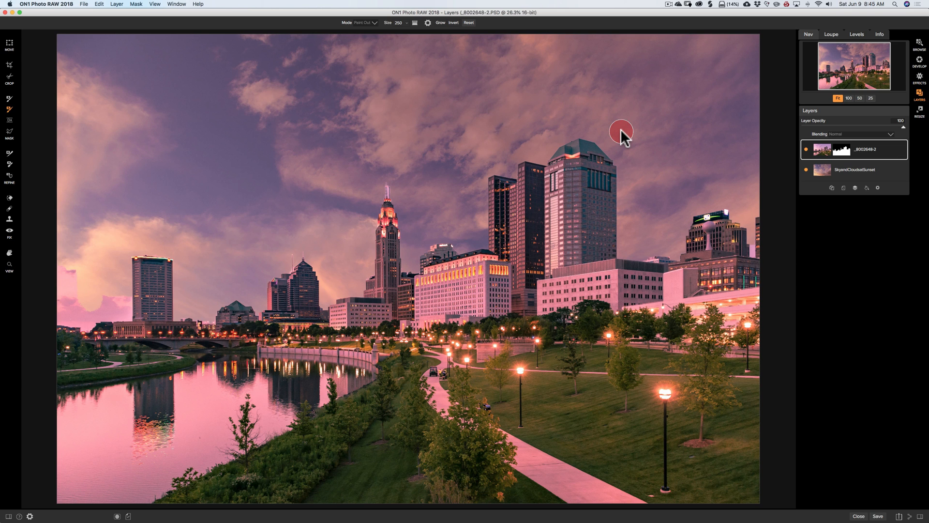
mouse_move(719, 179)
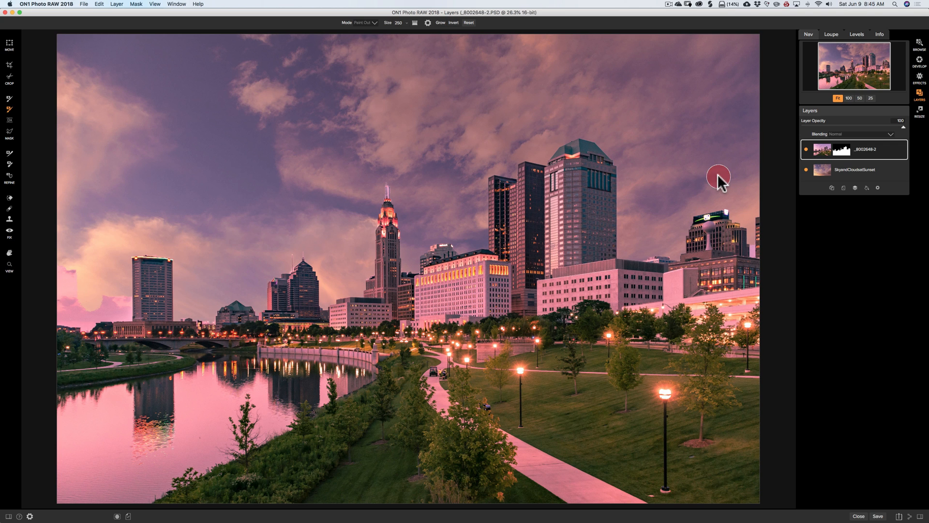
mouse_move(875, 515)
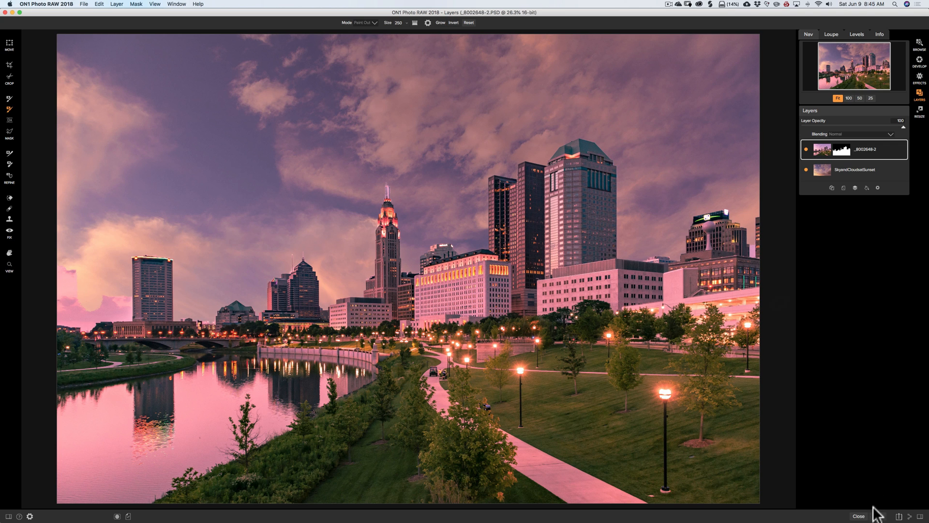
mouse_move(883, 511)
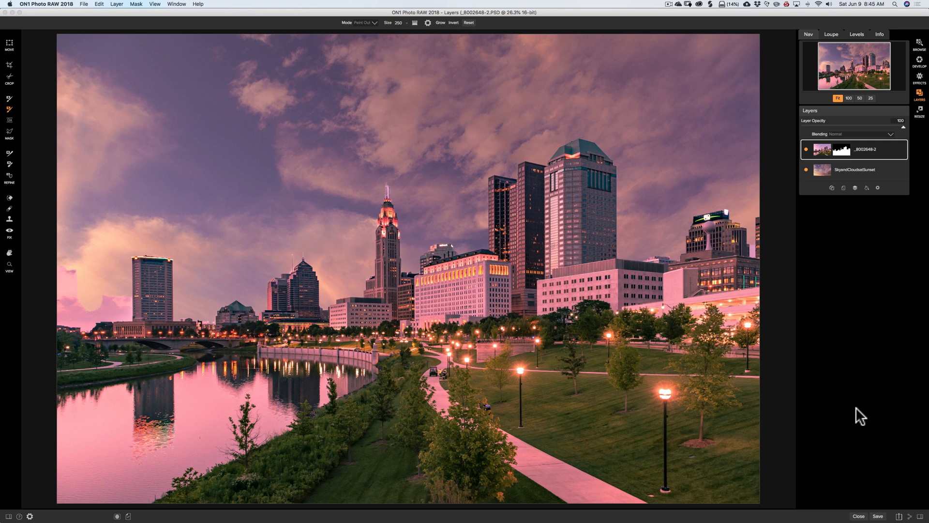
Save and close the layered skyline composite, then quit ON1 Photo RAW 2018
left_click(878, 515)
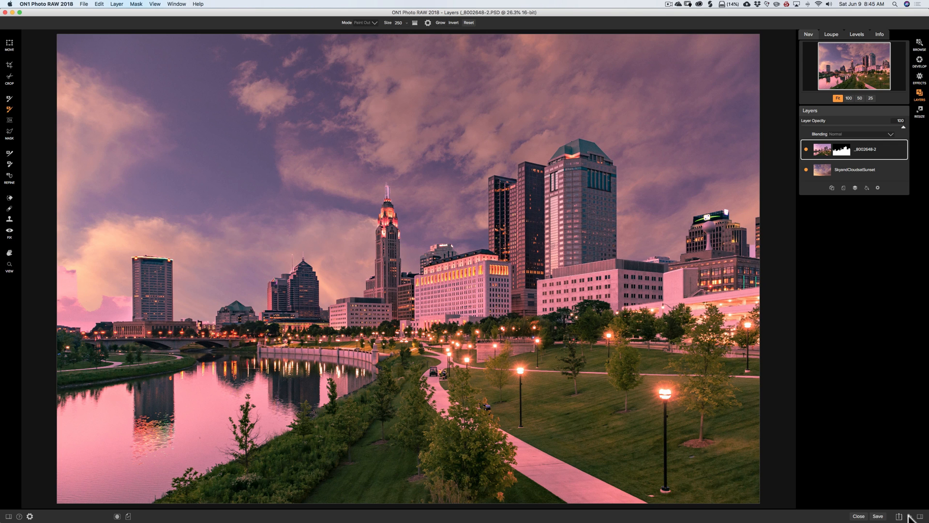
mouse_move(834, 317)
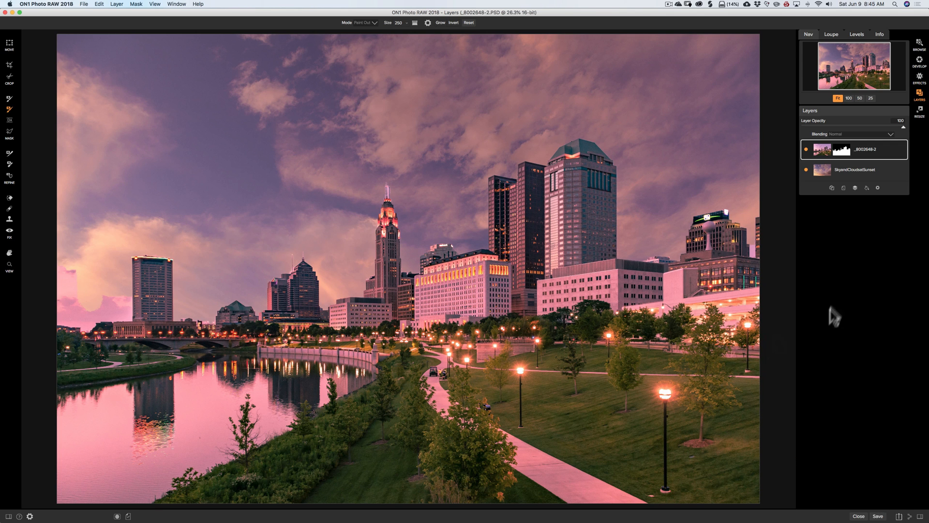
mouse_move(845, 344)
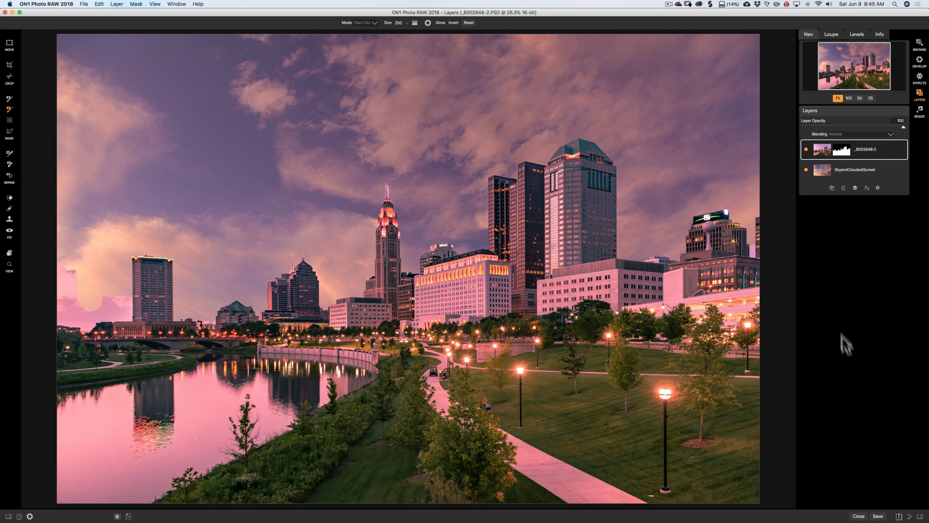
mouse_move(859, 517)
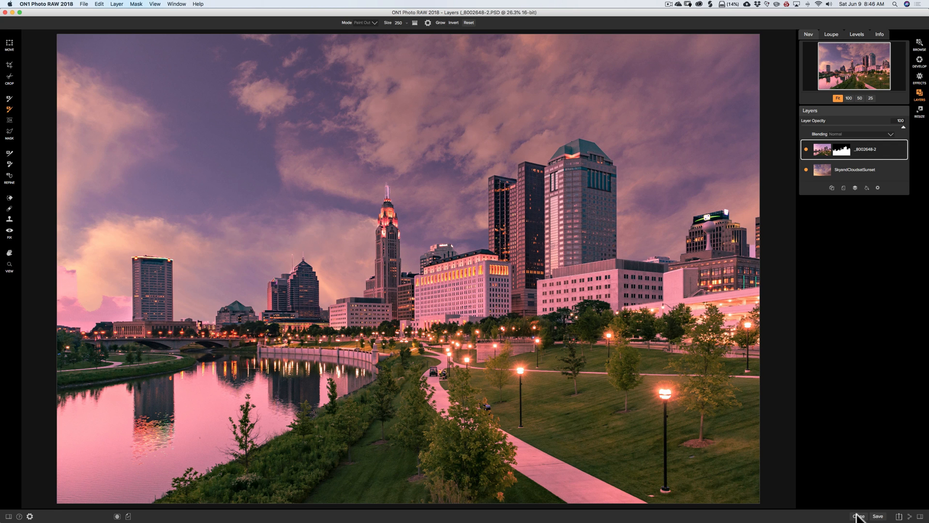
left_click(858, 517)
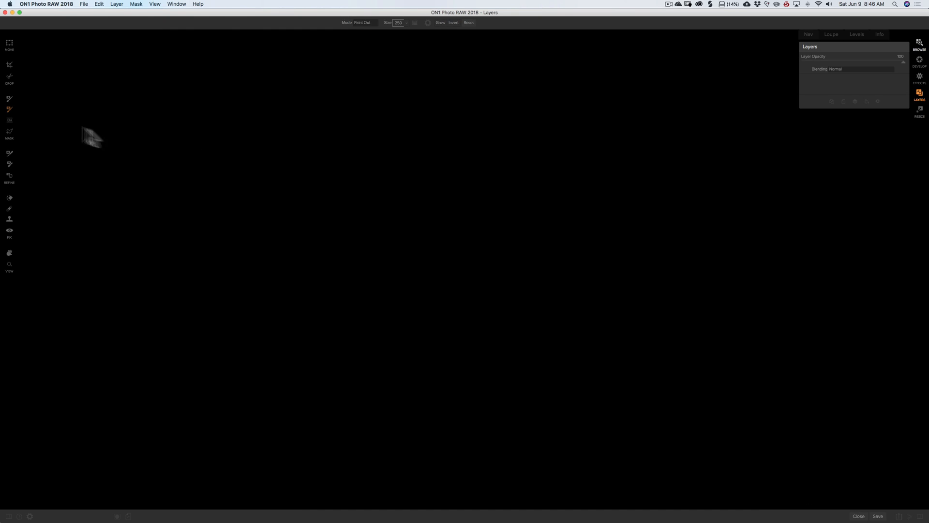
left_click(47, 4)
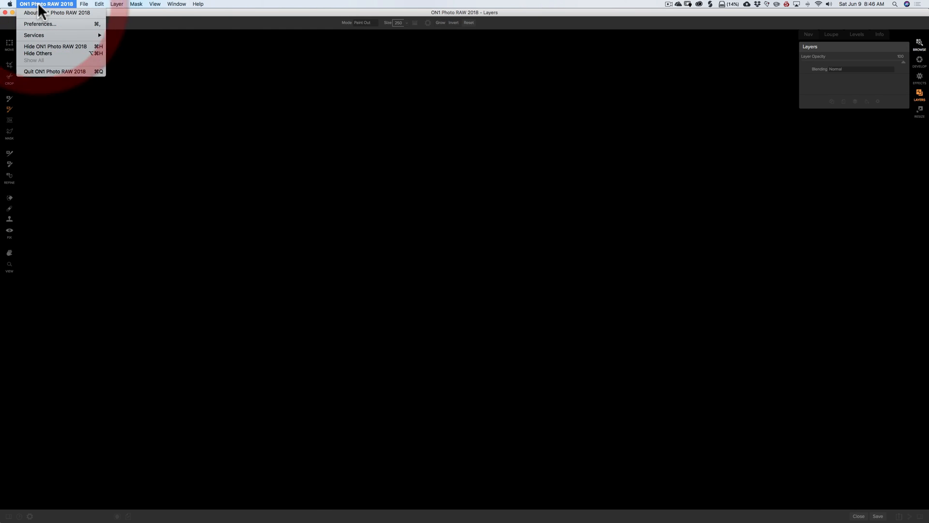
mouse_move(53, 71)
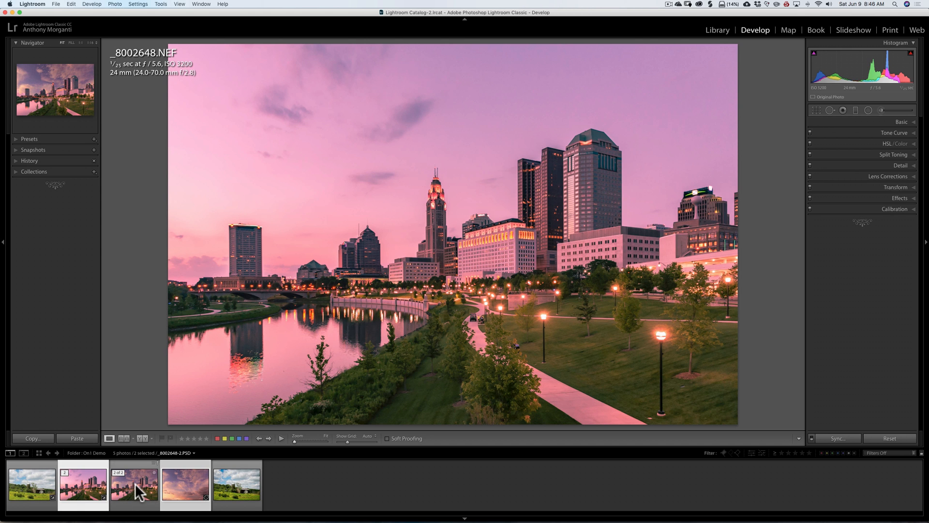
View _8002648-2.PSD in the filmstrip and import its changed settings from disk
left_click(134, 484)
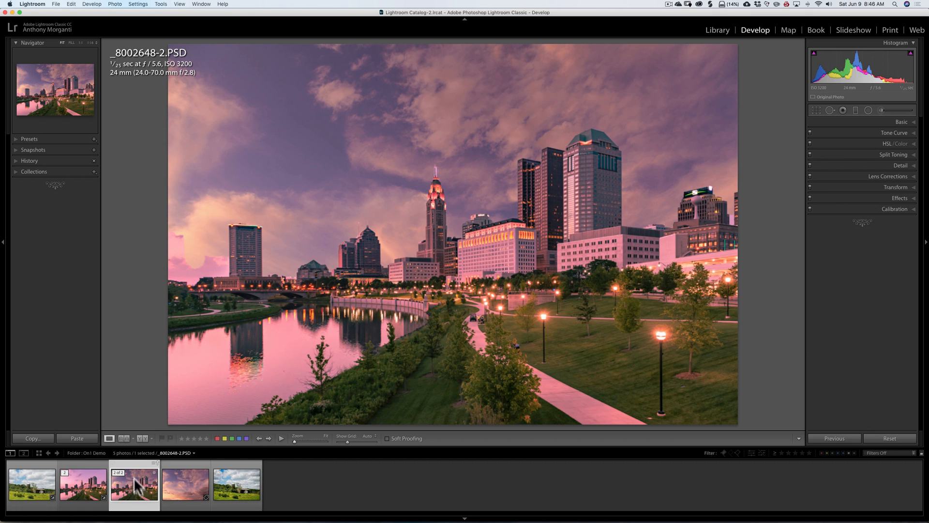
mouse_move(397, 289)
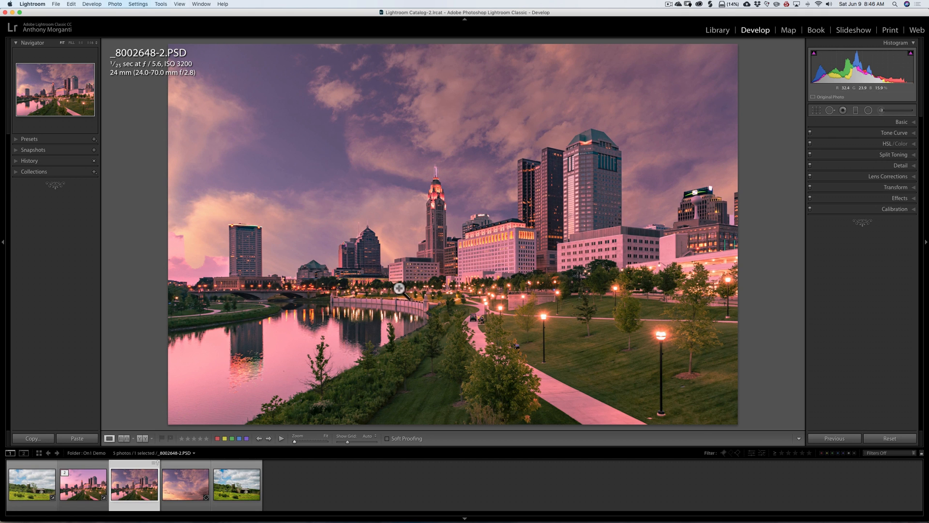
mouse_move(346, 353)
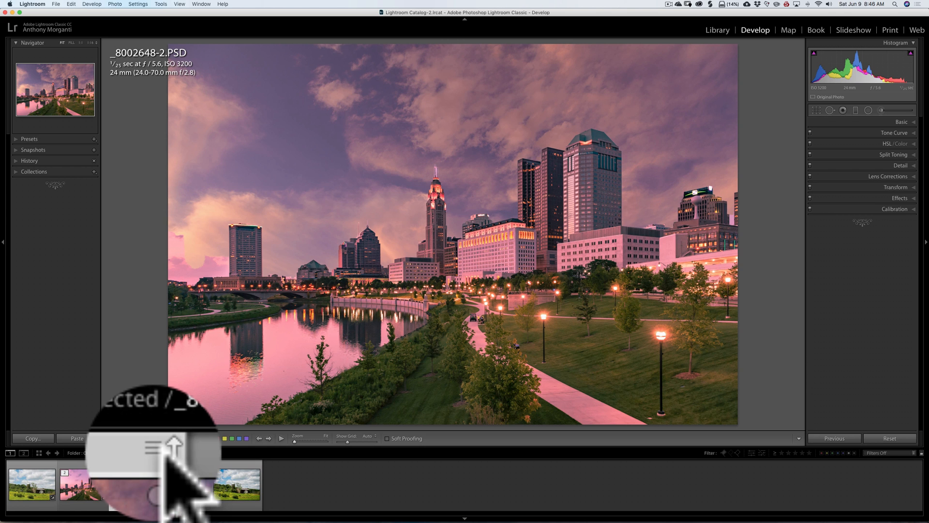
mouse_move(177, 486)
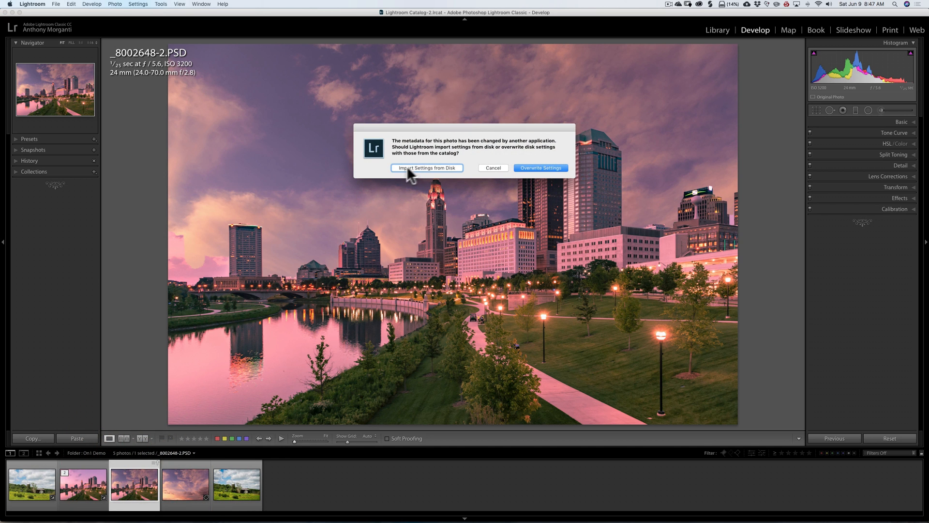
mouse_move(448, 177)
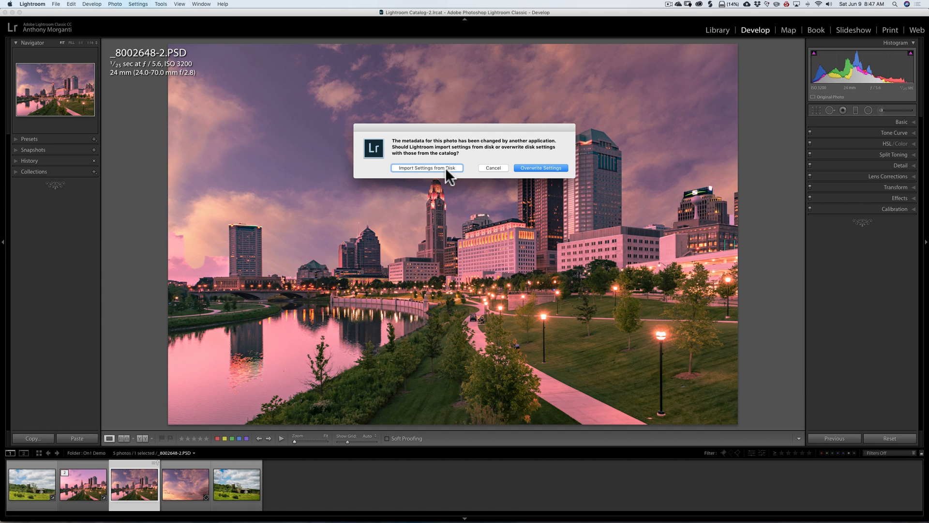
mouse_move(438, 174)
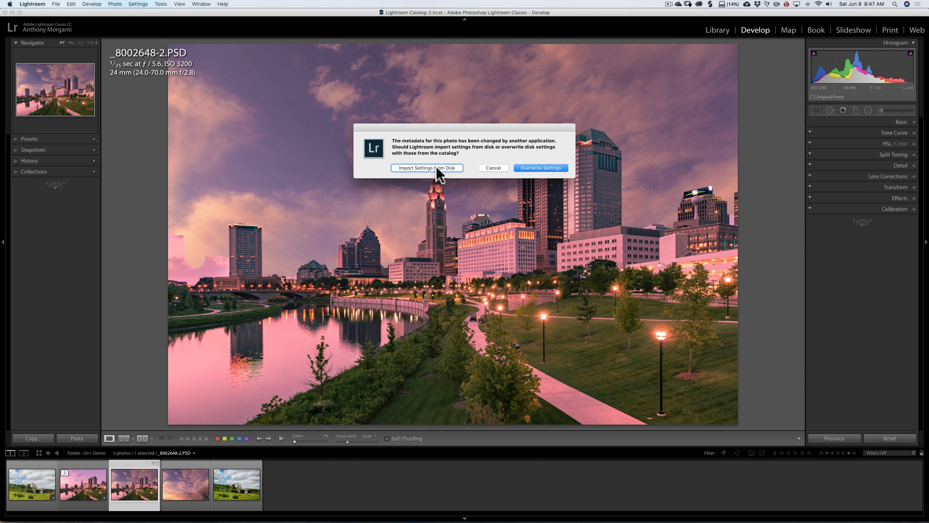
left_click(426, 168)
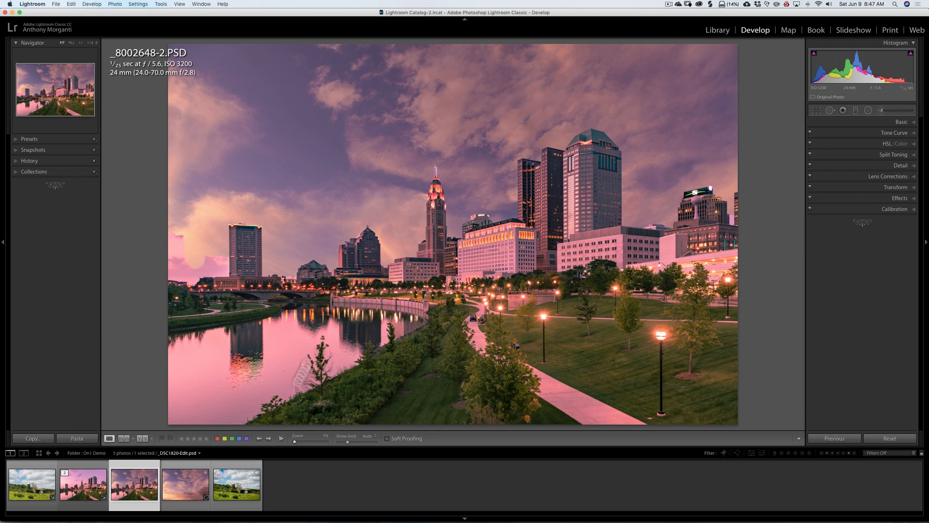
left_click(134, 484)
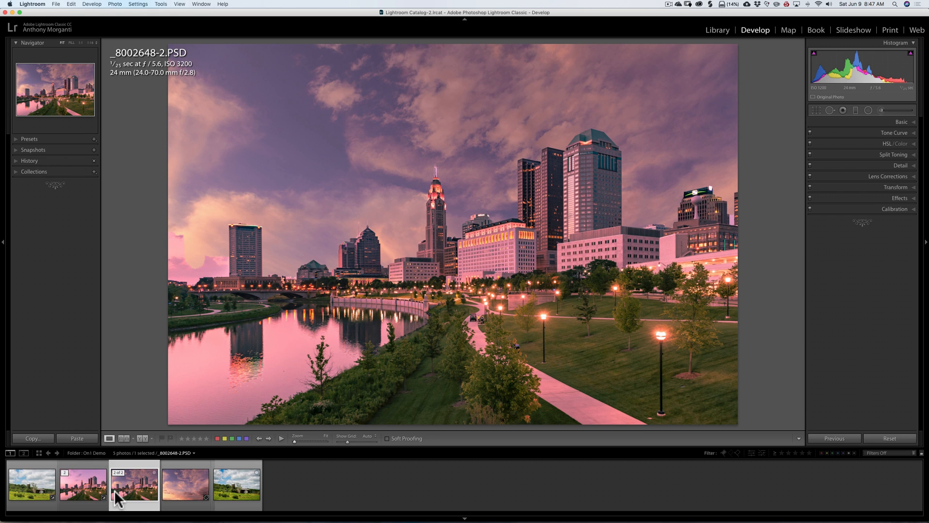
mouse_move(263, 374)
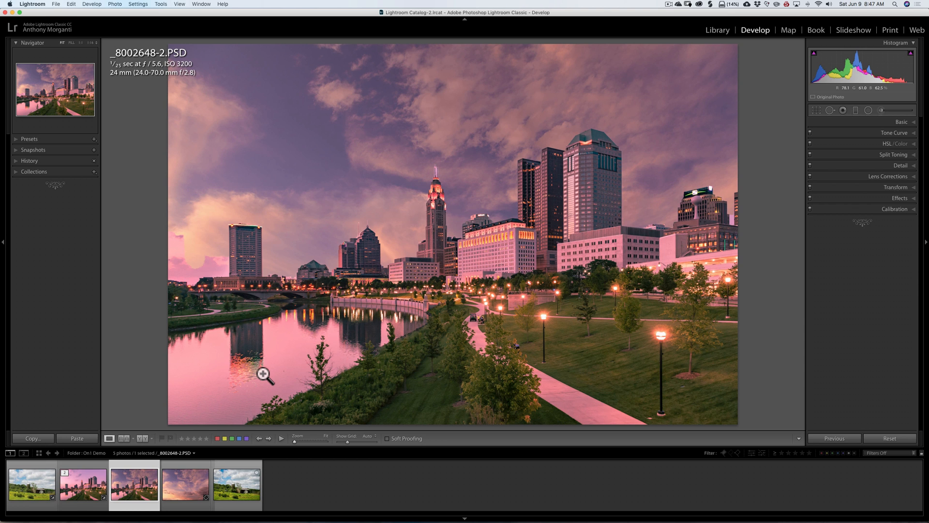
mouse_move(232, 160)
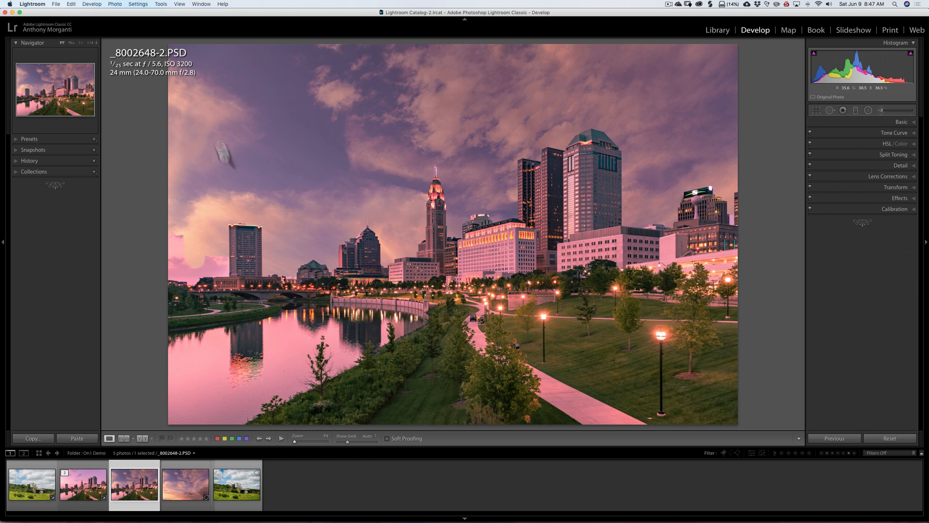
left_click(56, 4)
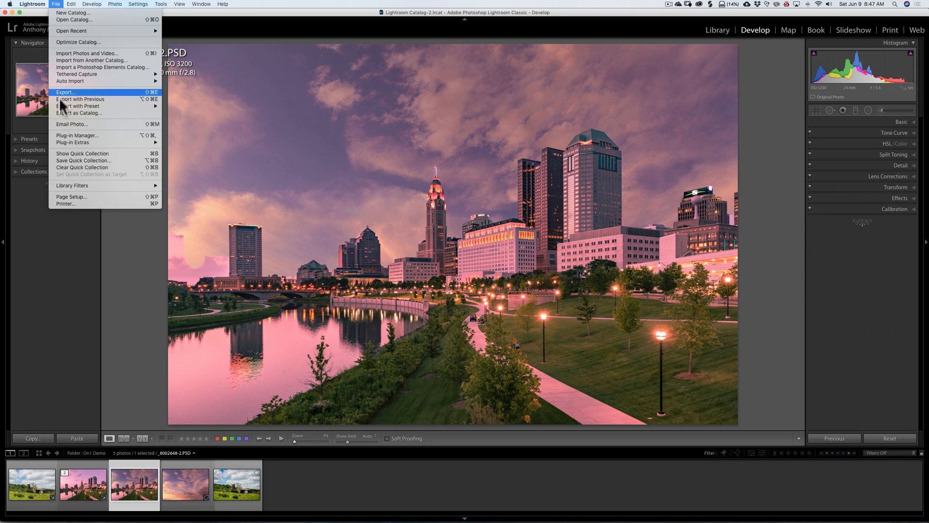
mouse_move(90, 127)
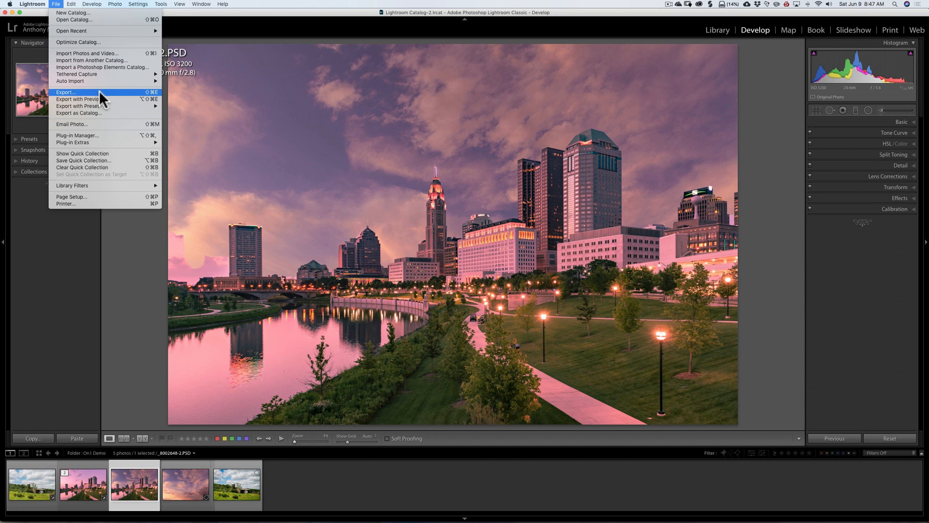
mouse_move(77, 105)
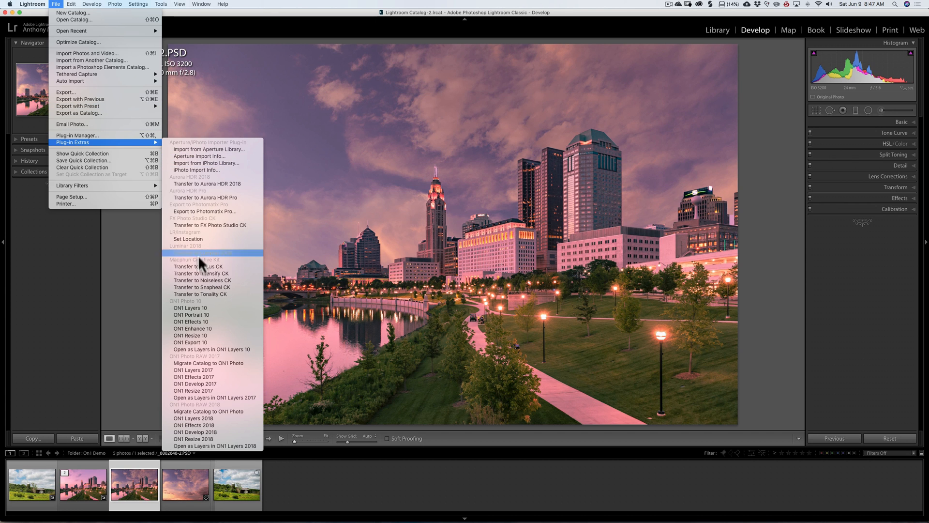
mouse_move(204, 411)
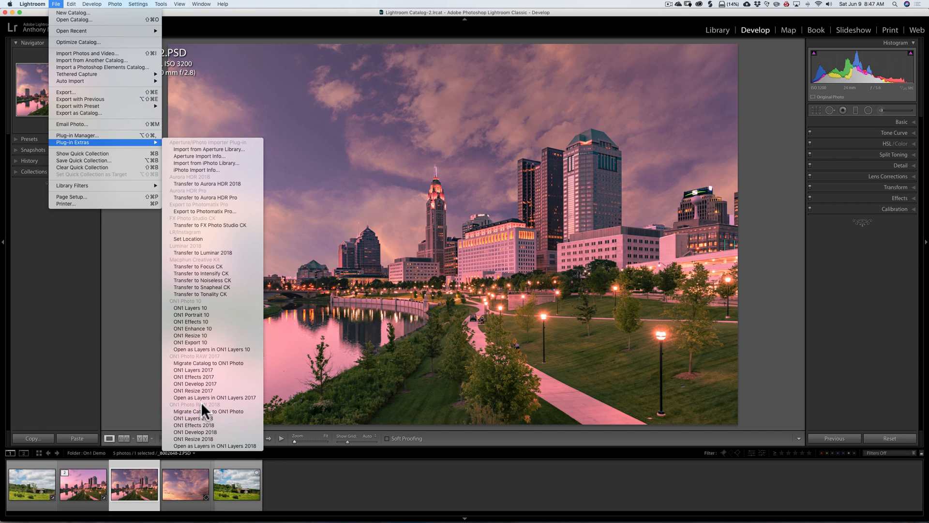
mouse_move(201, 417)
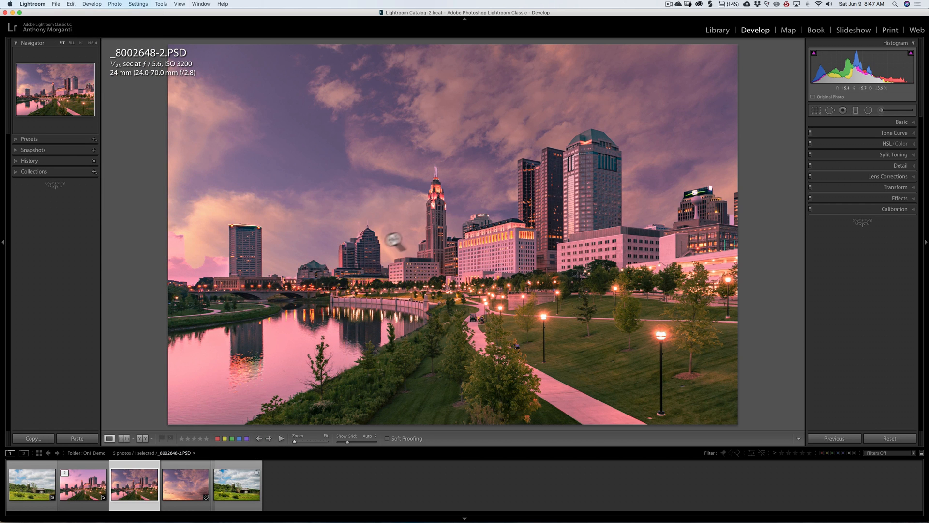
mouse_move(407, 235)
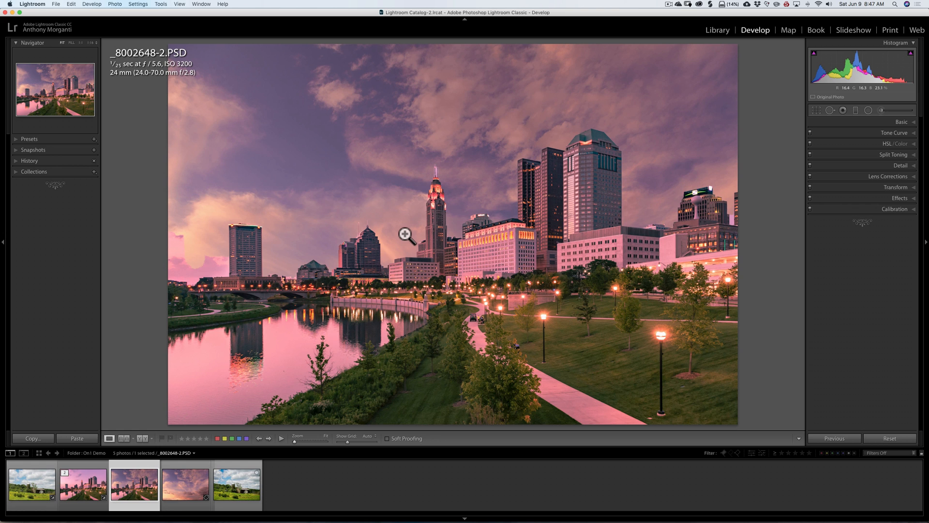